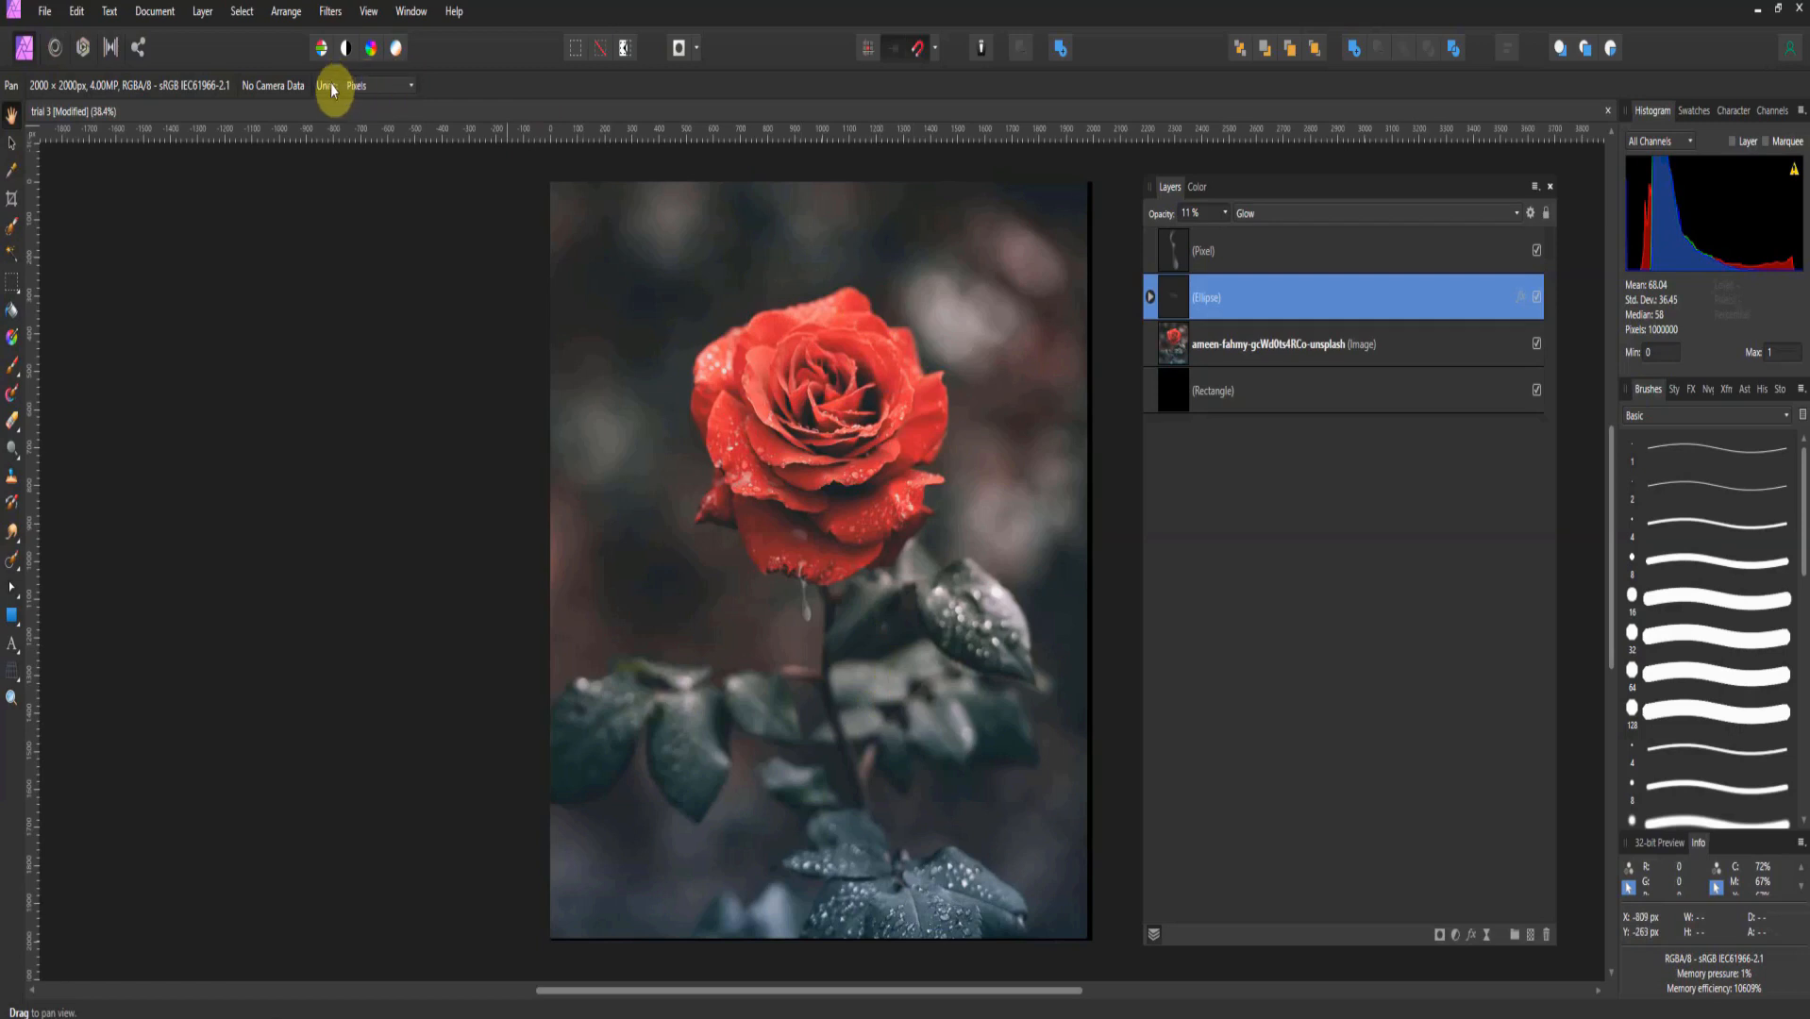
mouse_move(327, 96)
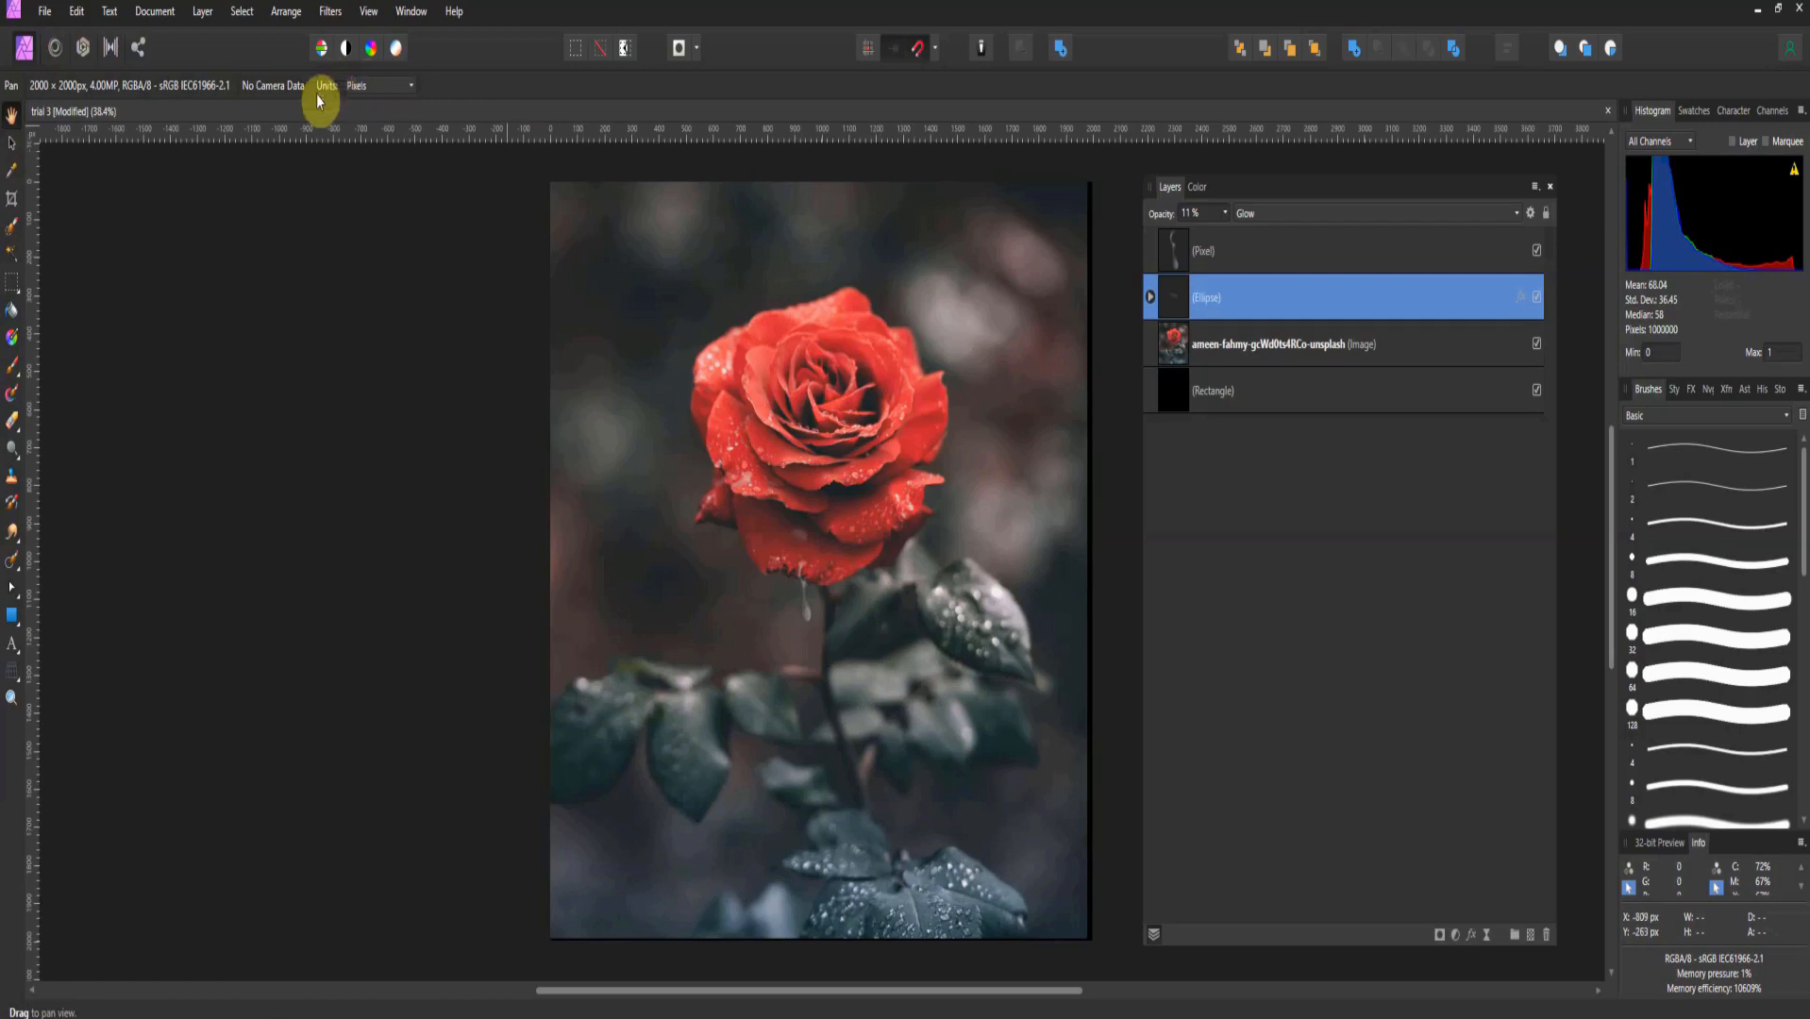
mouse_move(176, 112)
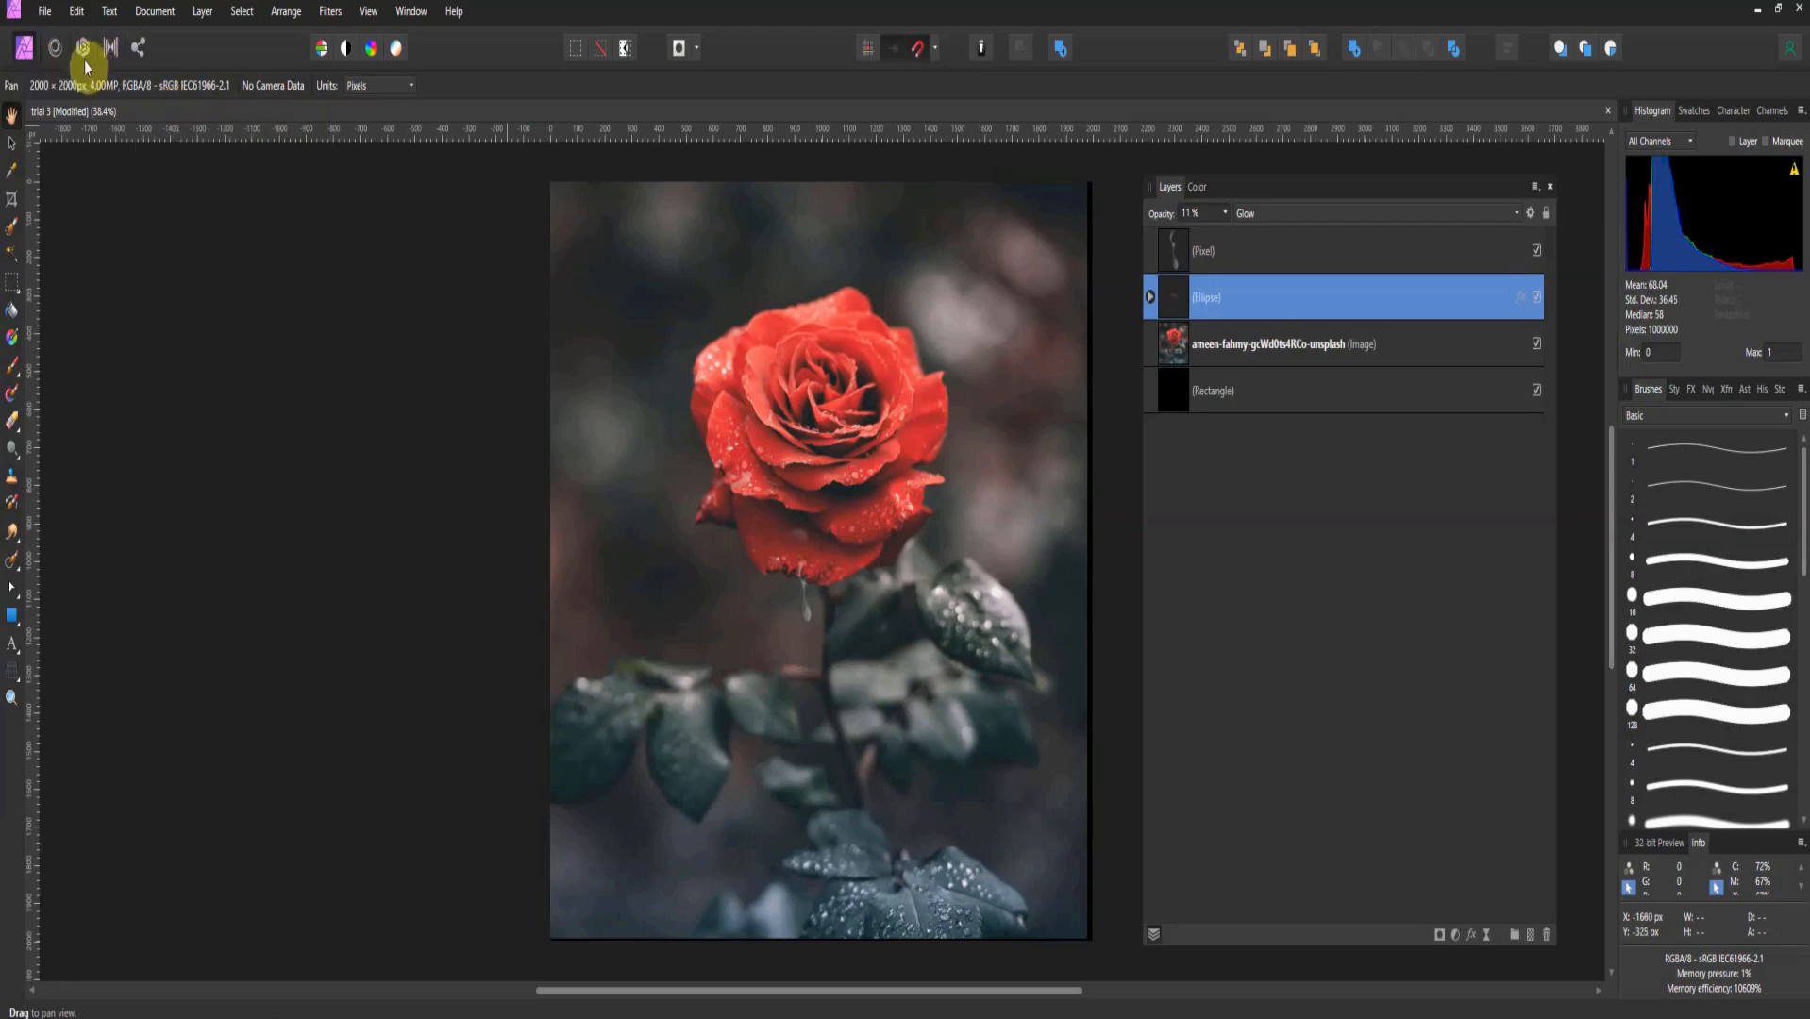
mouse_move(55, 58)
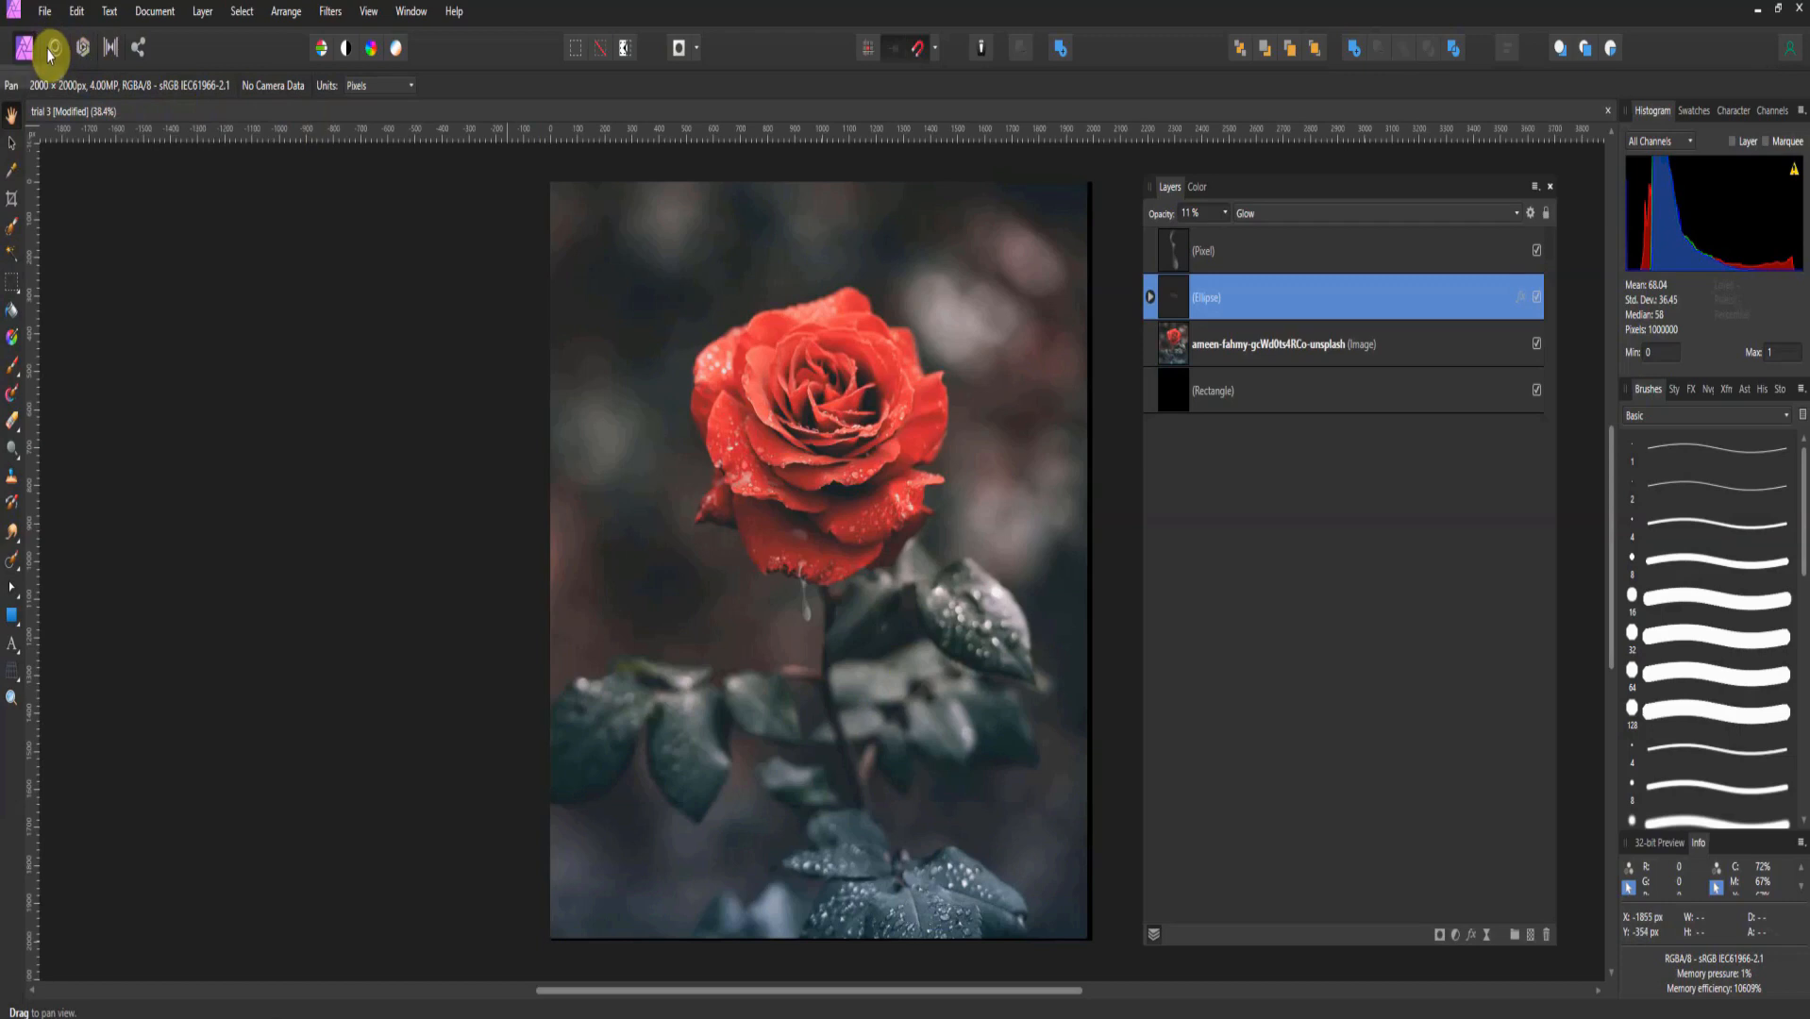
mouse_move(53, 49)
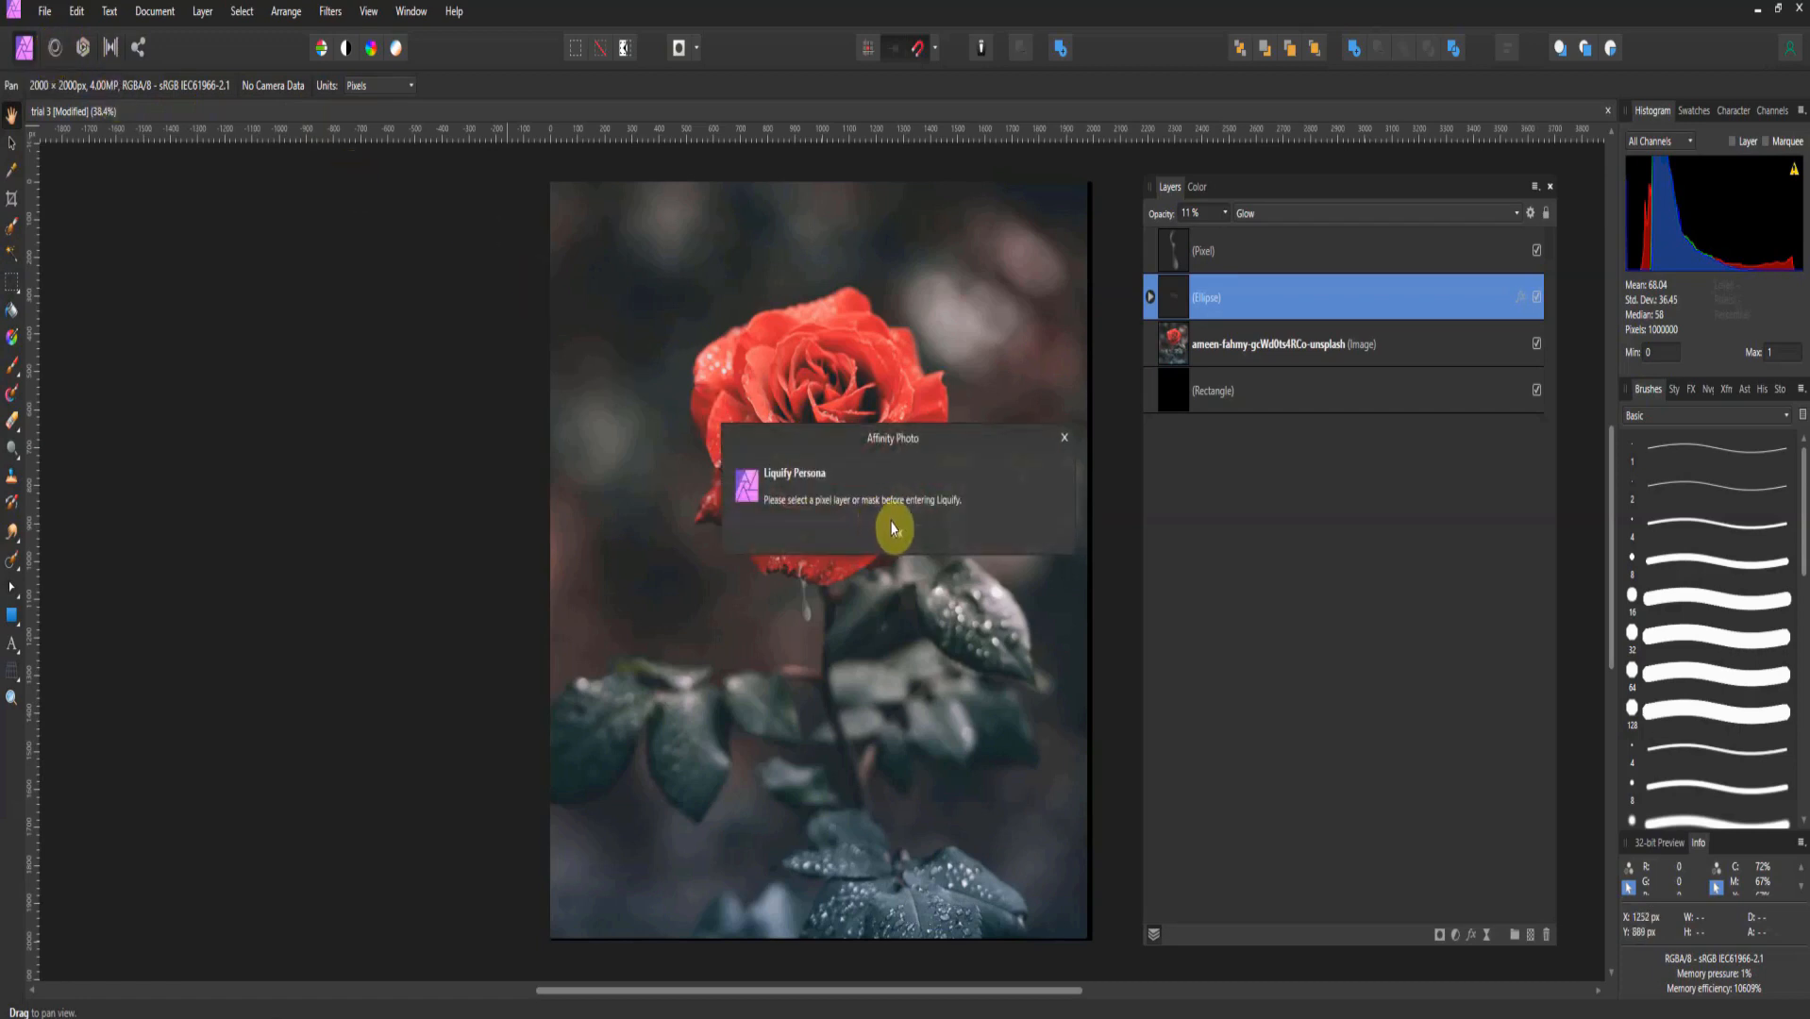
- Dismiss the pixel-layer warning, duplicate the rose photo layer and move the copy to the top of the stack
click(1063, 438)
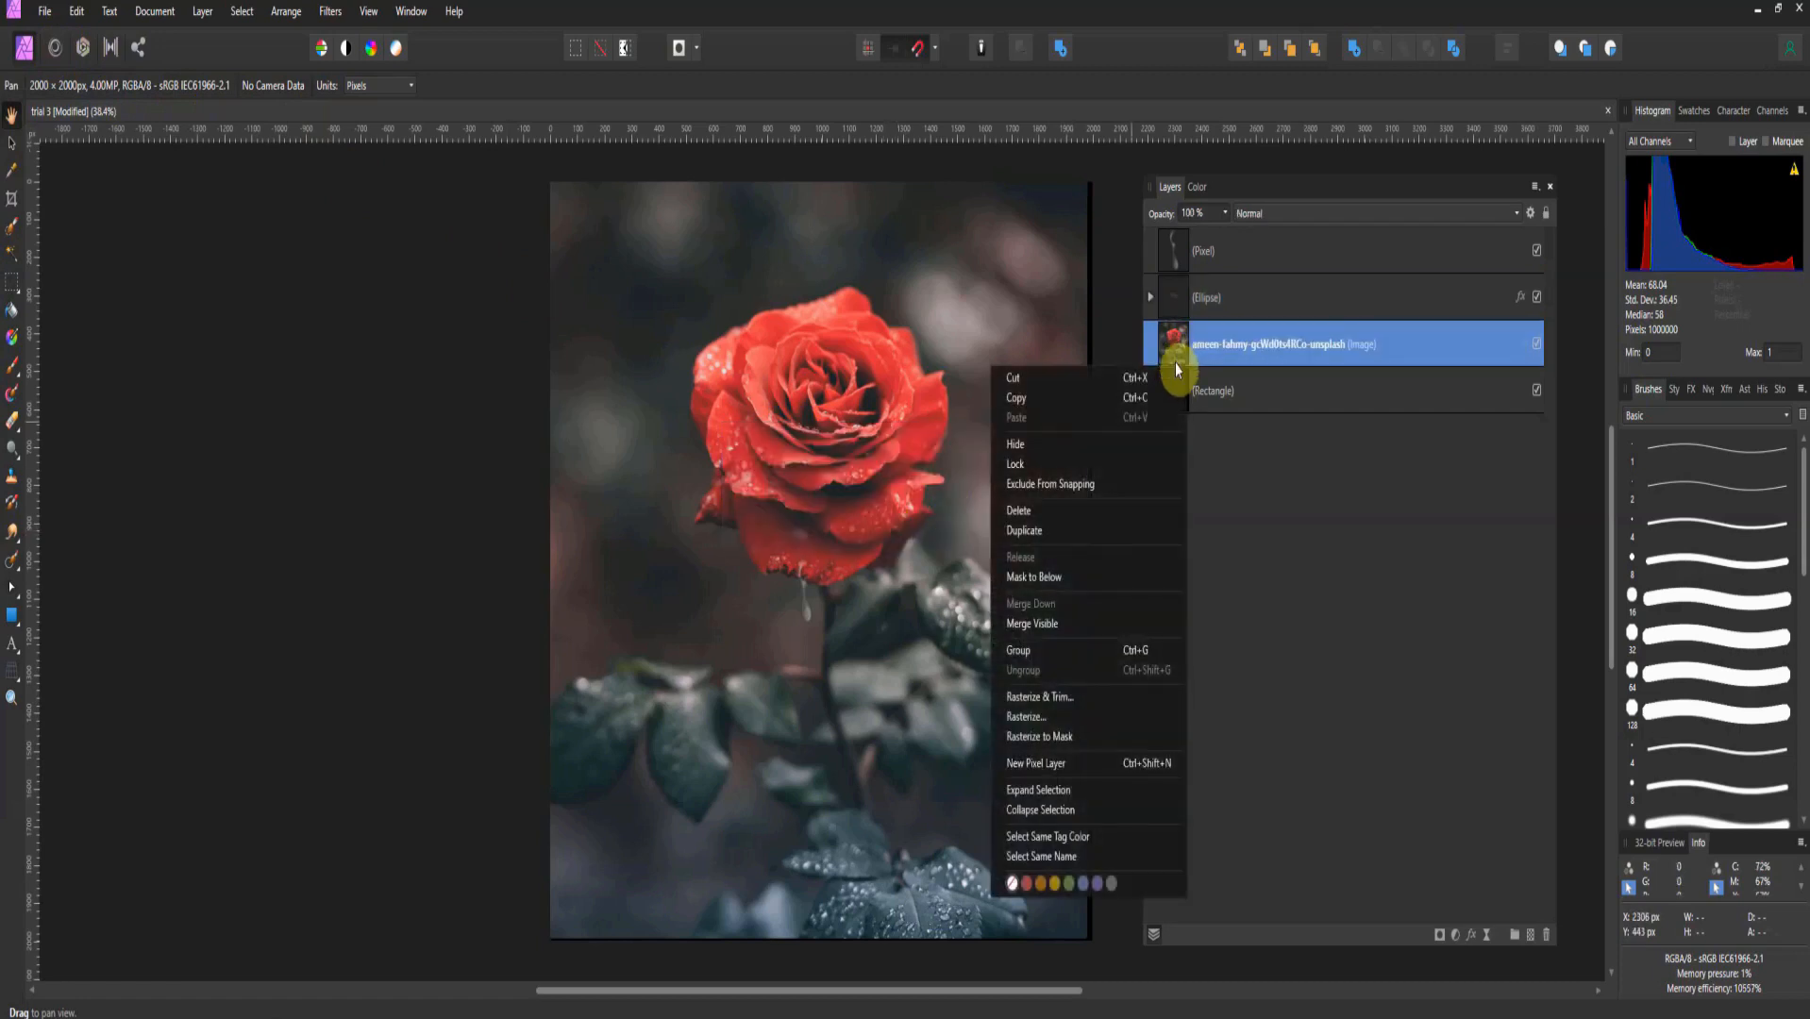
click(1023, 530)
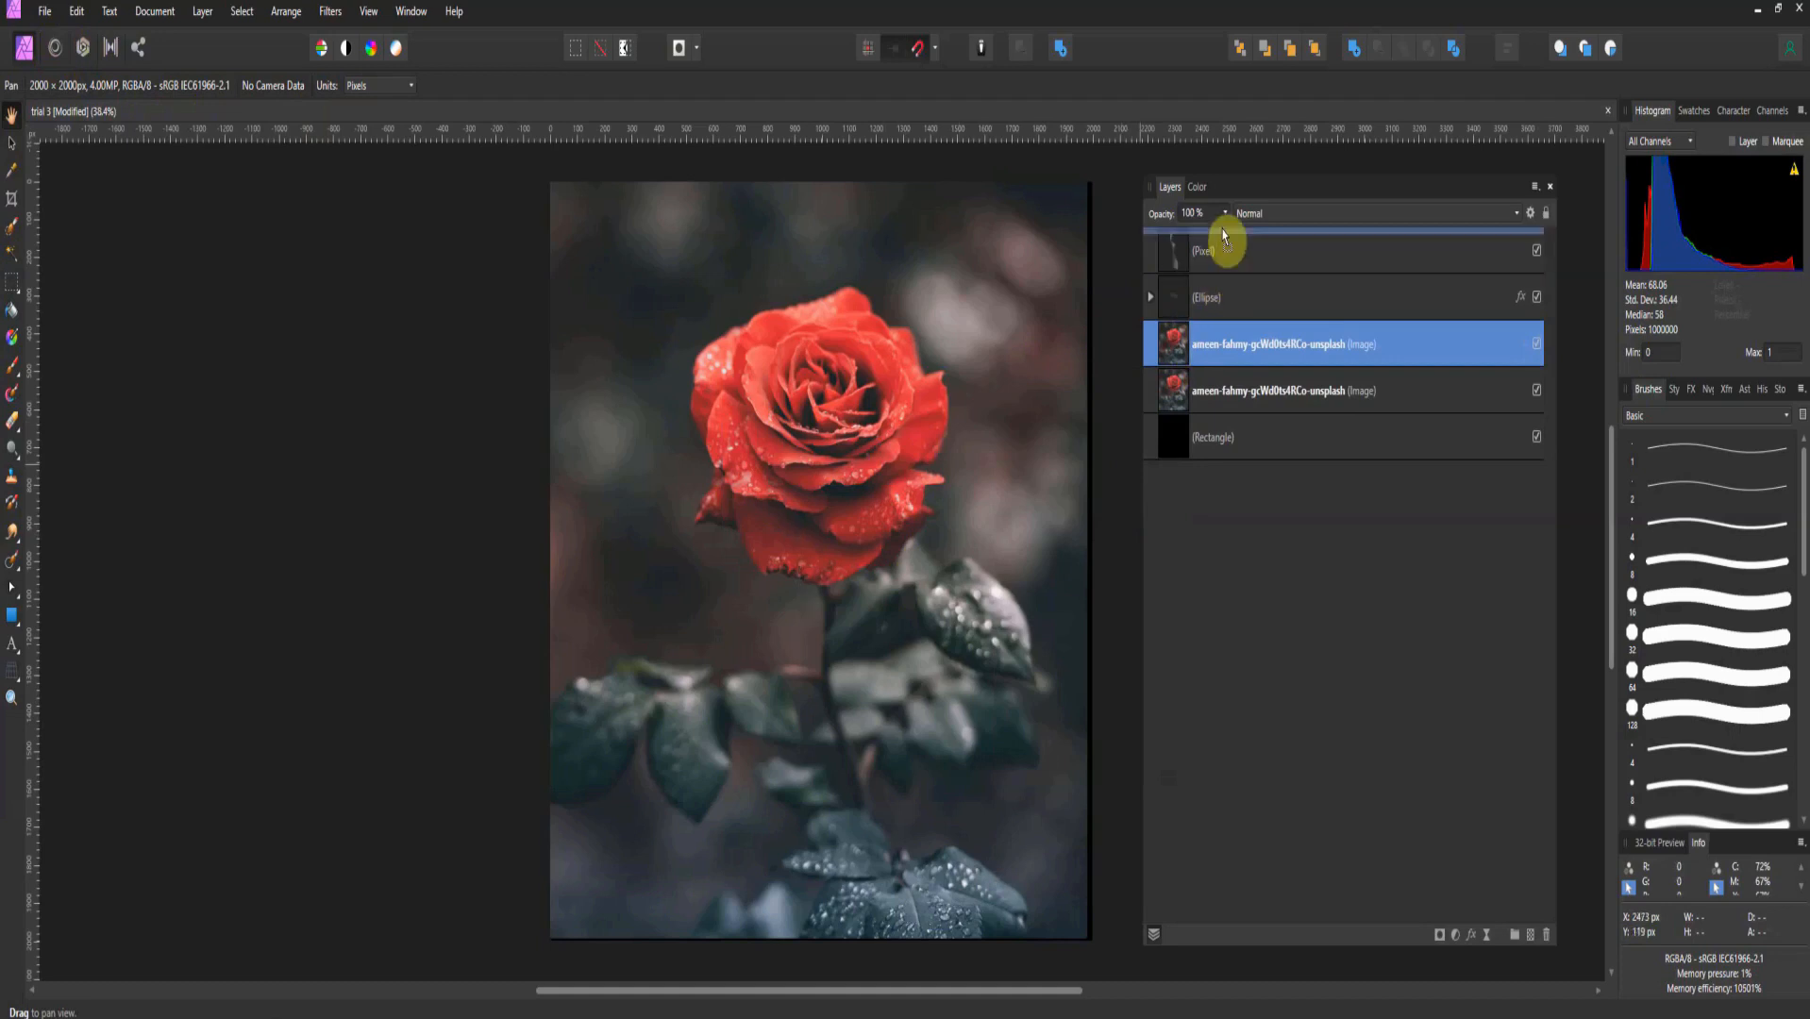
drag(1259, 344, 1259, 252)
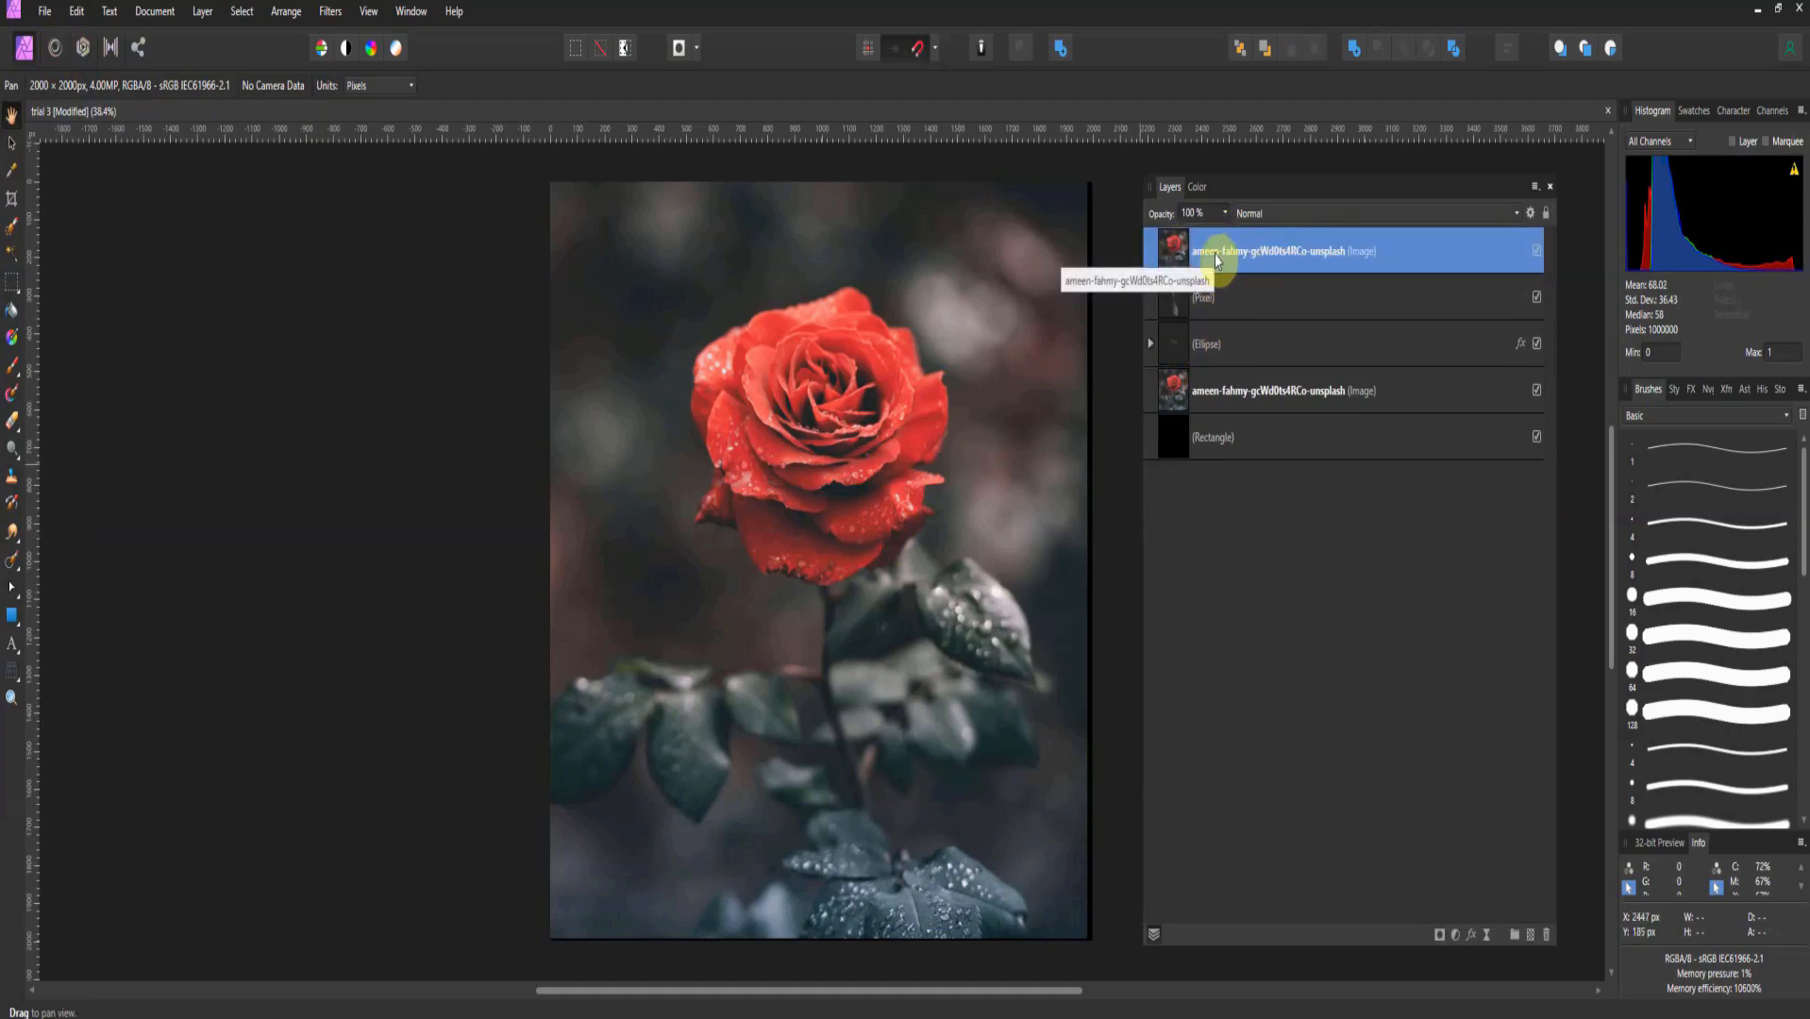
- Enter the Liquify Persona on the rose copy, dismissing the warning again, ready for push-forward strokes
click(56, 47)
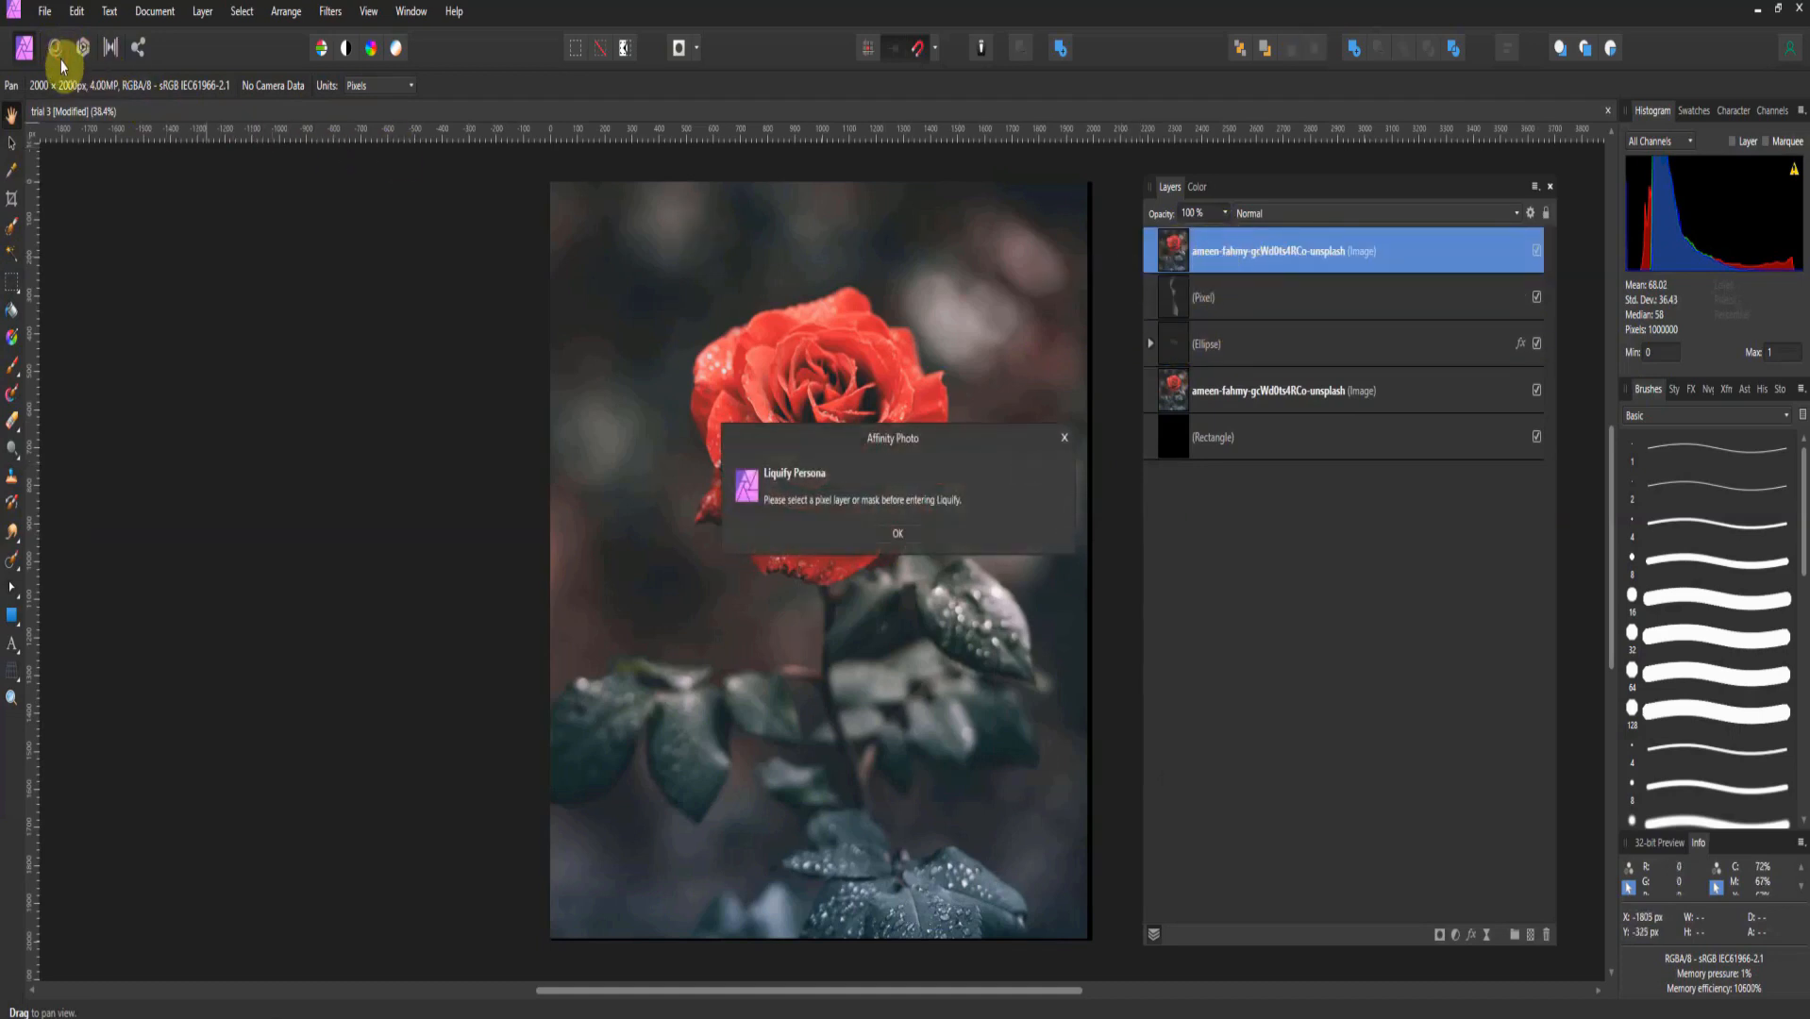
click(896, 534)
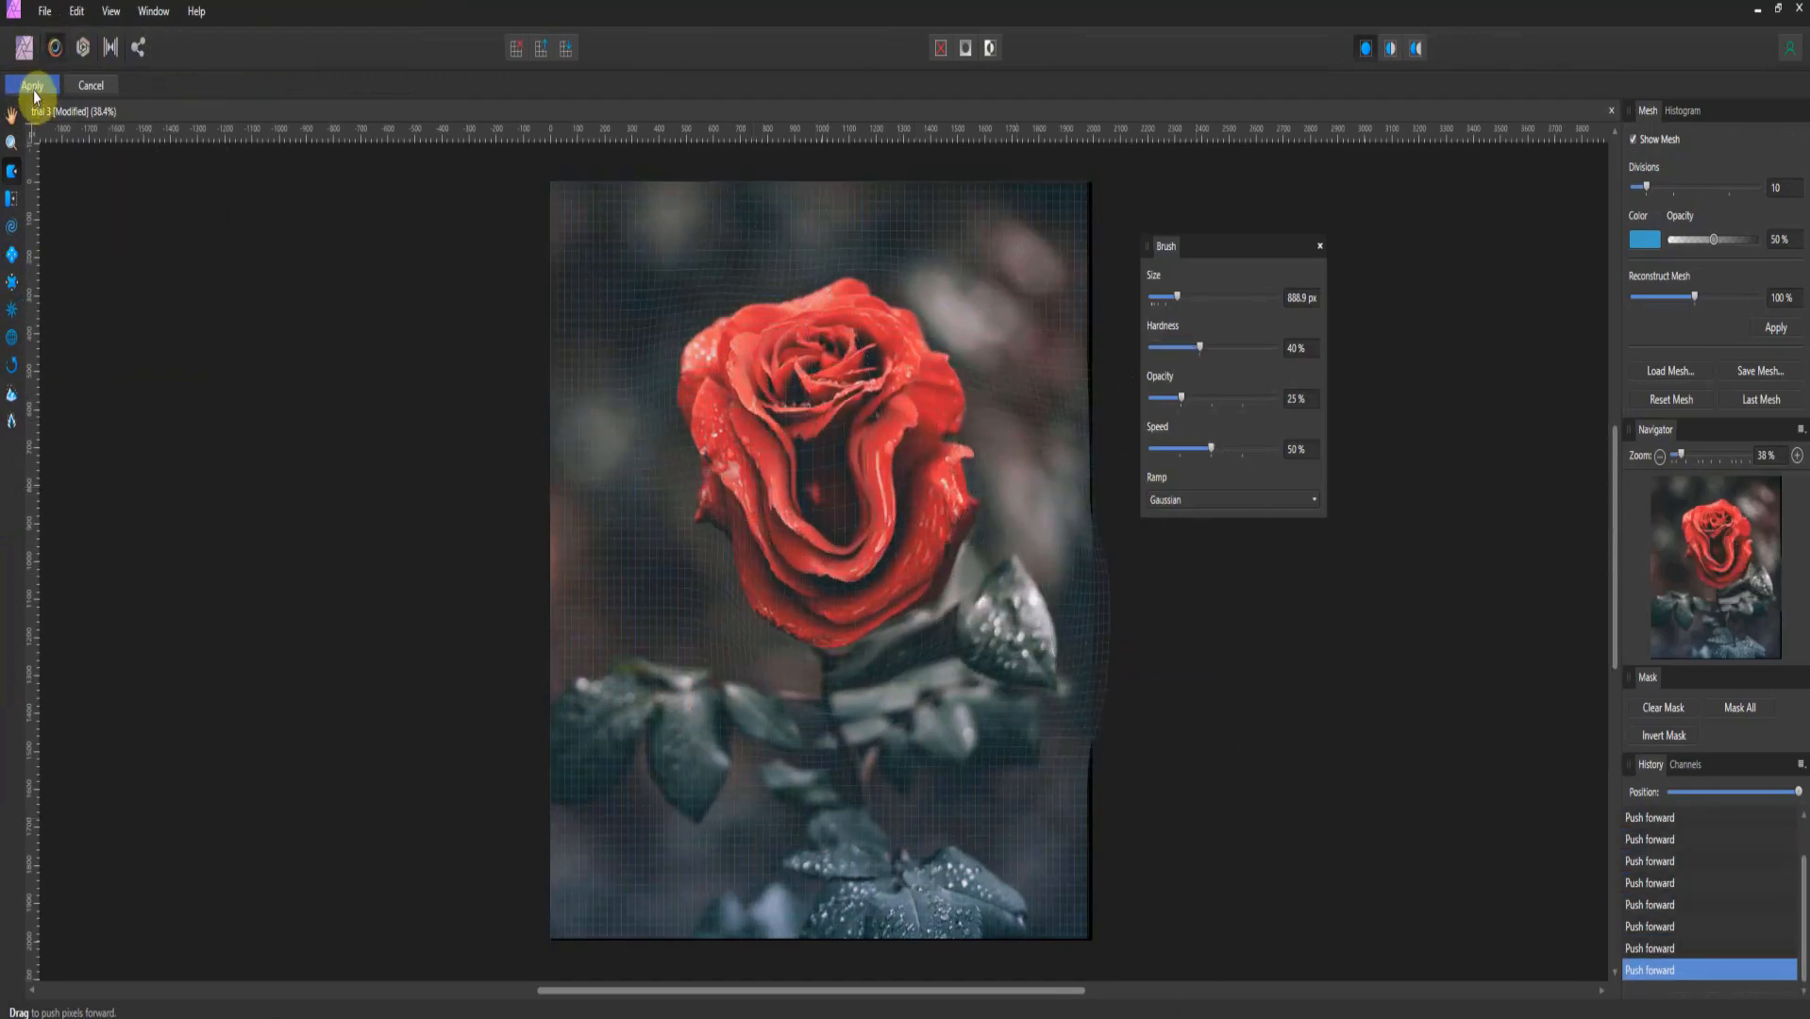
- Apply the Liquify warp, leaving the top rose copy as a distorted pixel layer
click(32, 85)
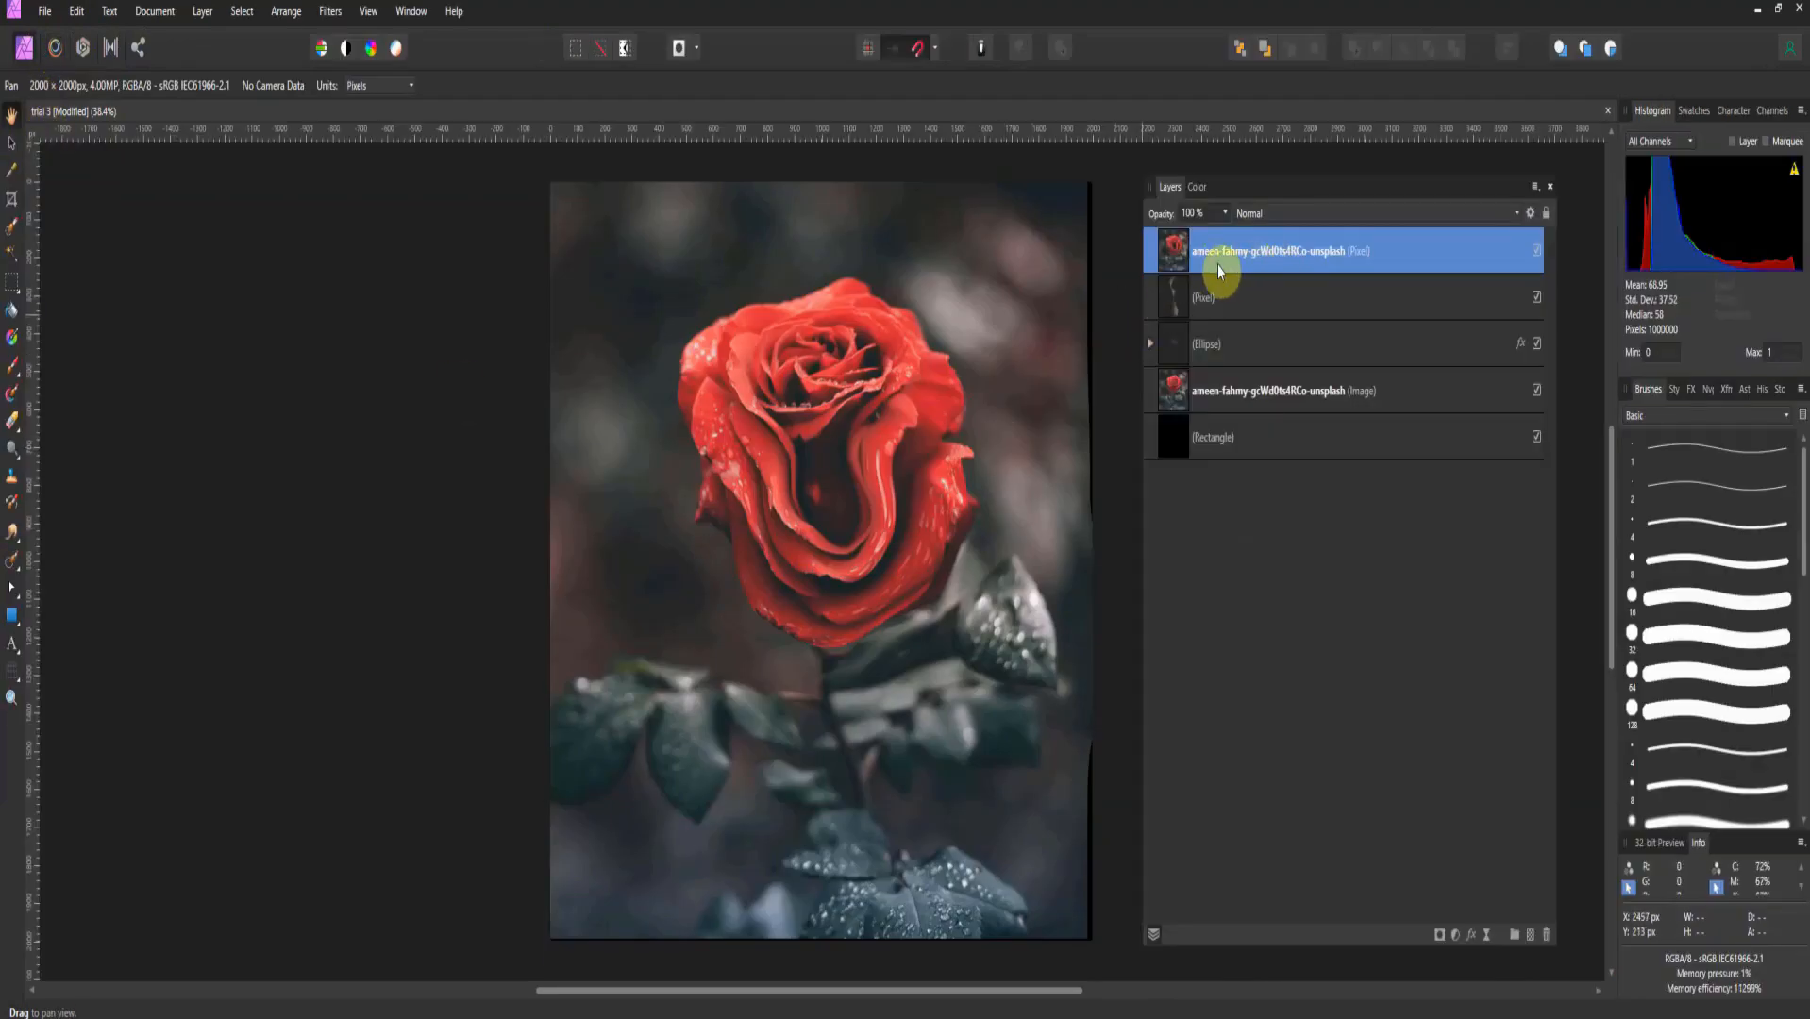
mouse_move(1201, 268)
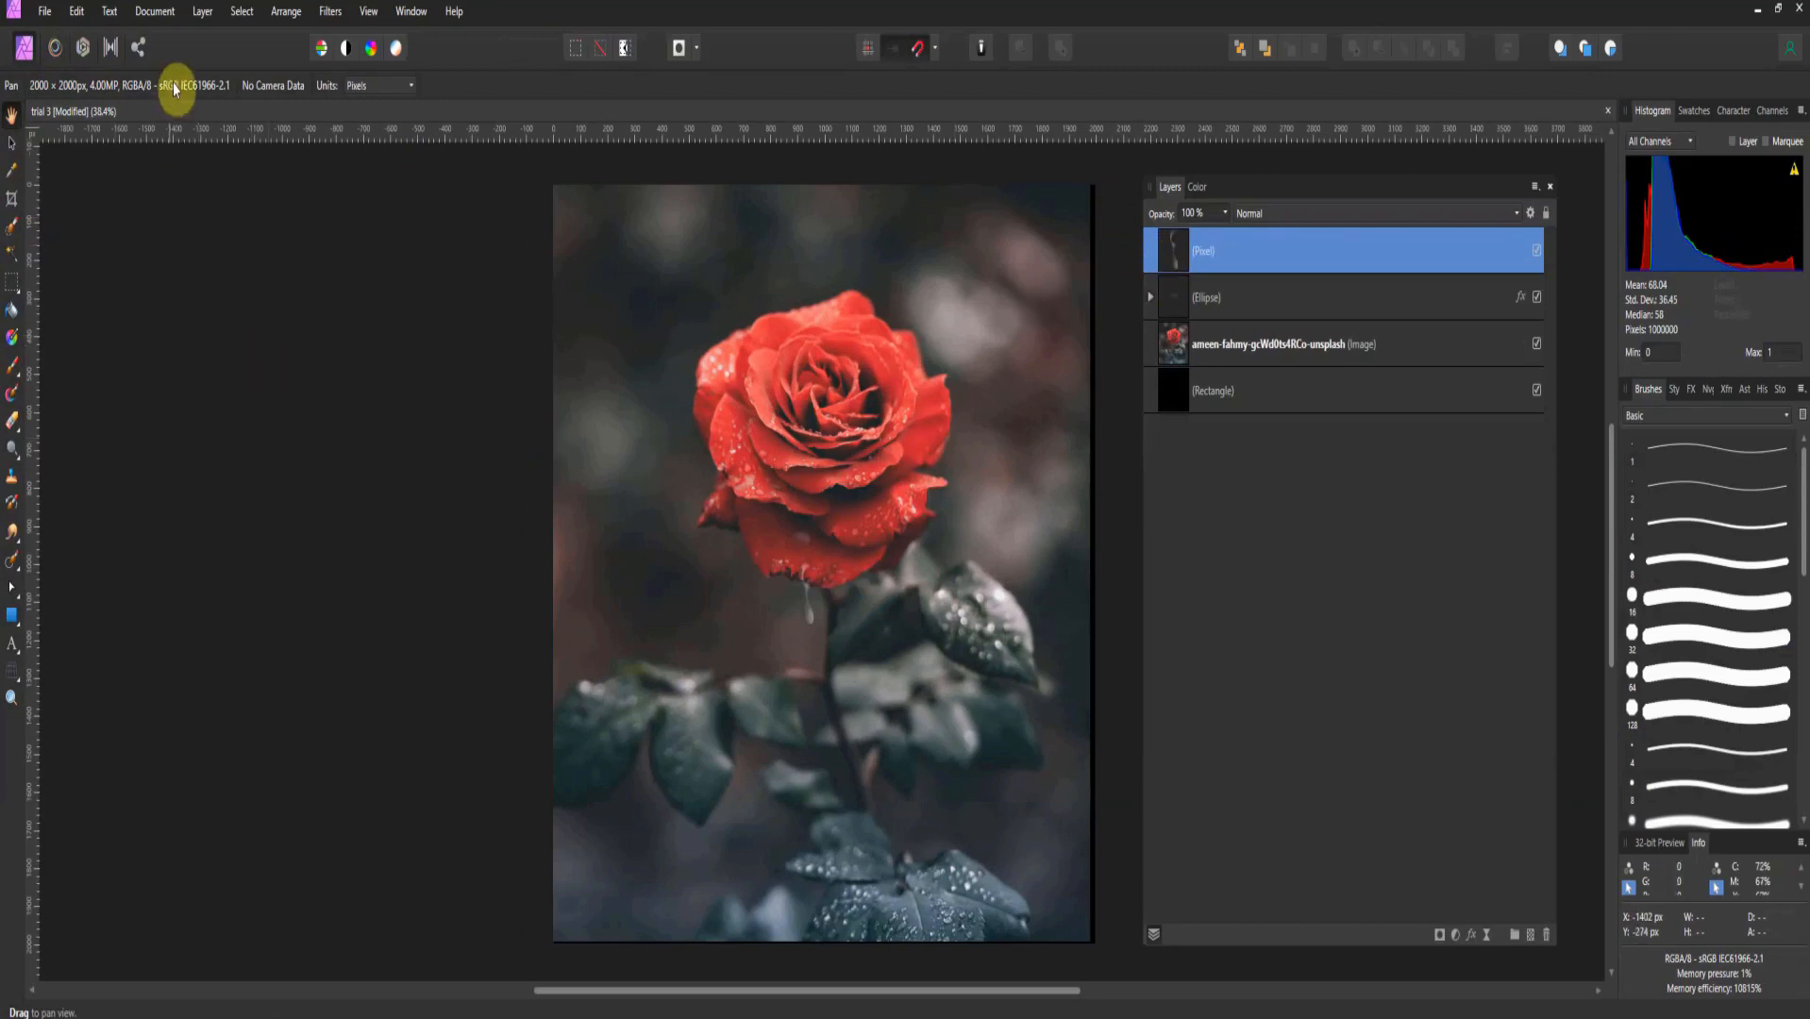
- Add a Liquify live filter layer via Layer > New Live Filter Layer > Distort
click(202, 12)
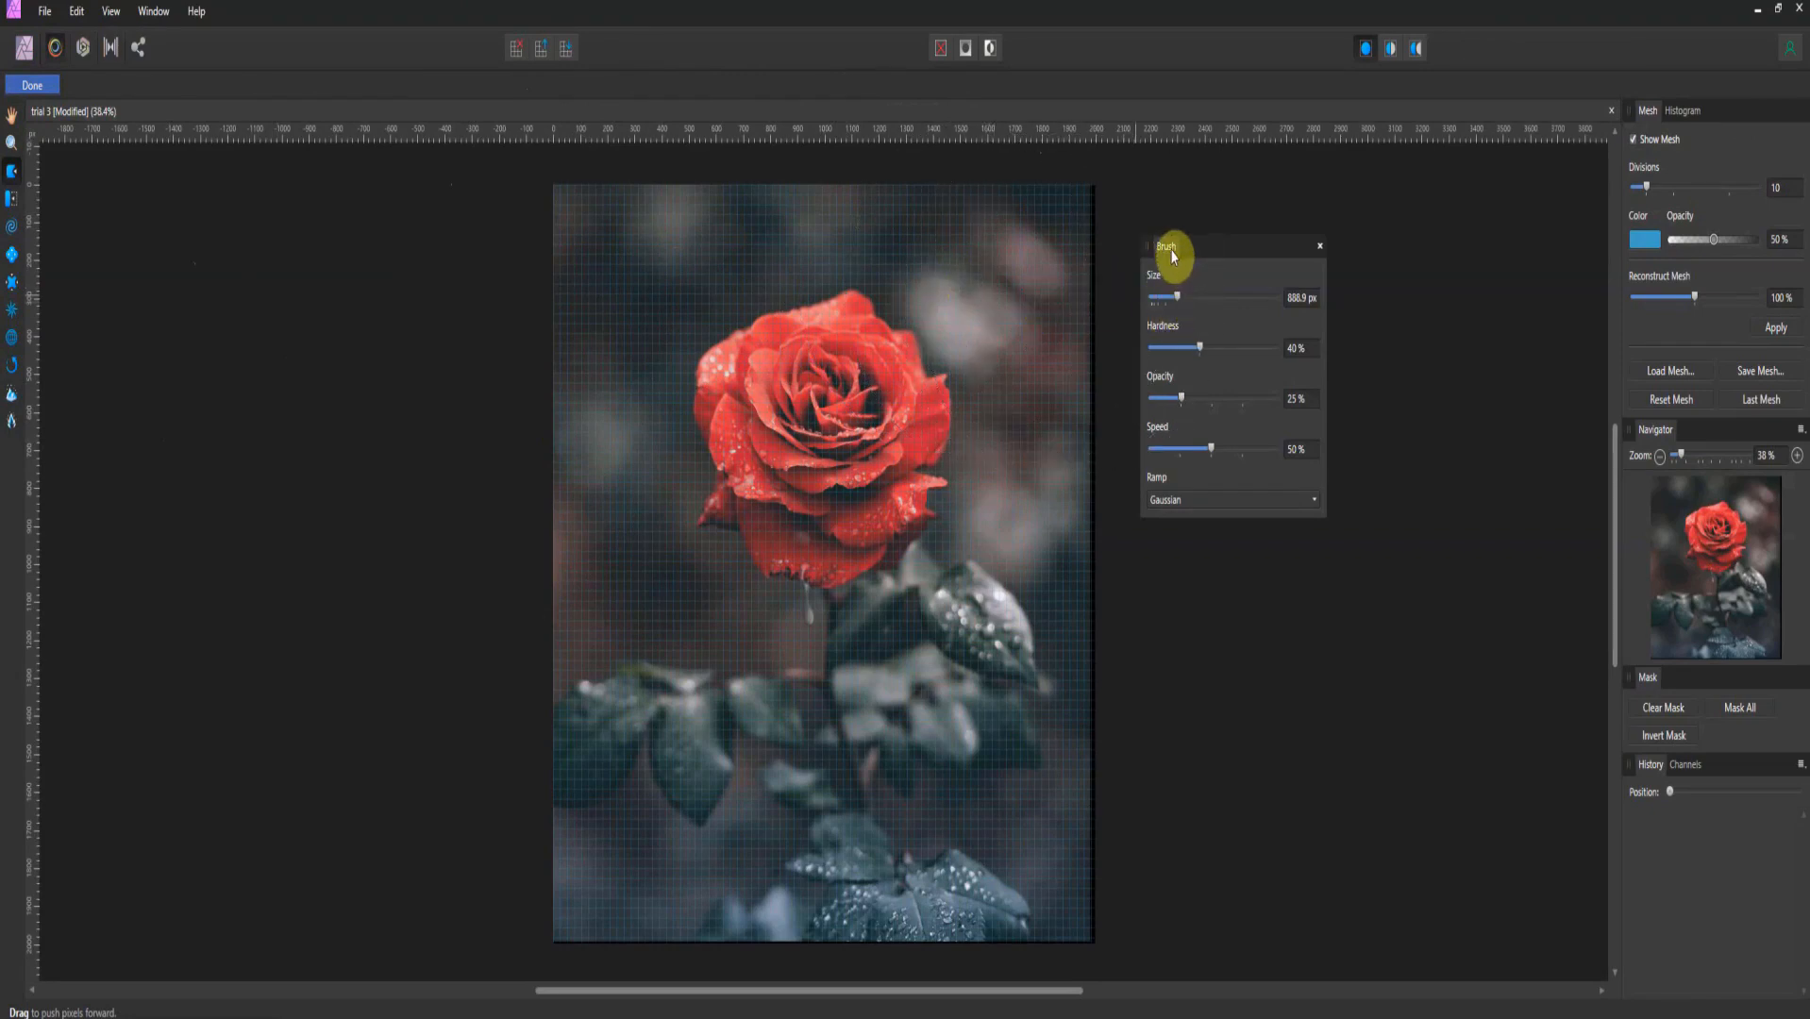
mouse_move(1208, 474)
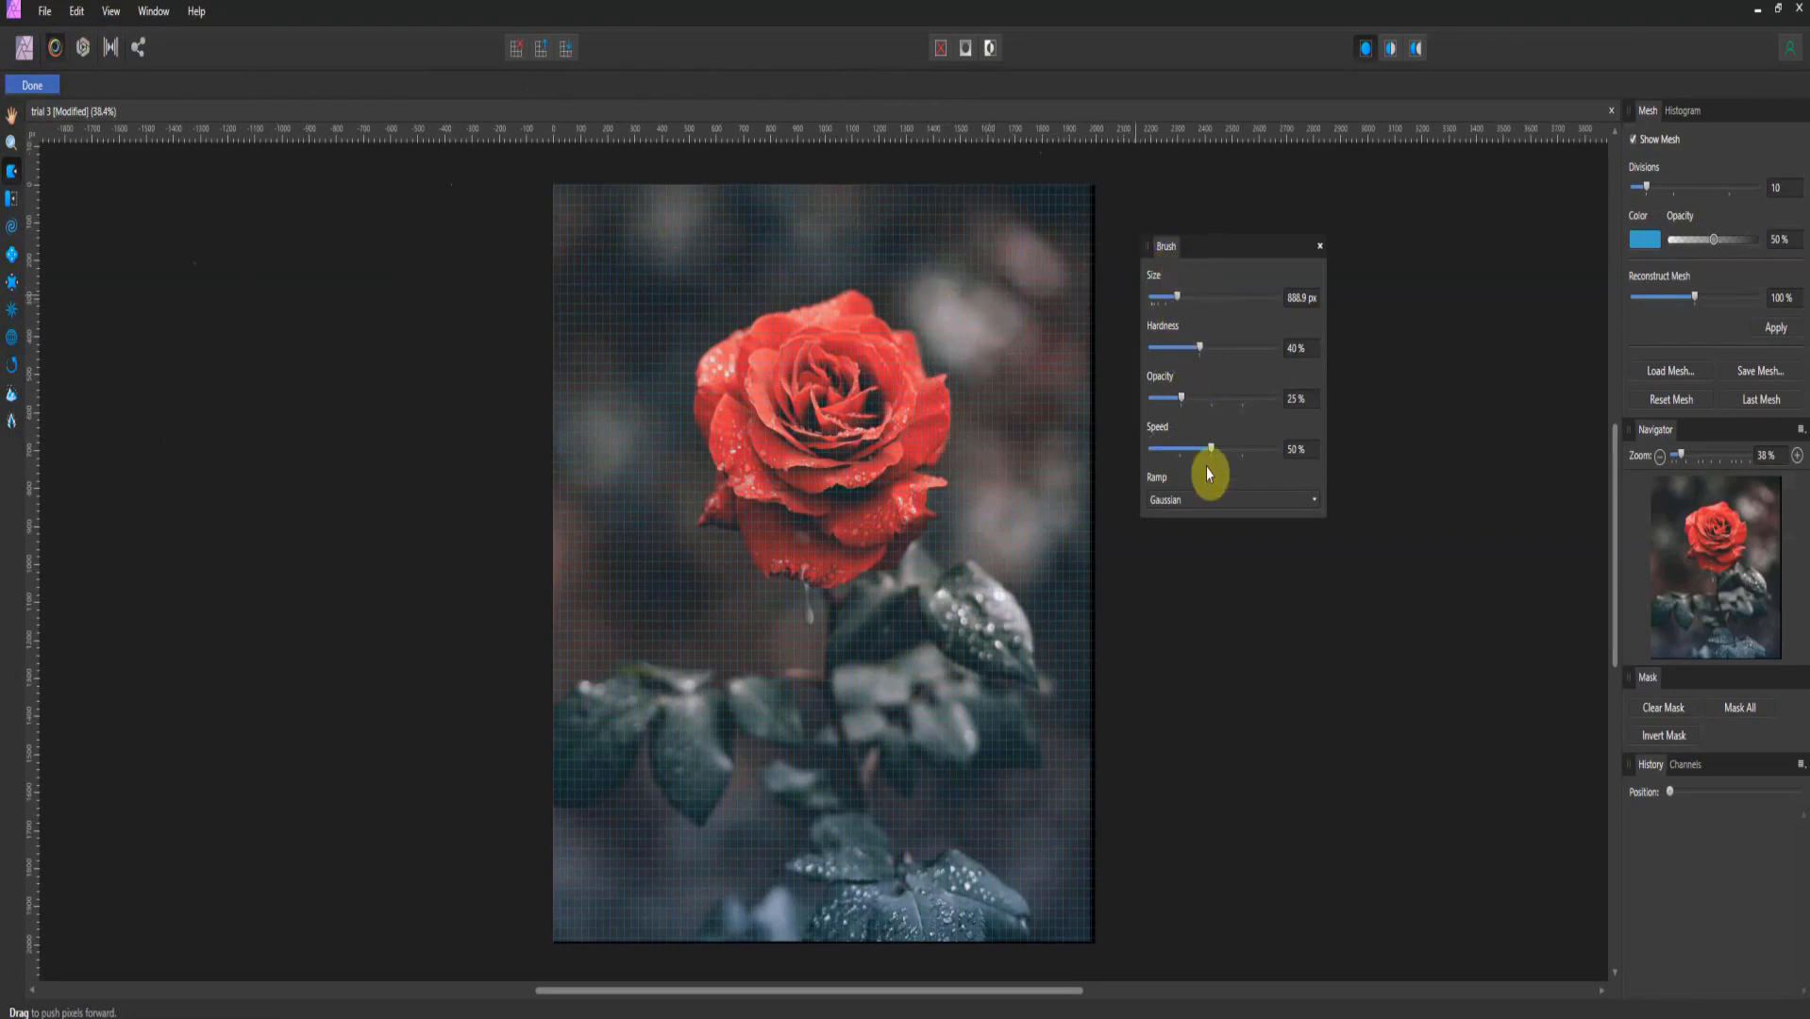
mouse_move(1227, 453)
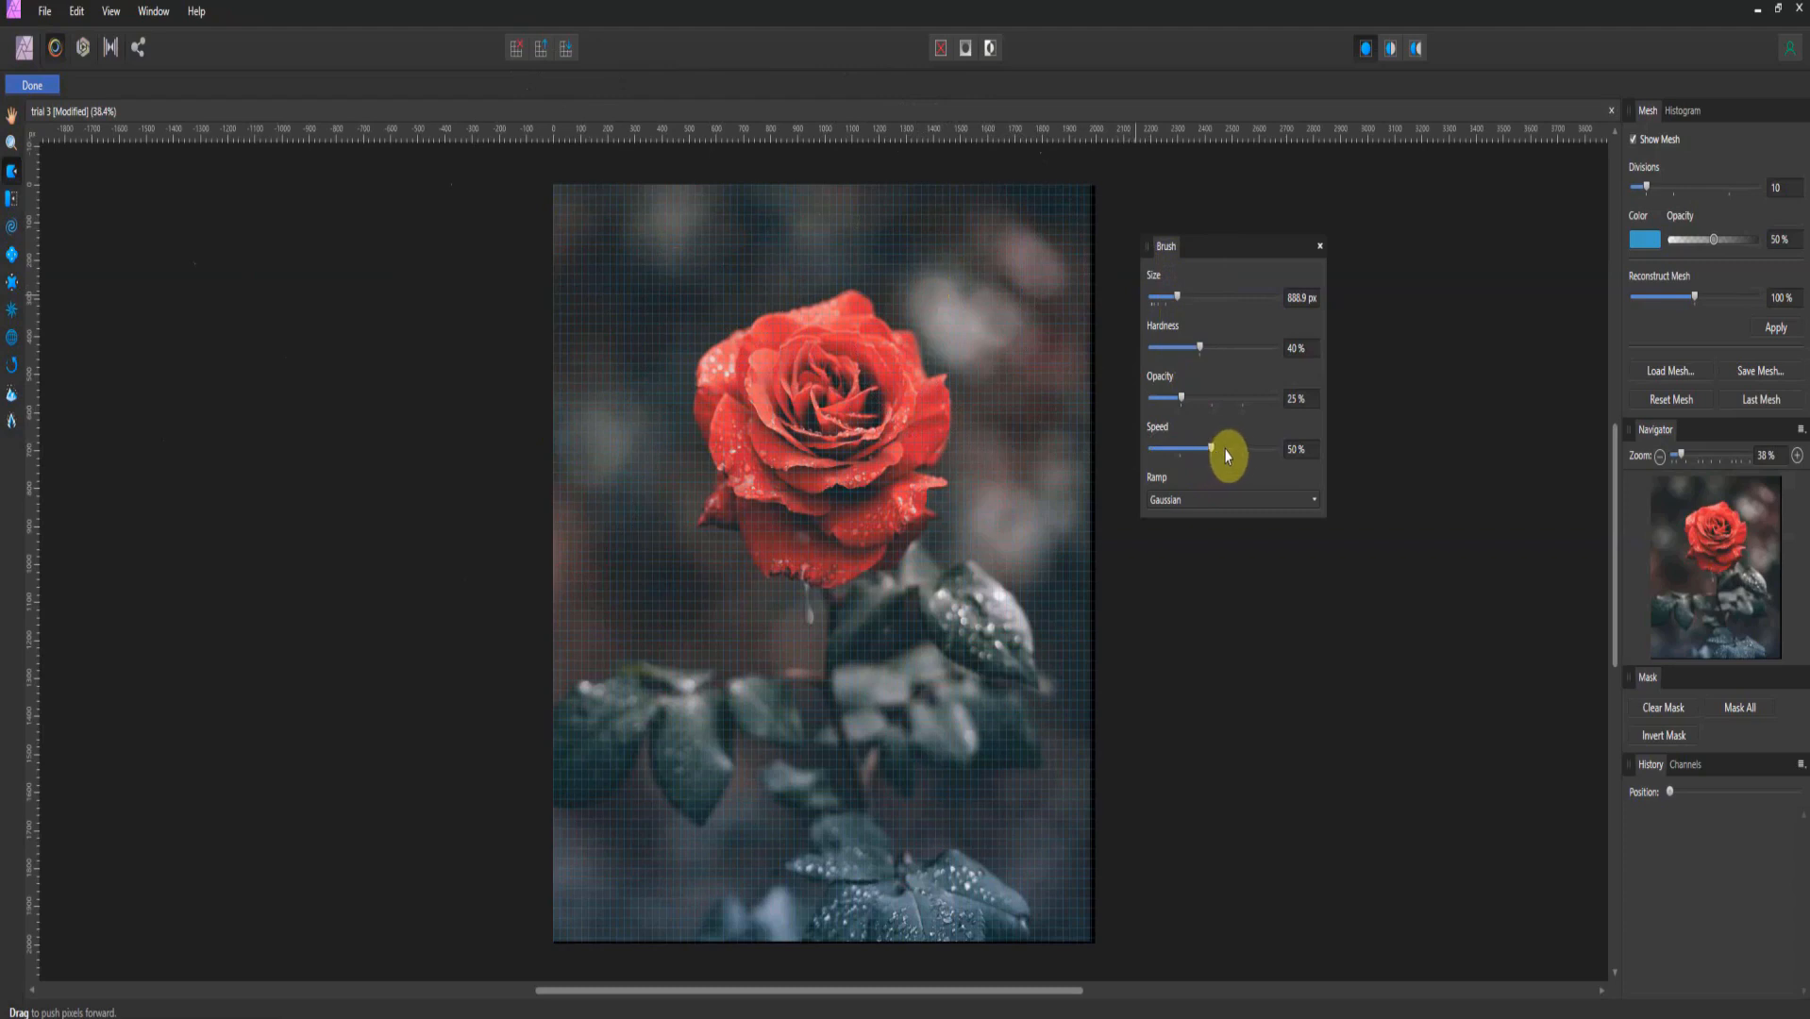
mouse_move(1055, 451)
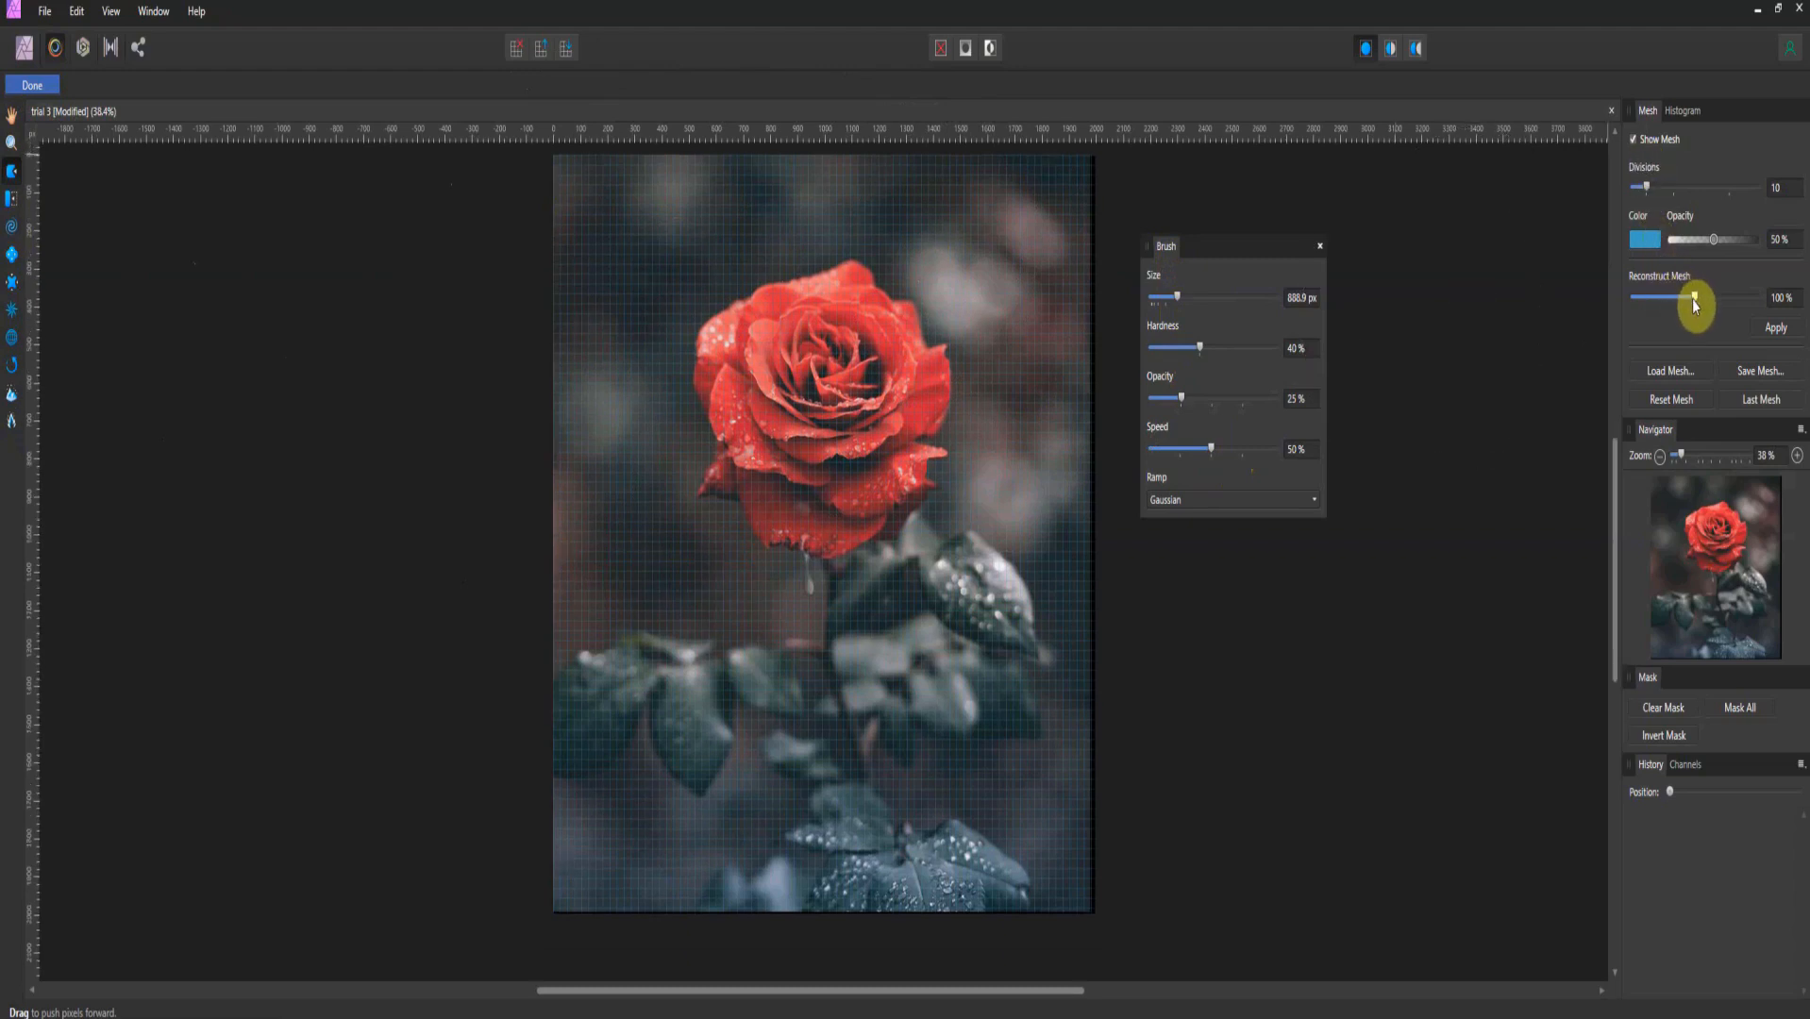
mouse_move(846, 683)
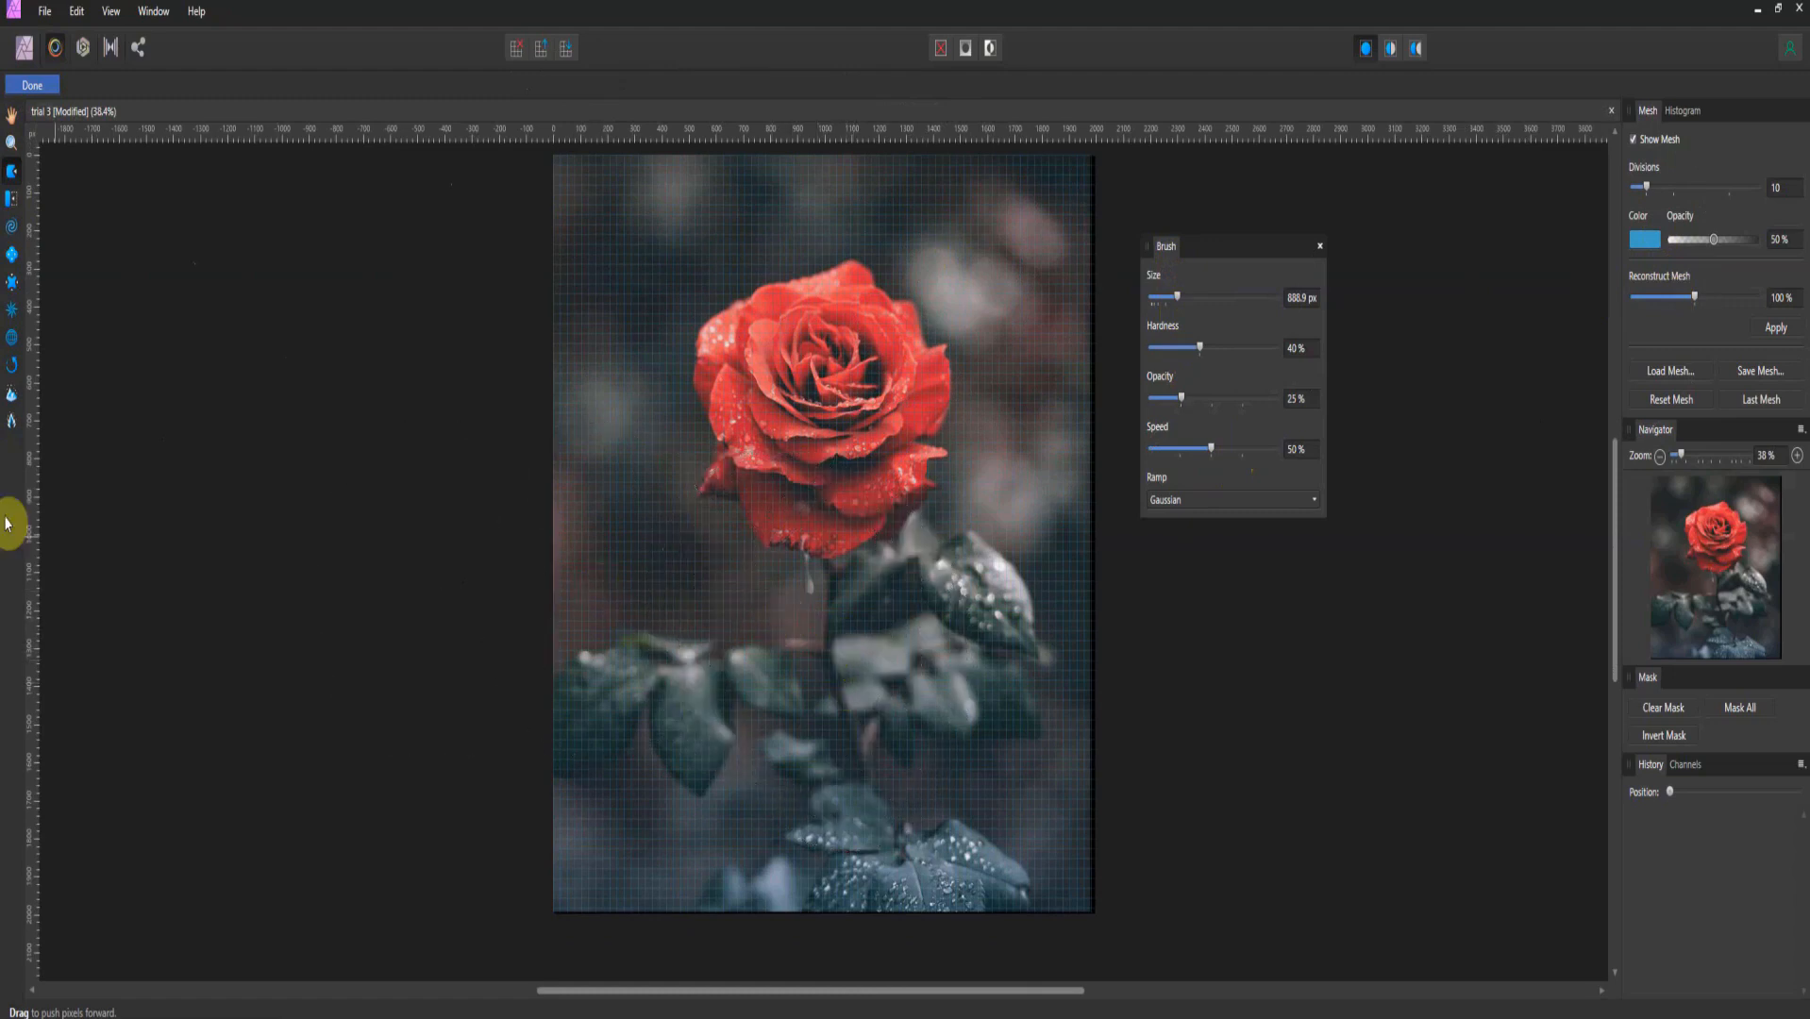
mouse_move(11, 147)
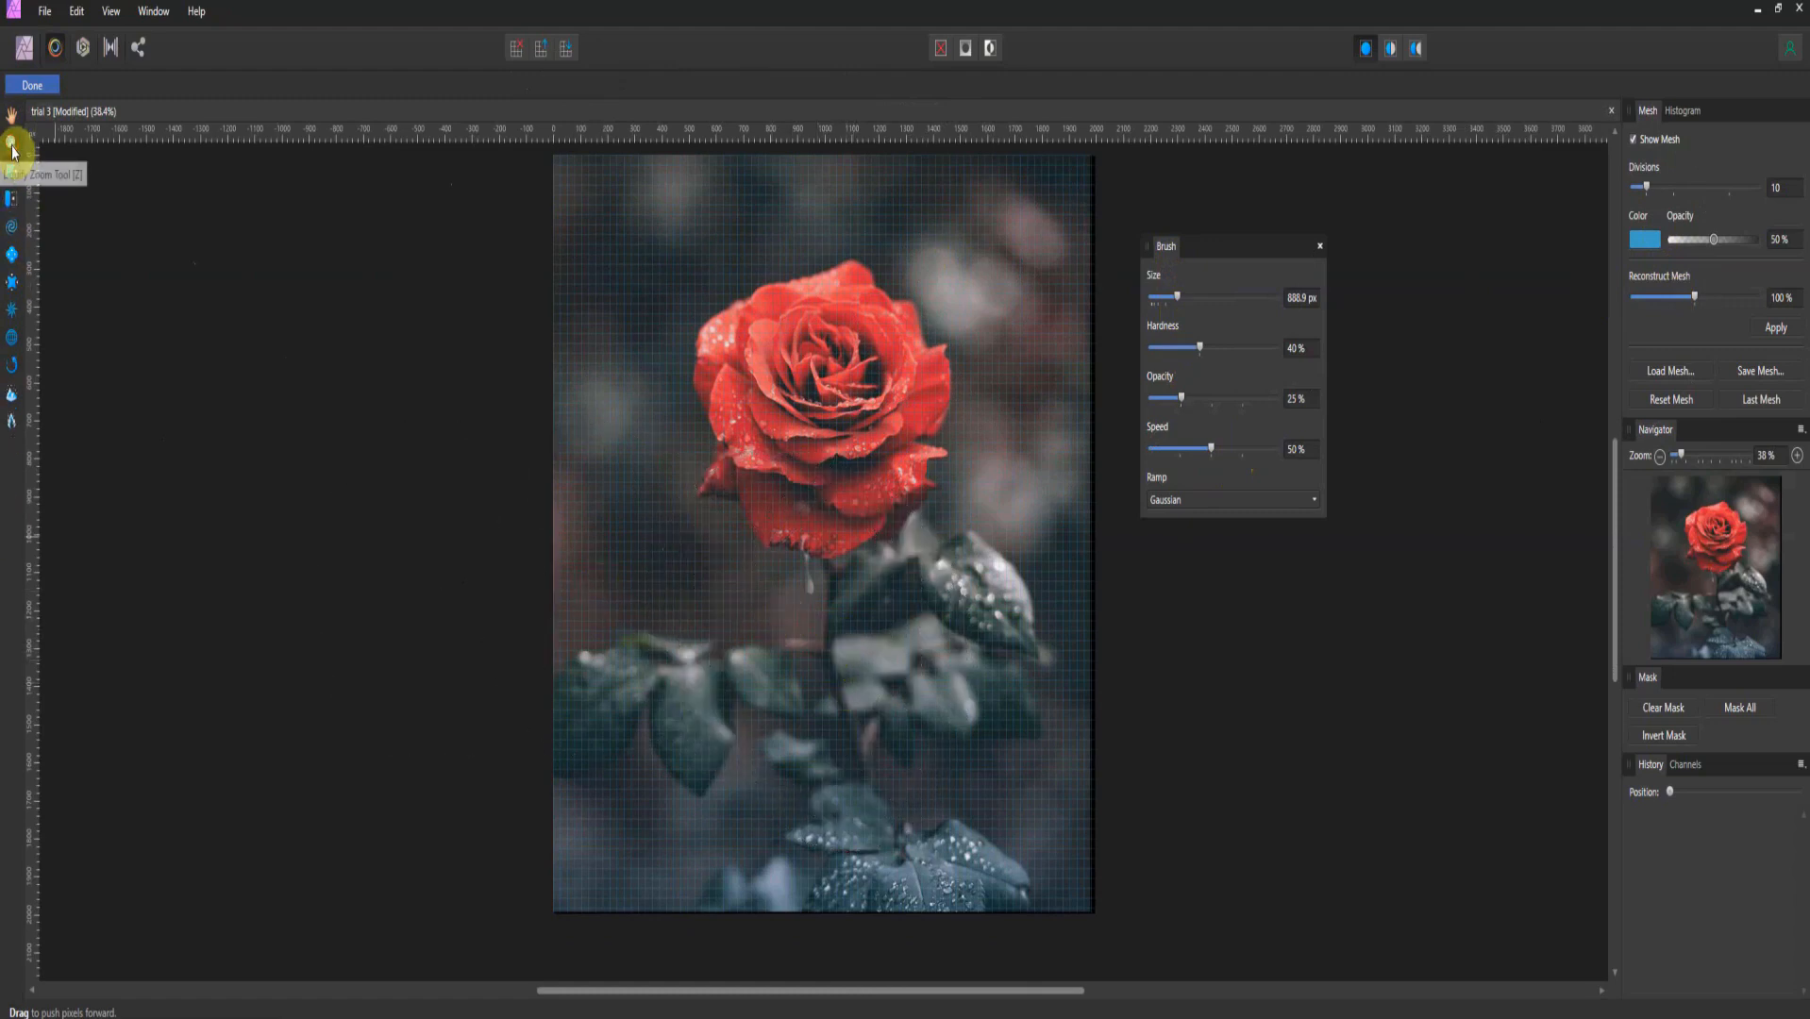
- Zoom in on the photo and nudge the stem and leaves below the rose with Push Forward strokes
click(863, 597)
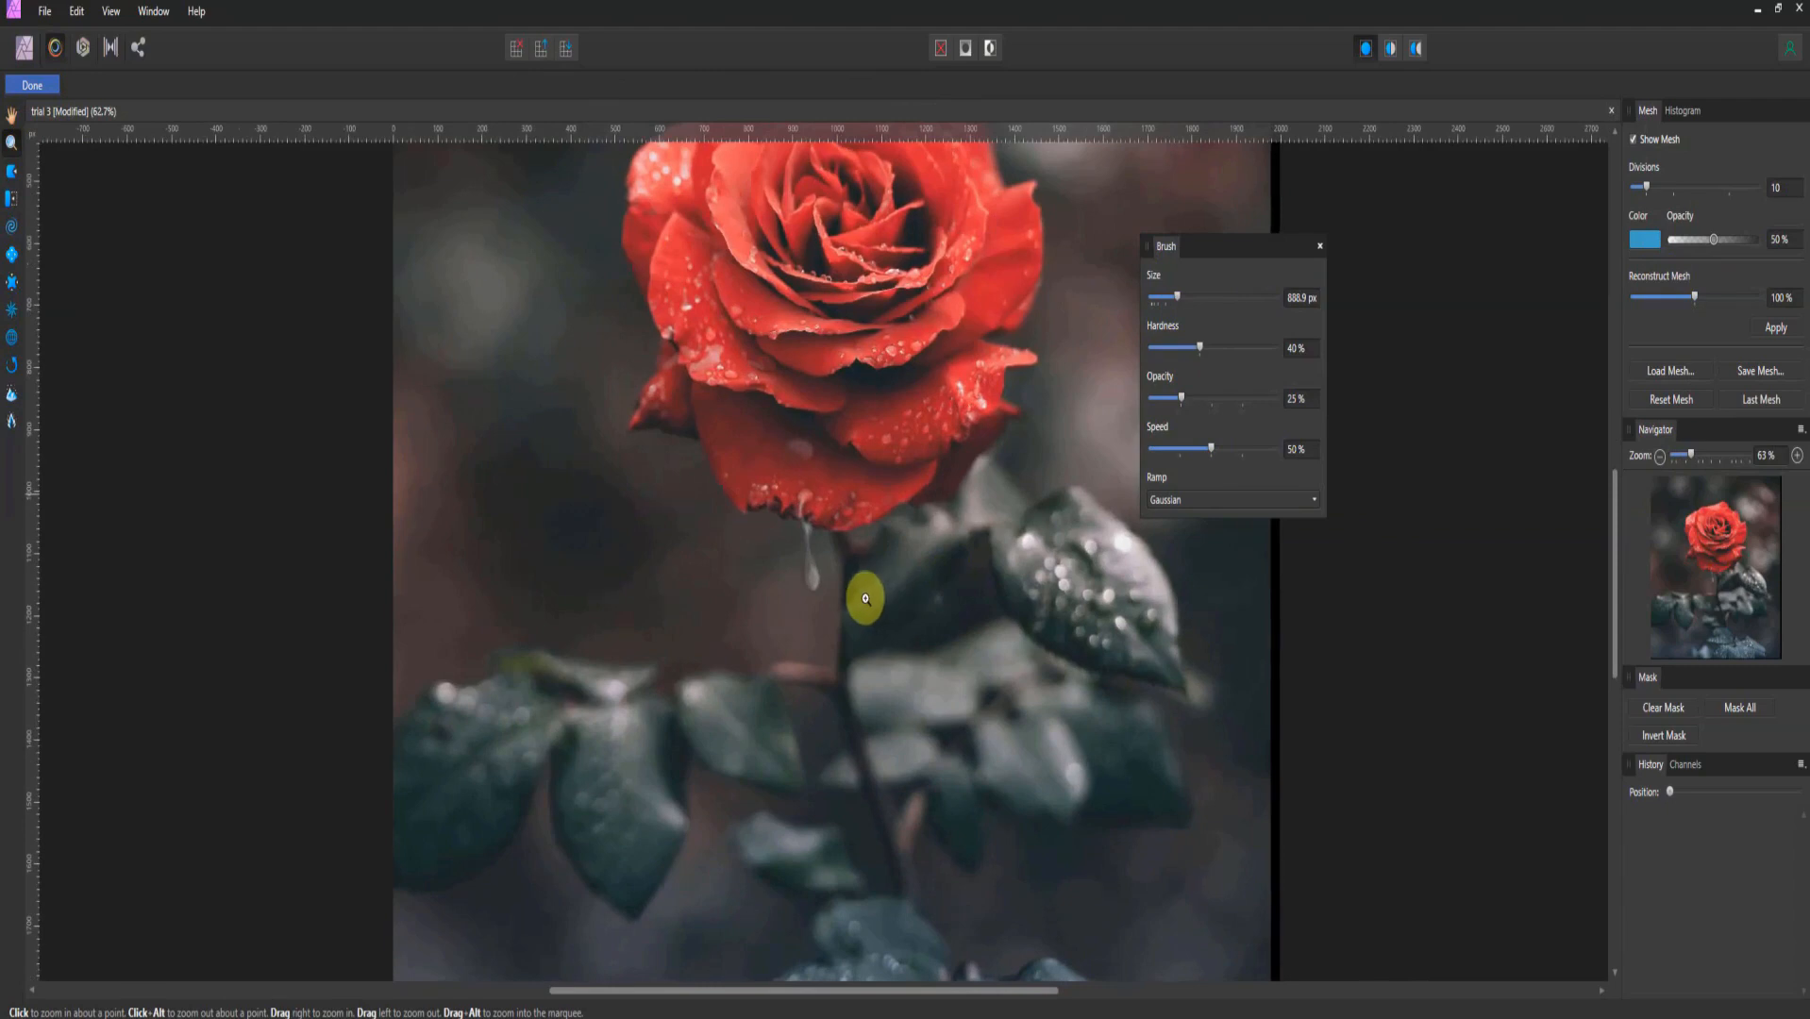
mouse_move(11, 176)
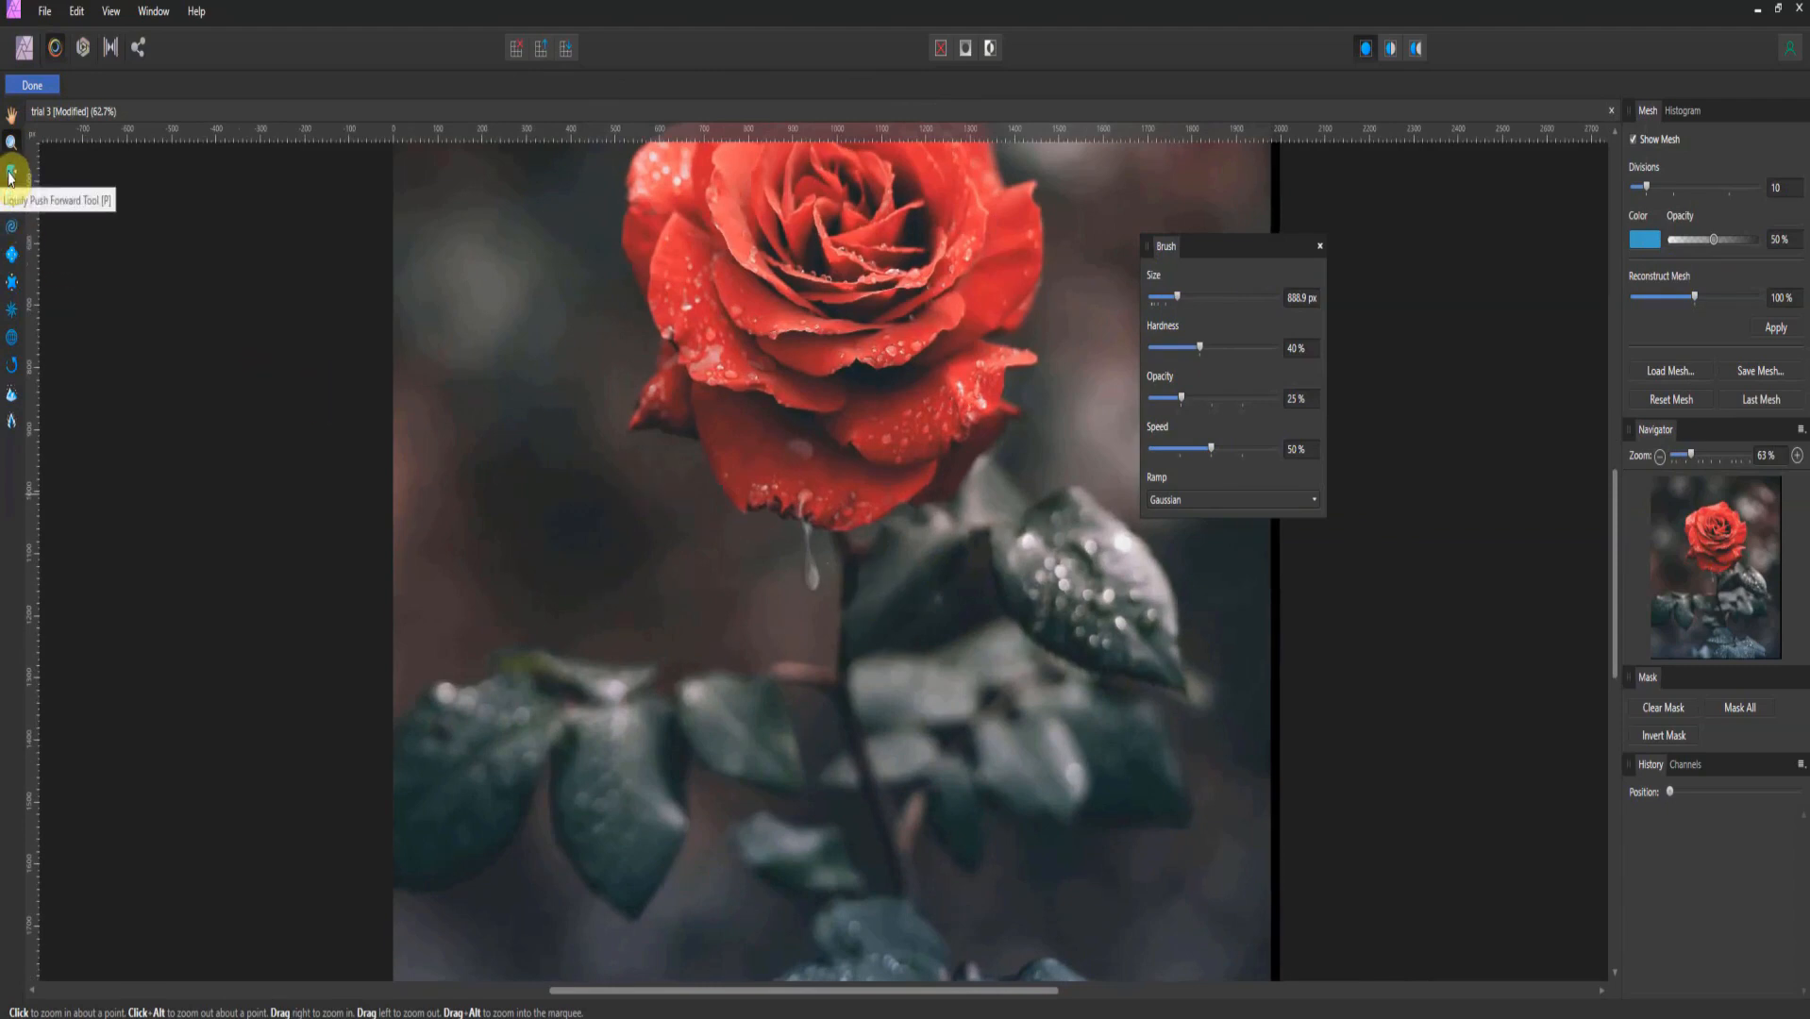
click(11, 173)
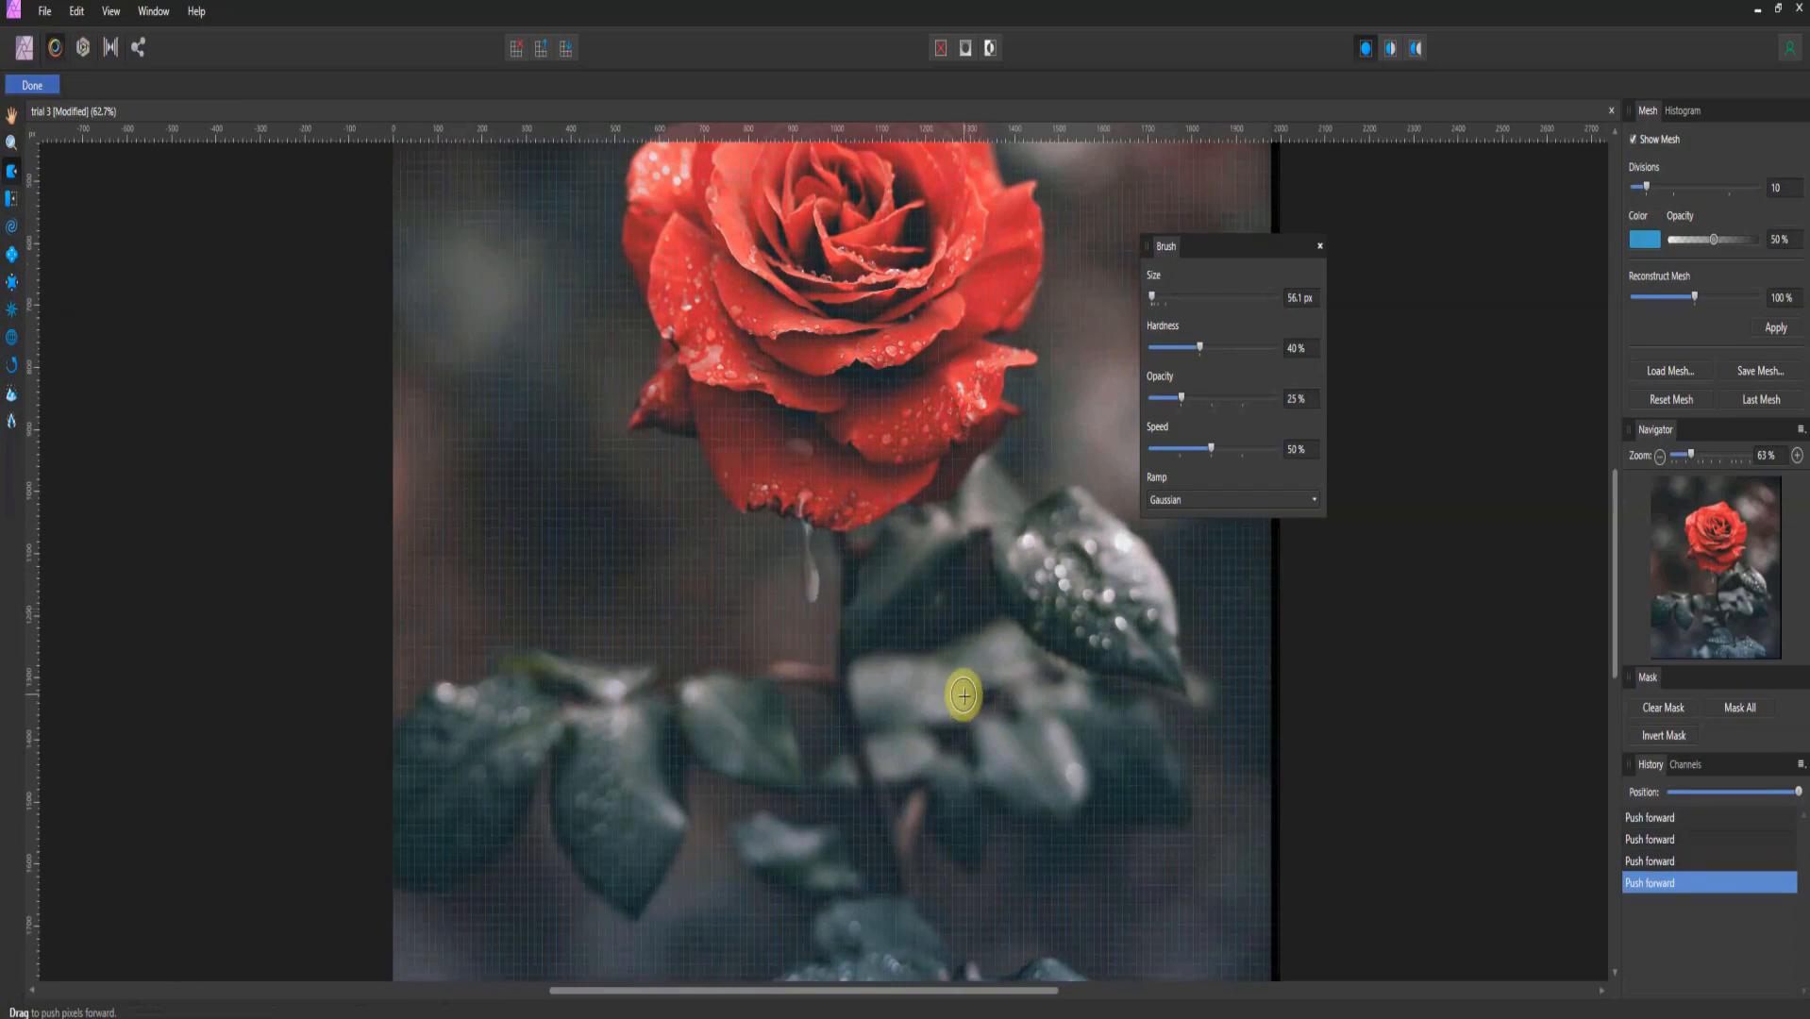
mouse_move(857, 636)
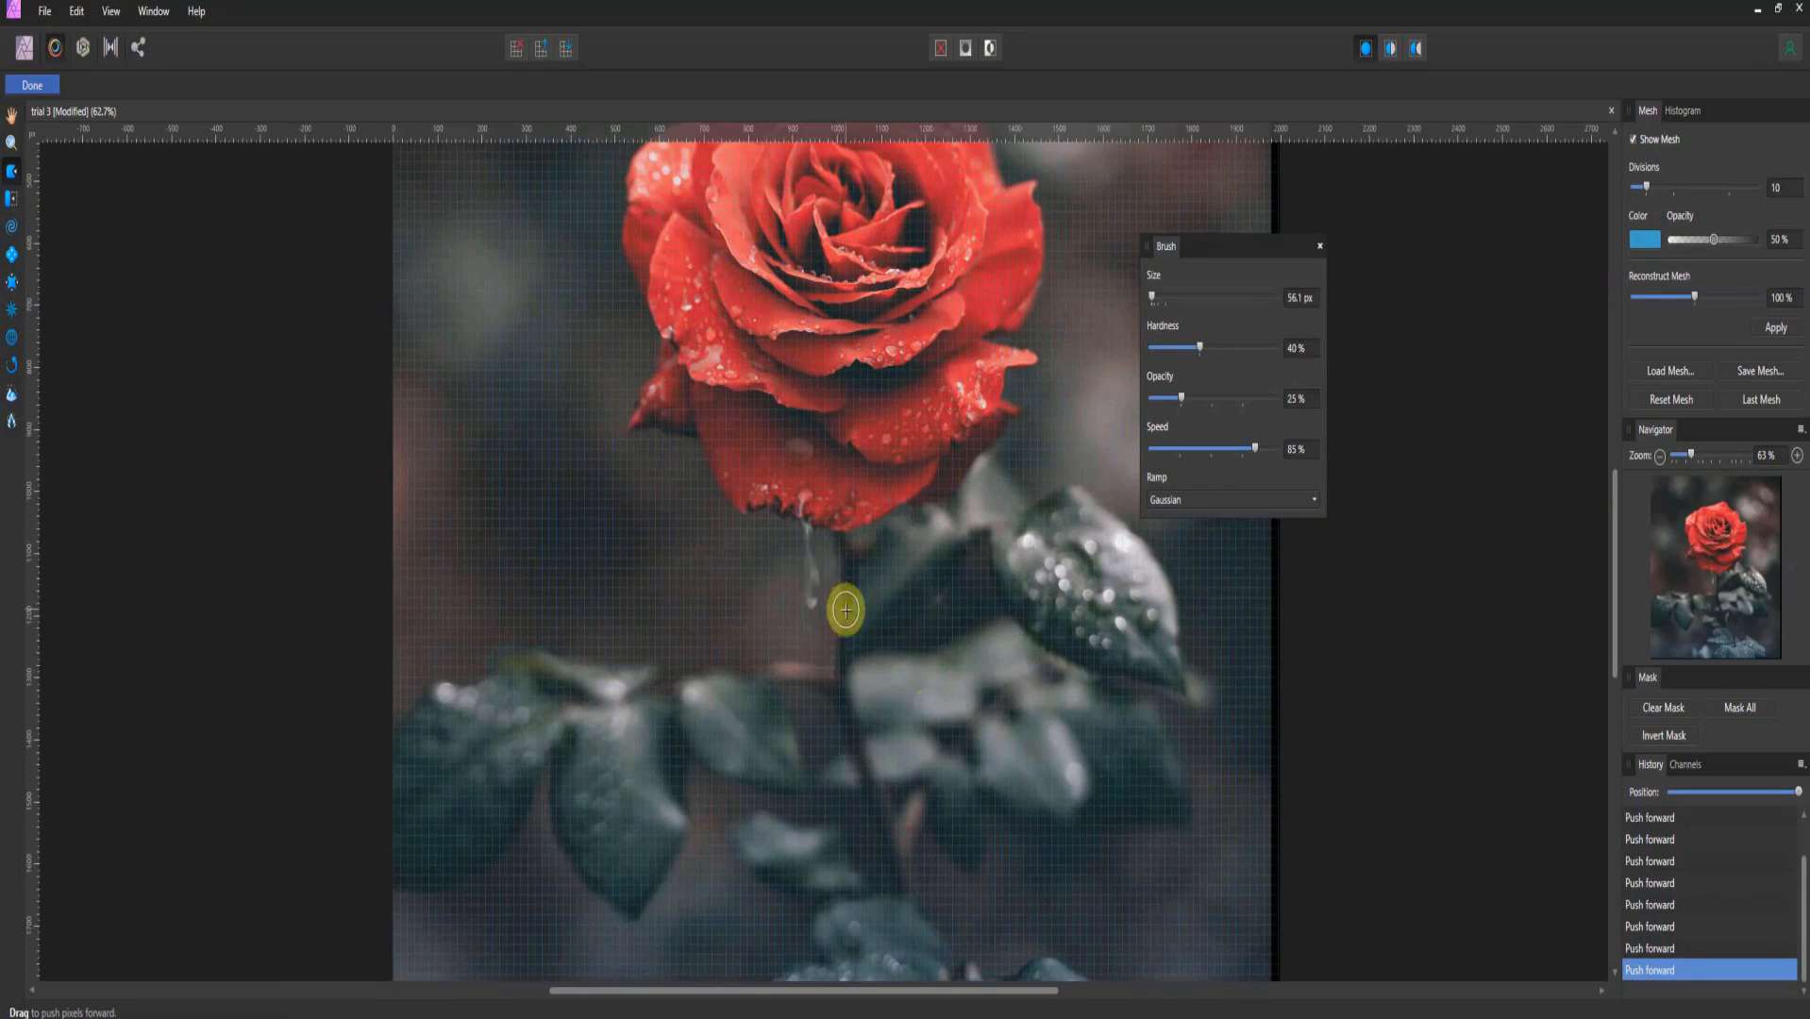
mouse_move(841, 602)
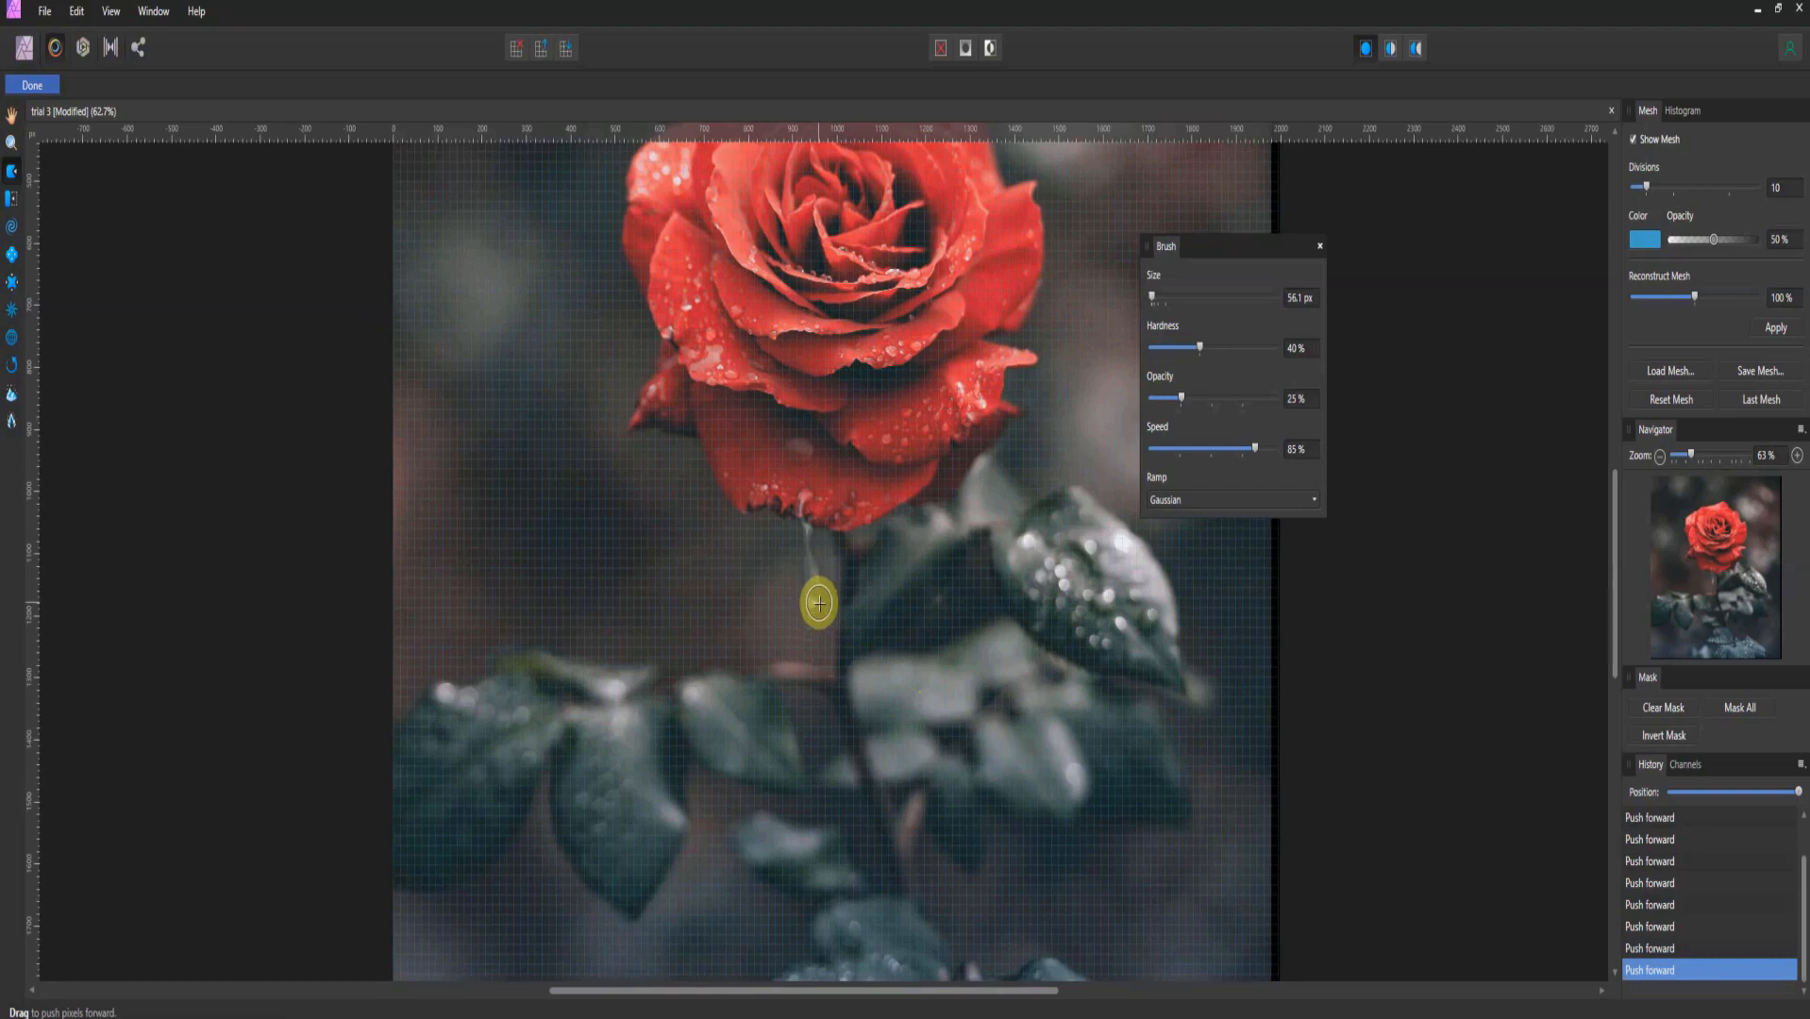
mouse_move(844, 587)
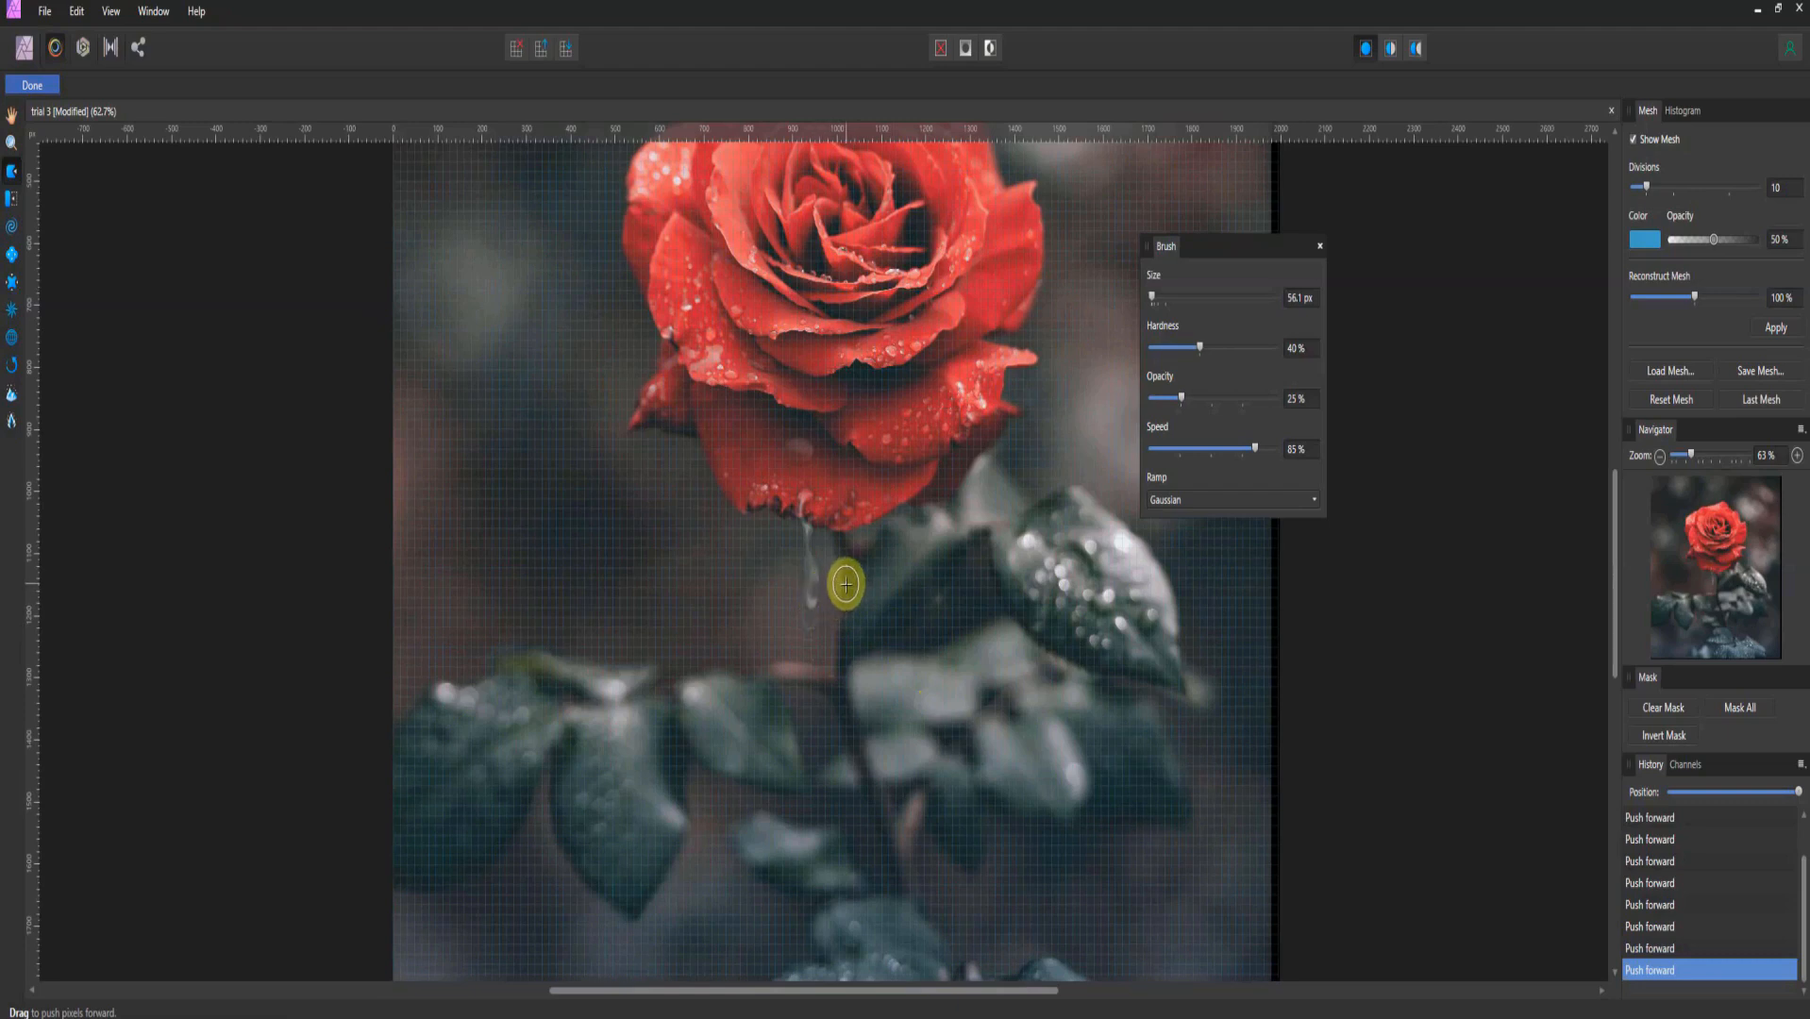
mouse_move(825, 608)
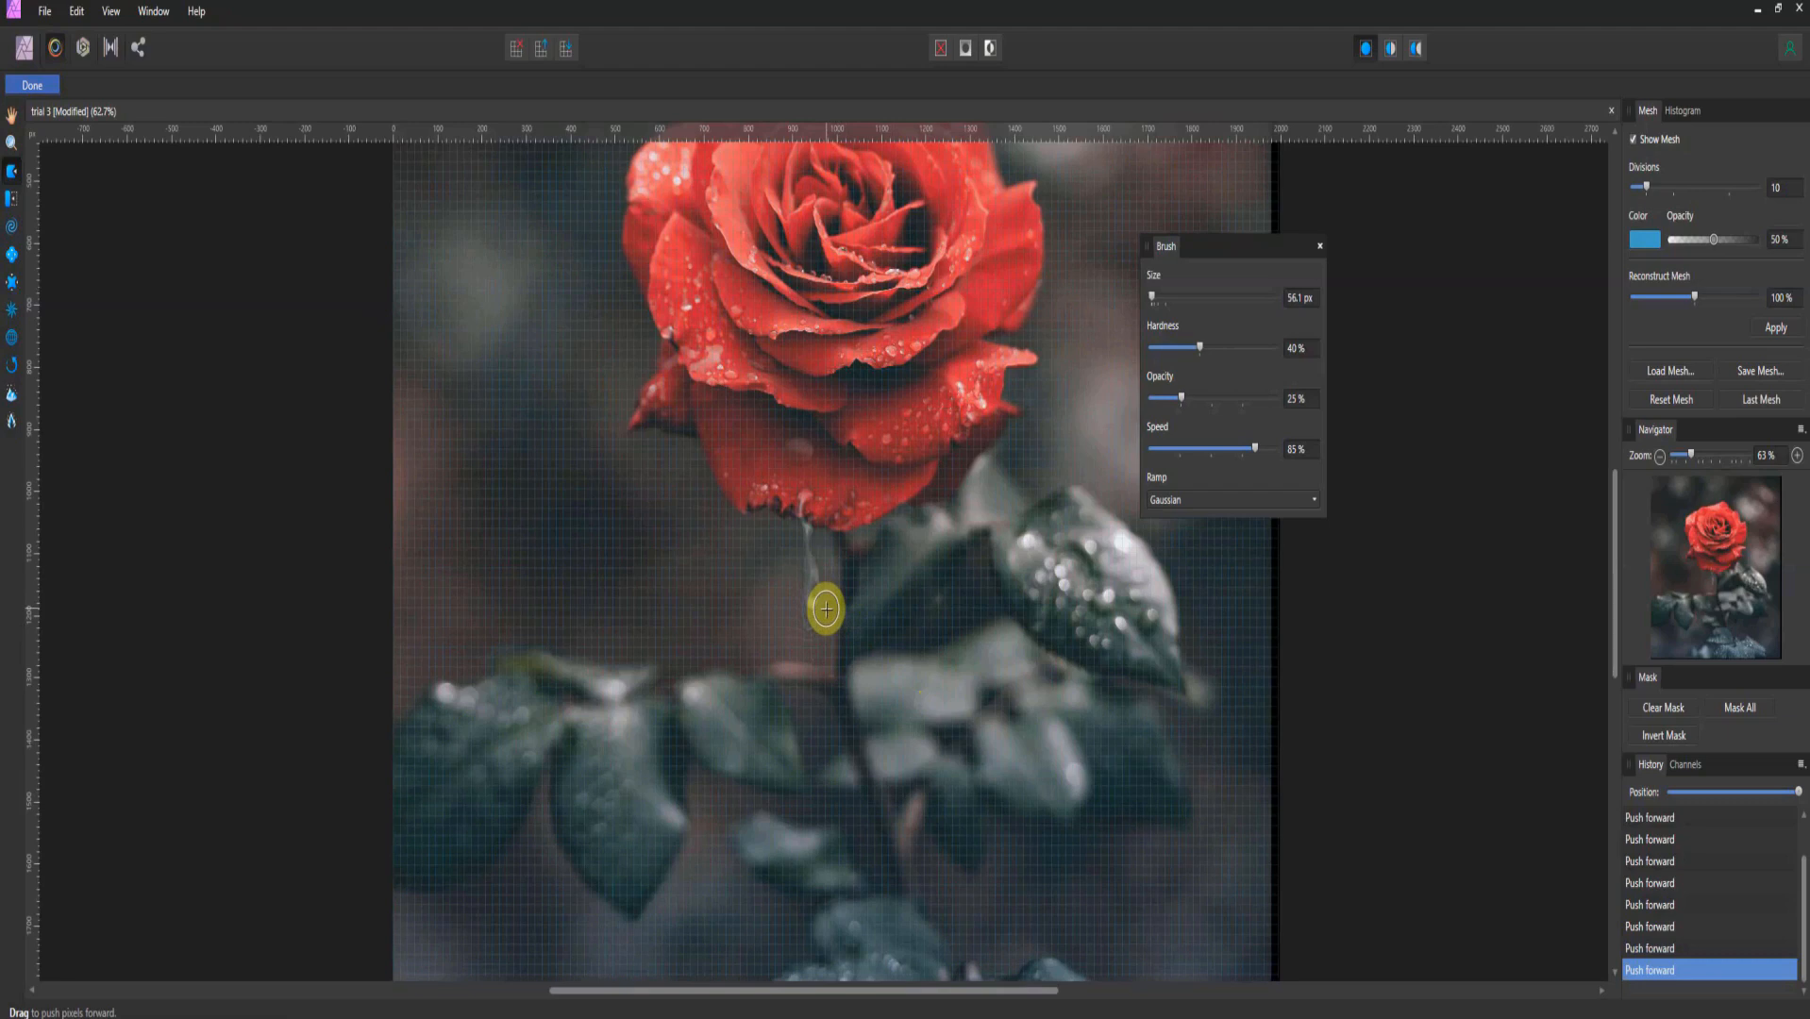
mouse_move(1253, 448)
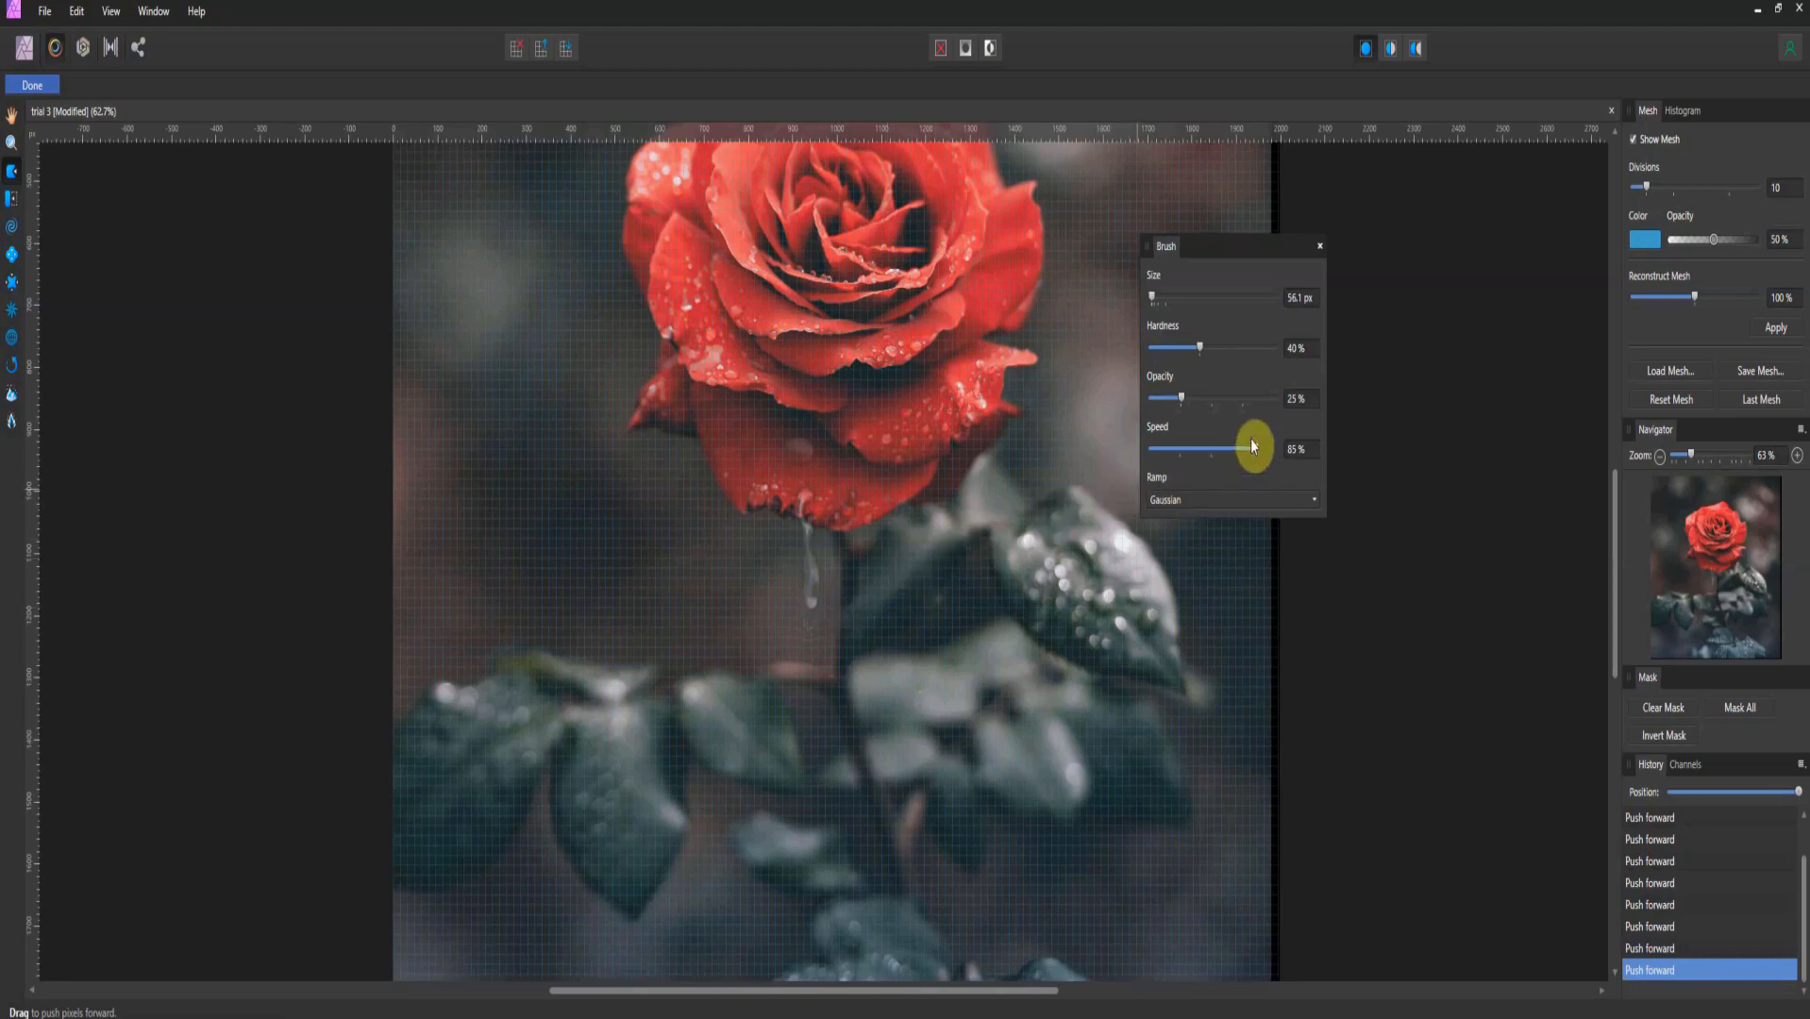
mouse_move(1695, 302)
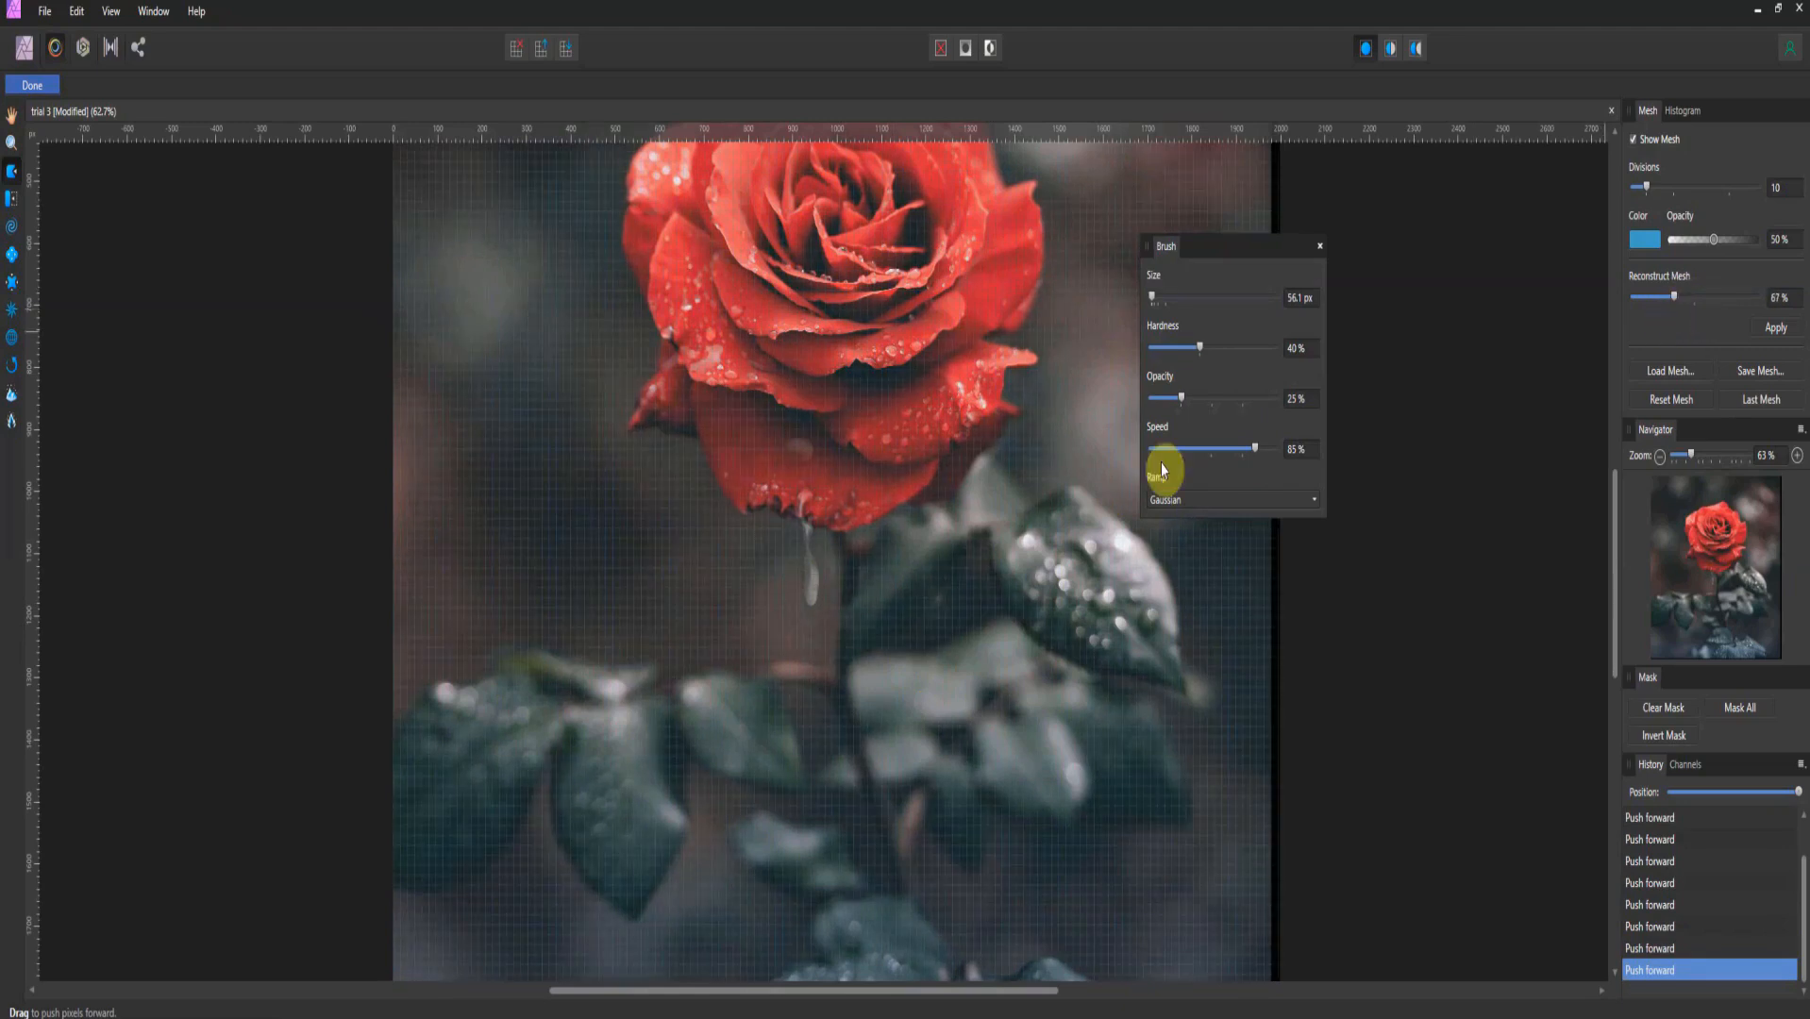
mouse_move(906, 317)
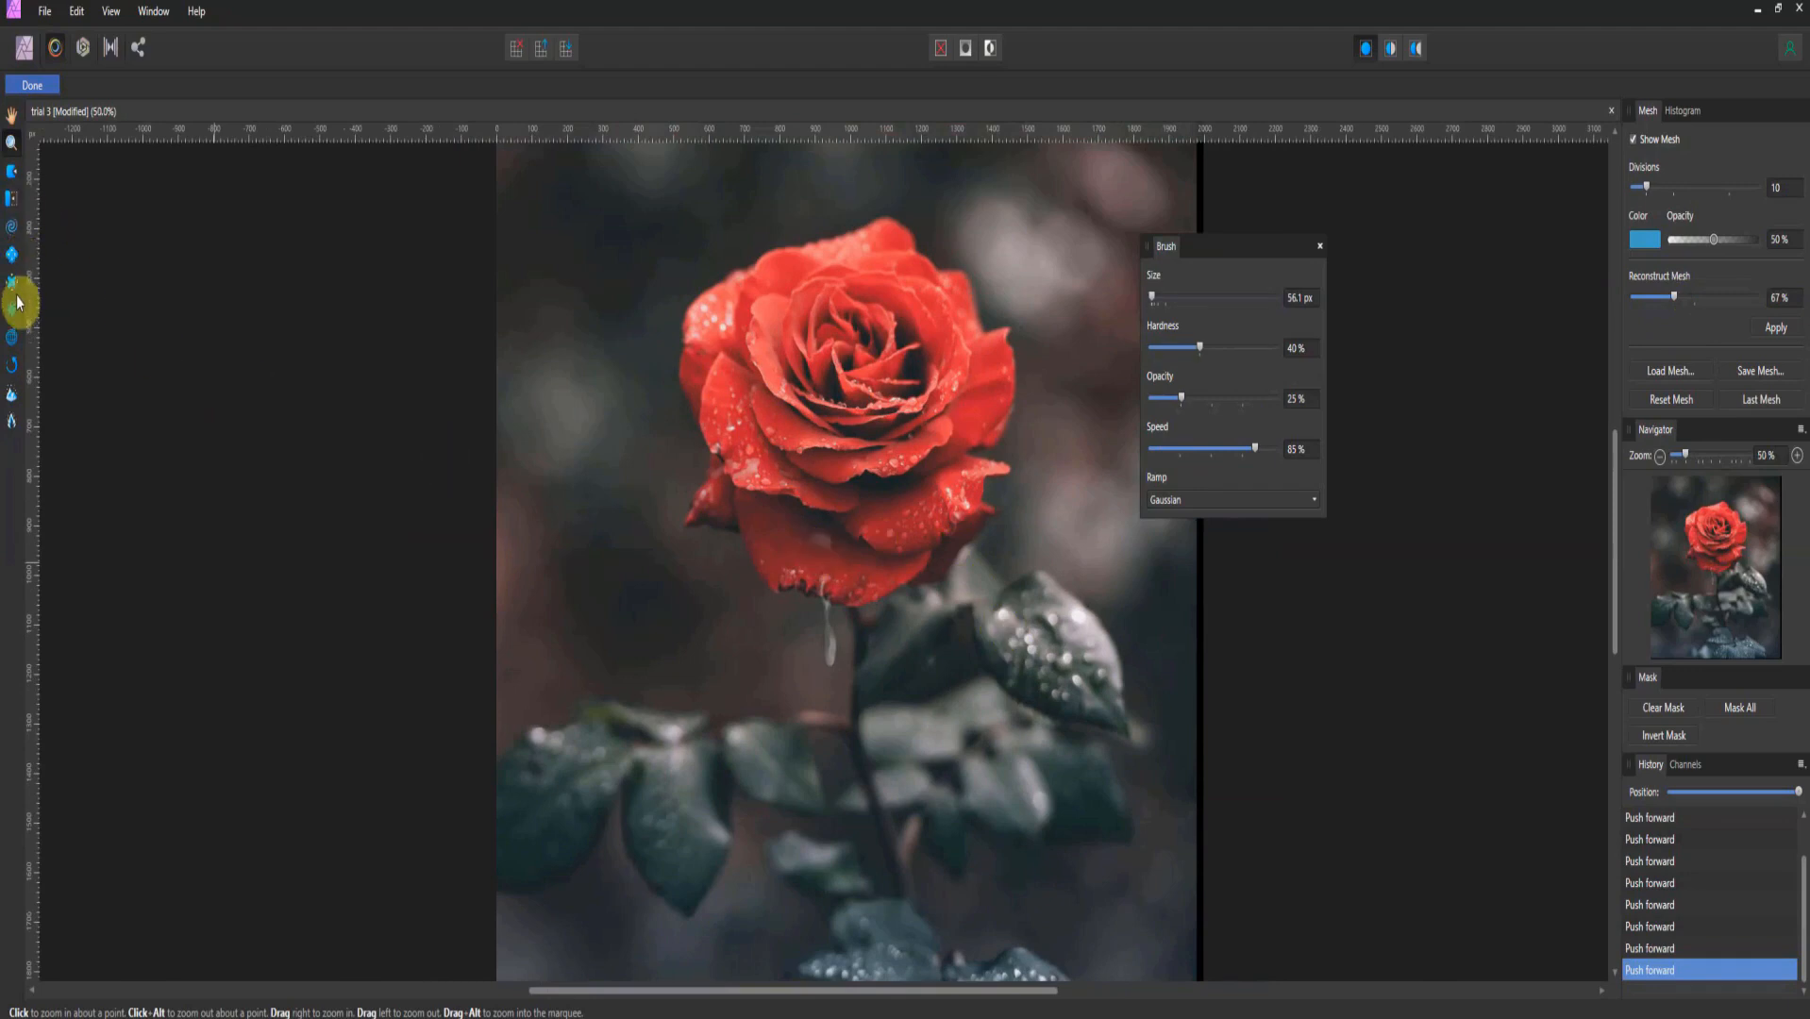
- Pinch the rose blossom inward with the Pinch tool and commit the liquify edits
click(13, 281)
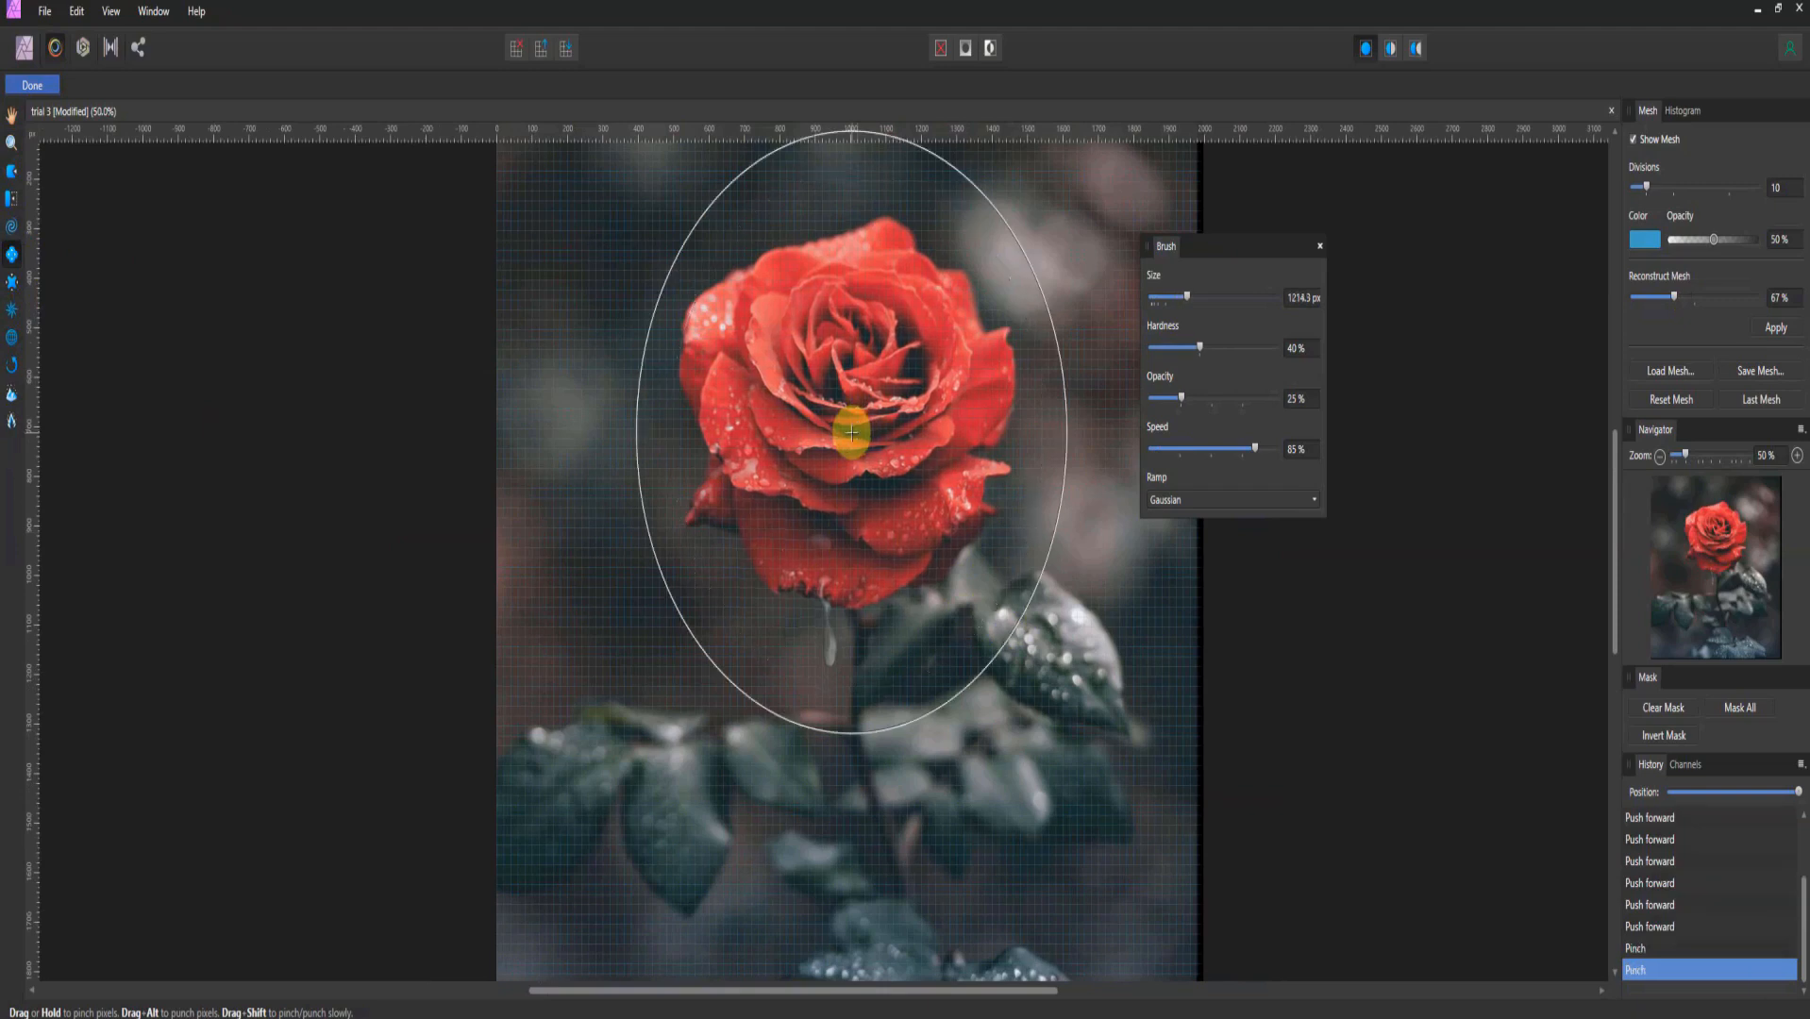
mouse_move(11, 252)
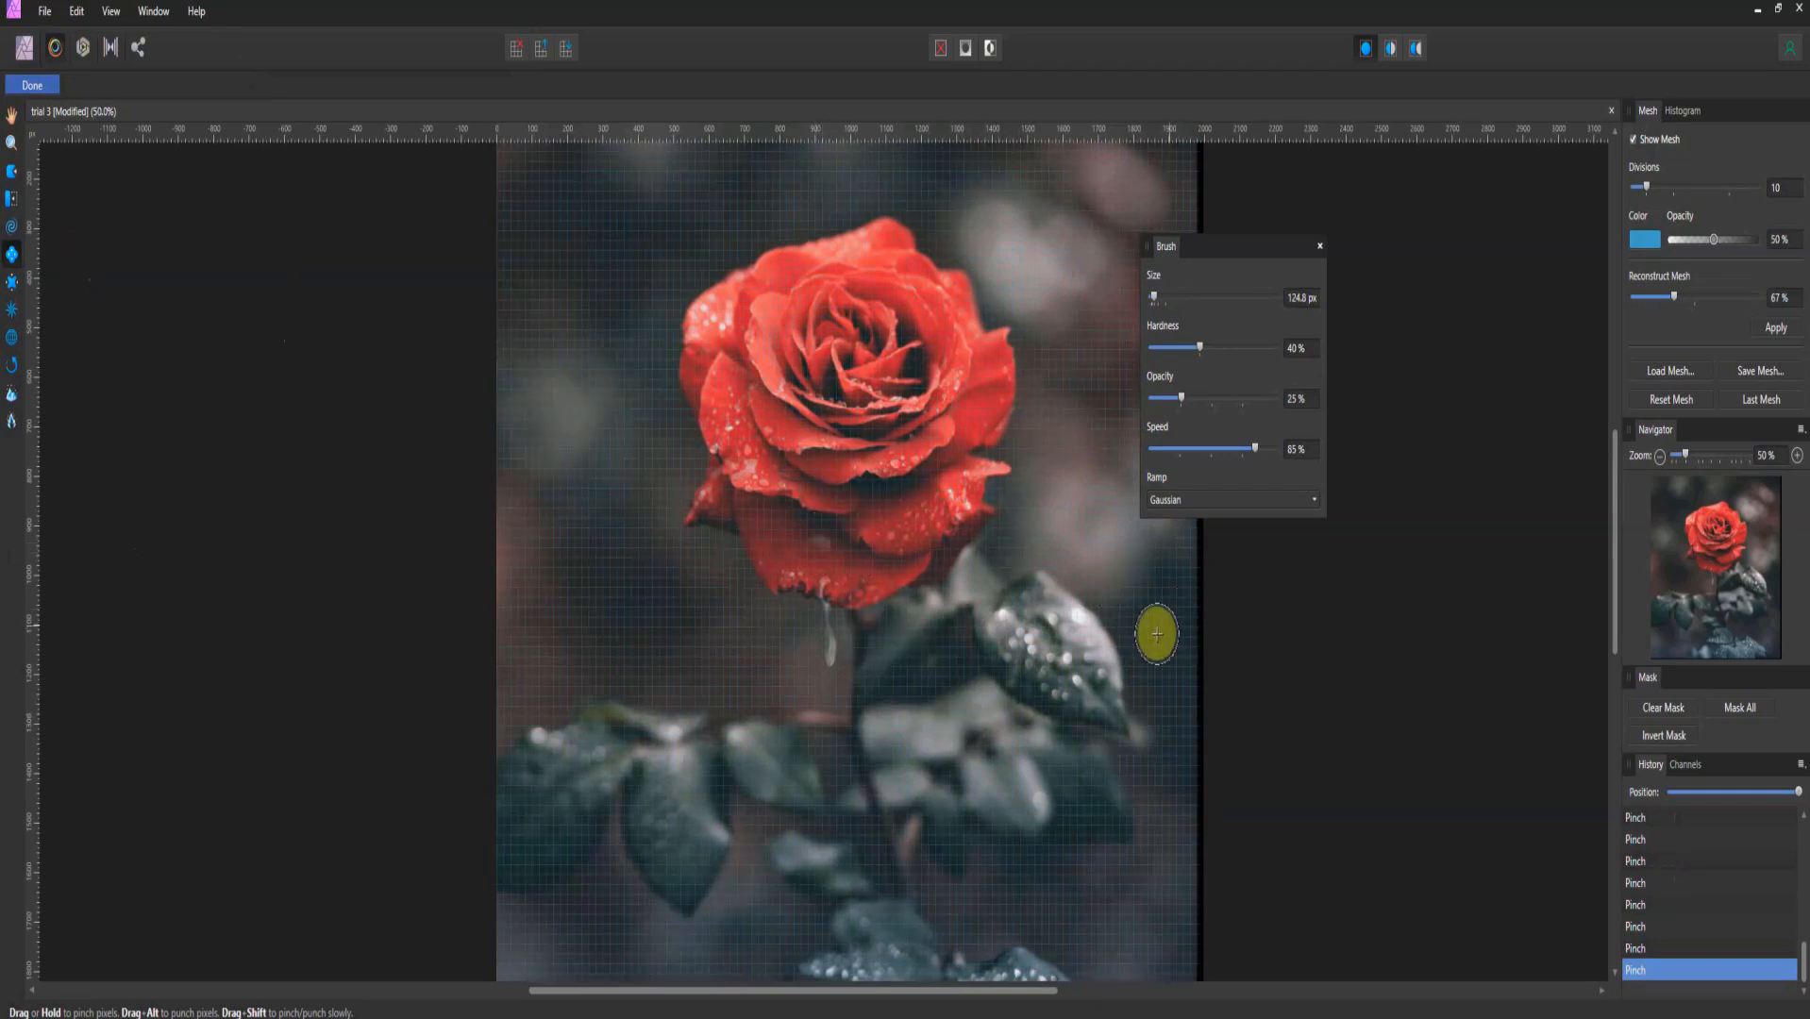
mouse_move(215, 181)
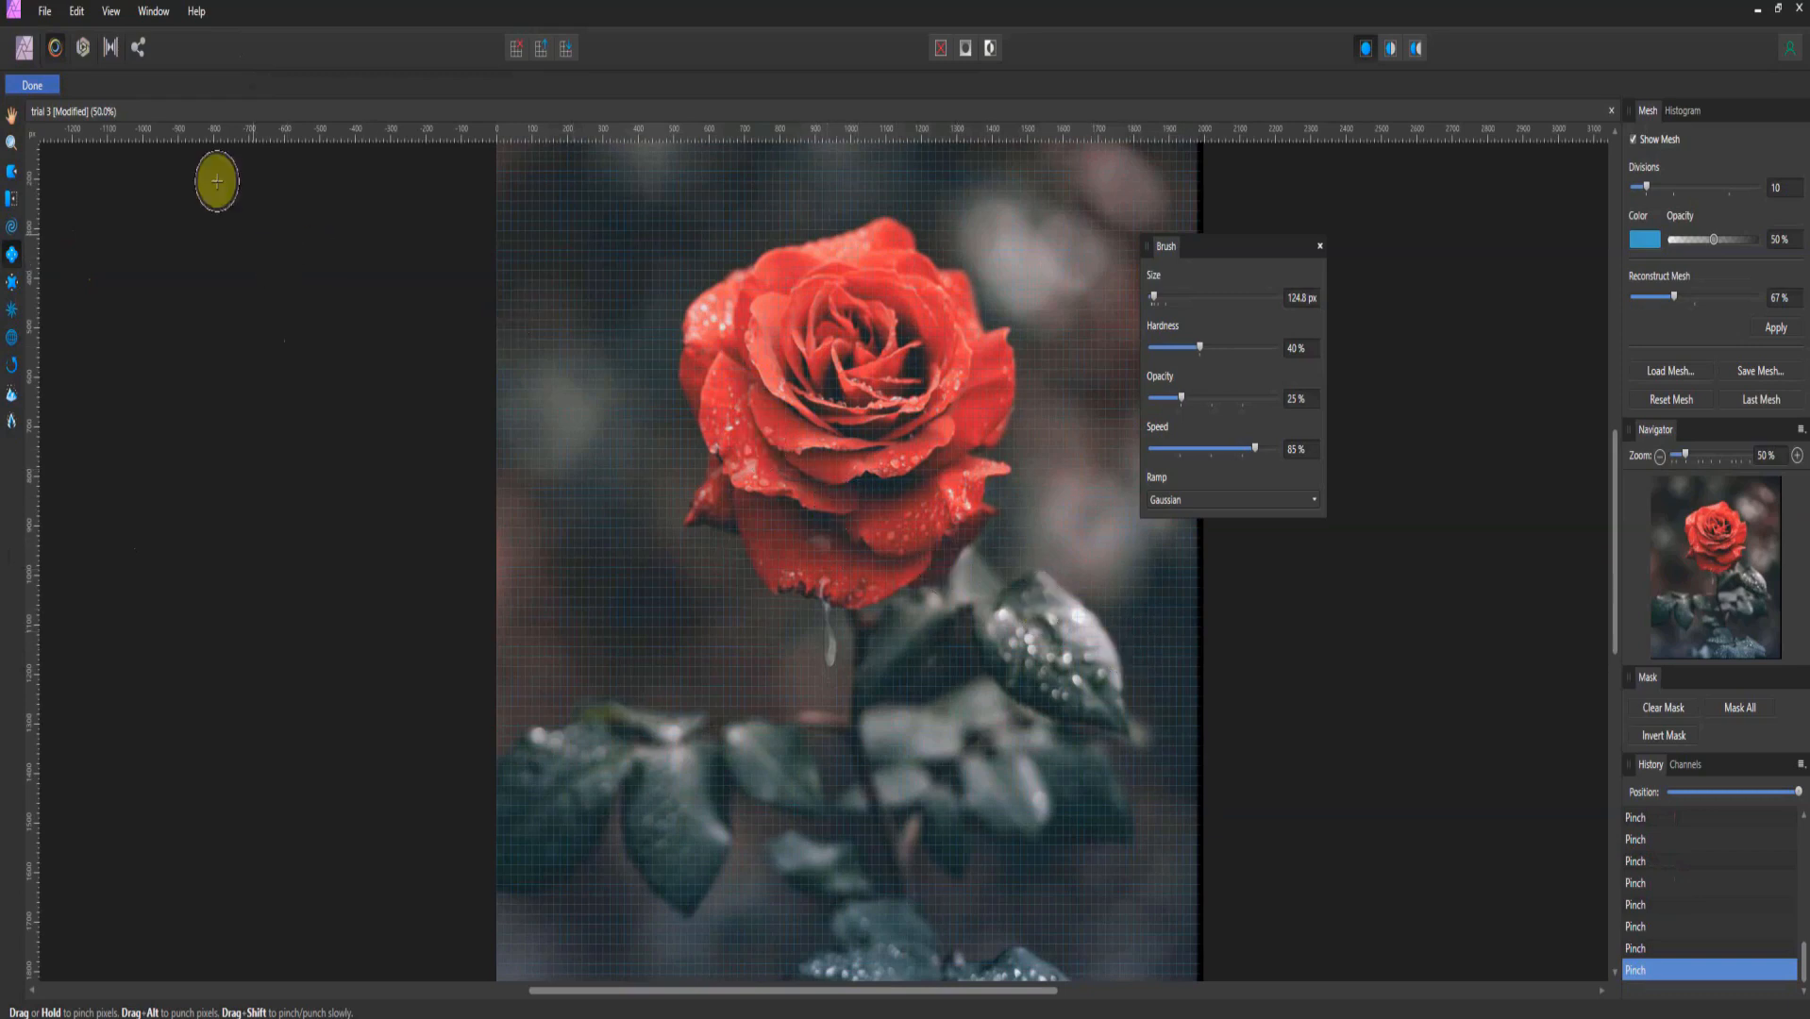
click(32, 85)
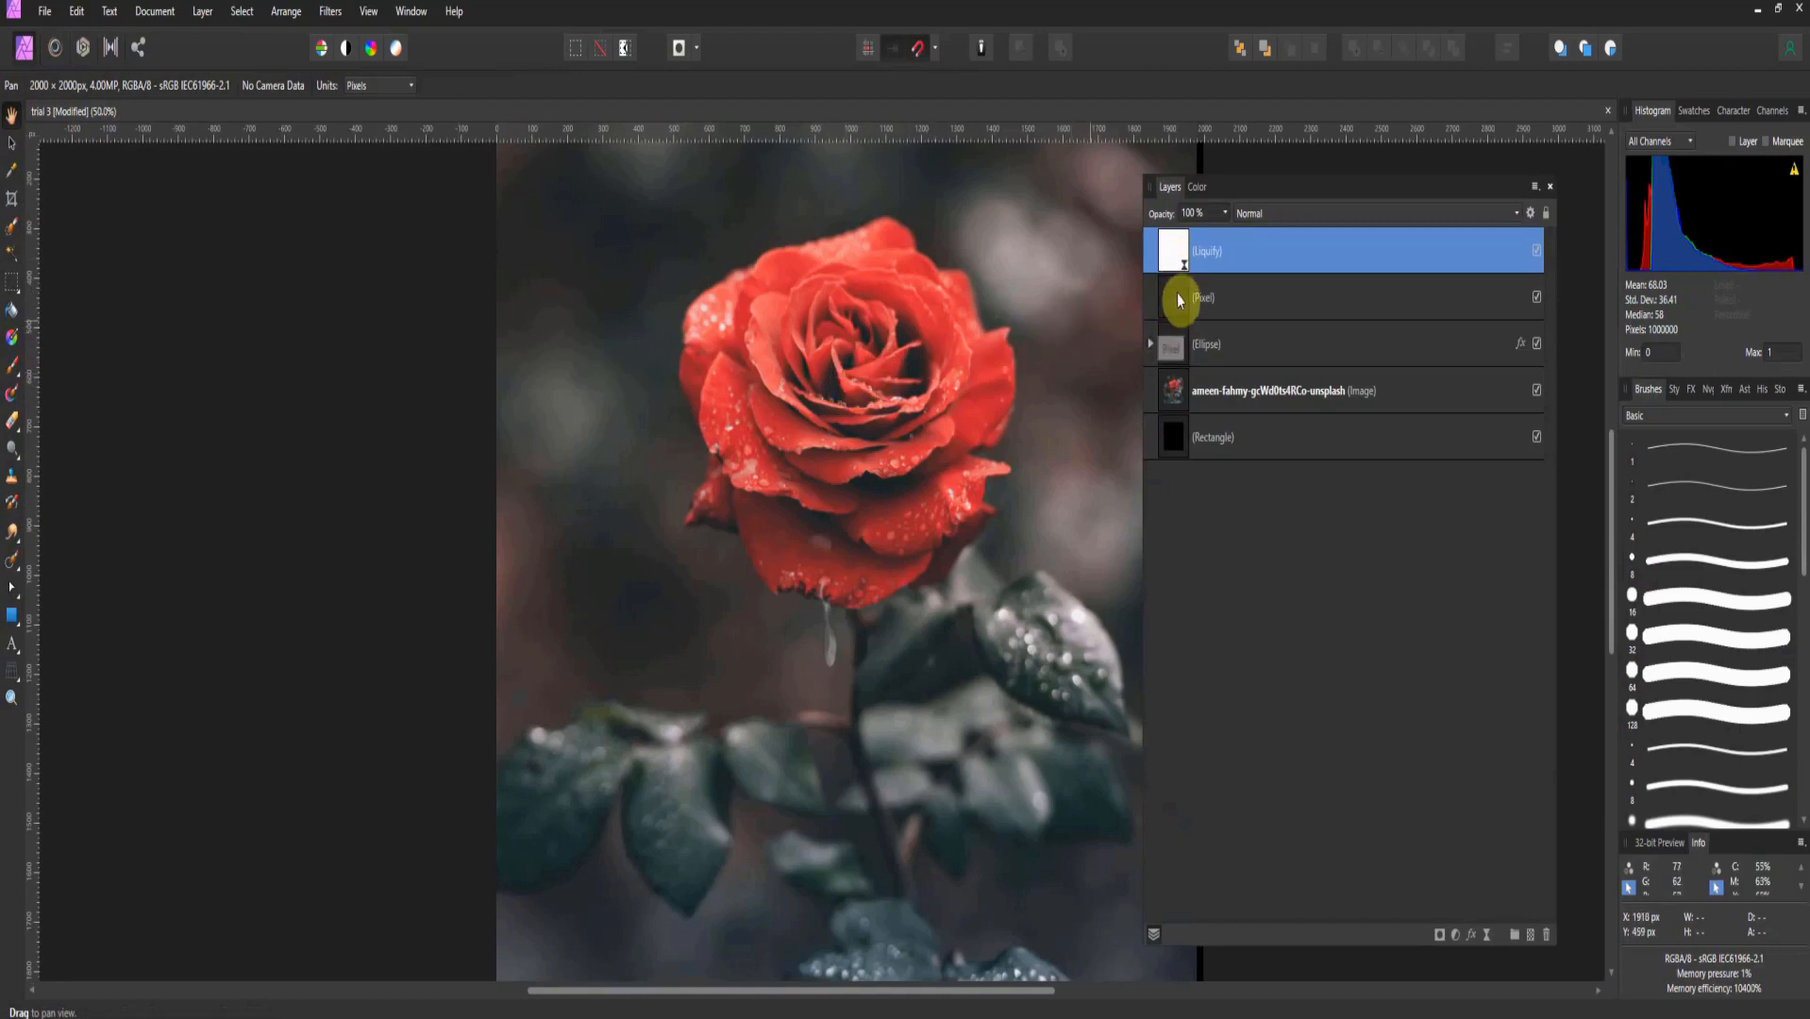
mouse_move(1176, 353)
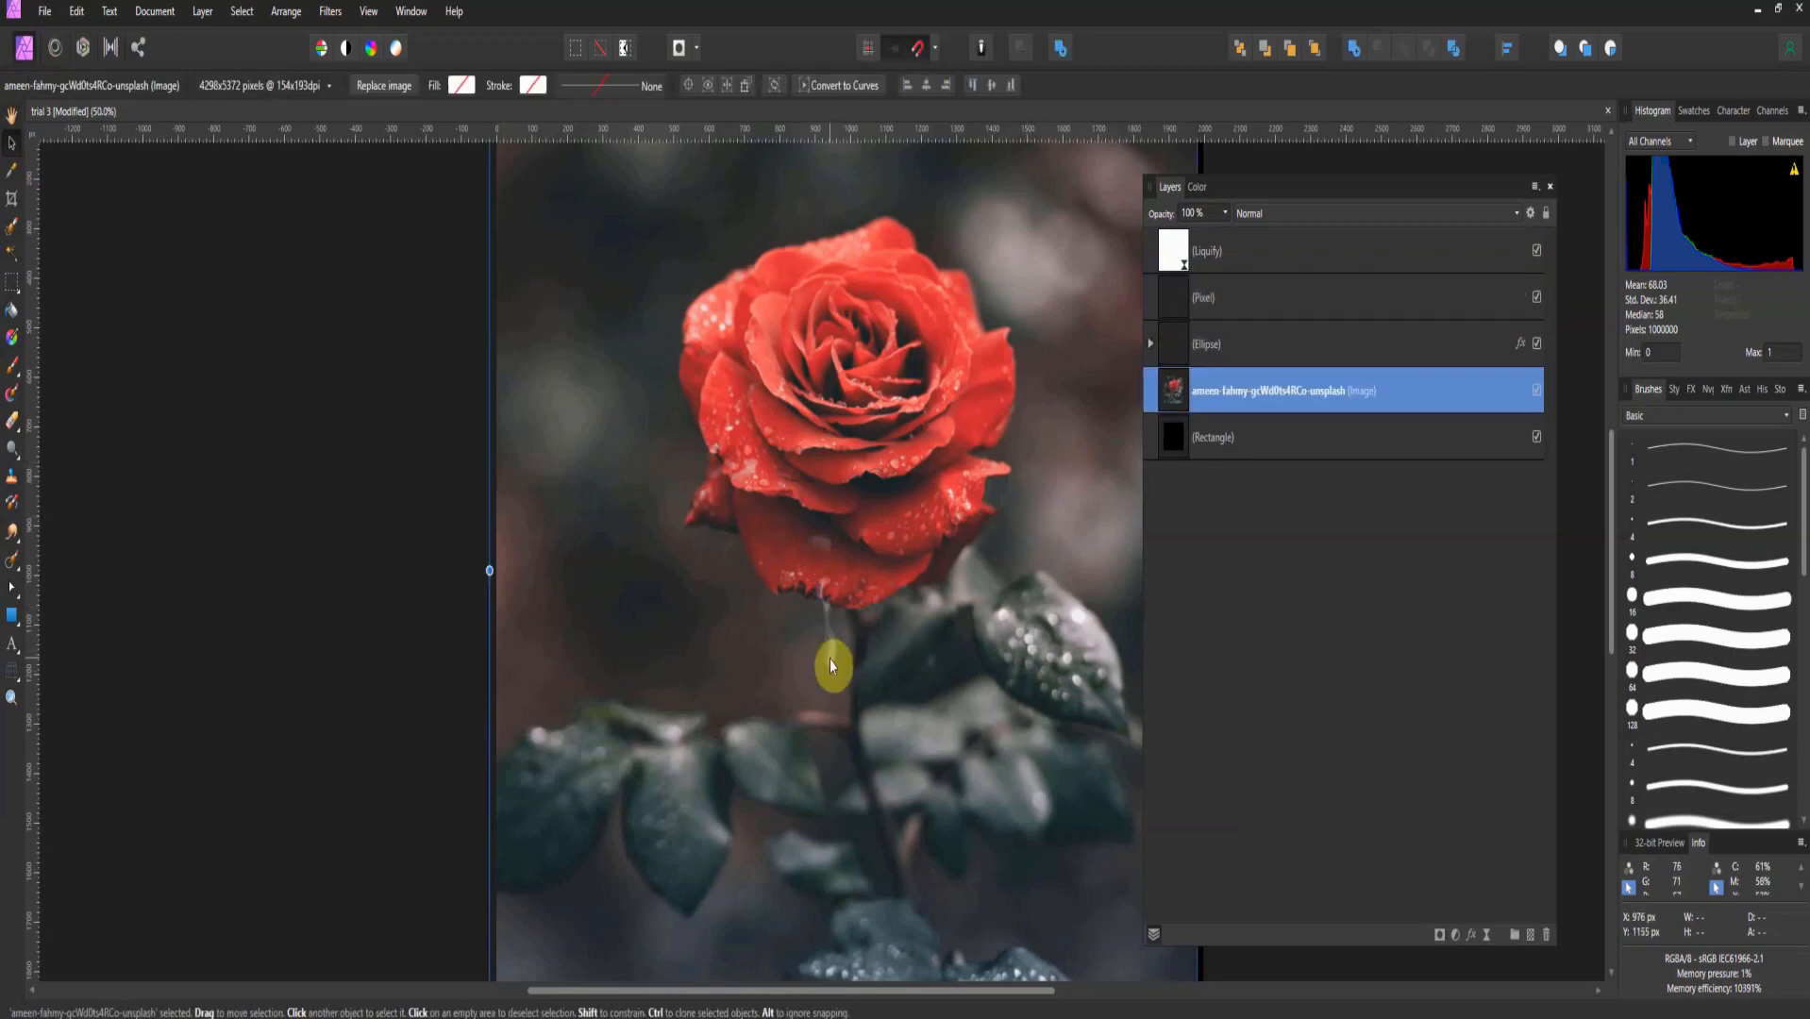
mouse_move(829, 646)
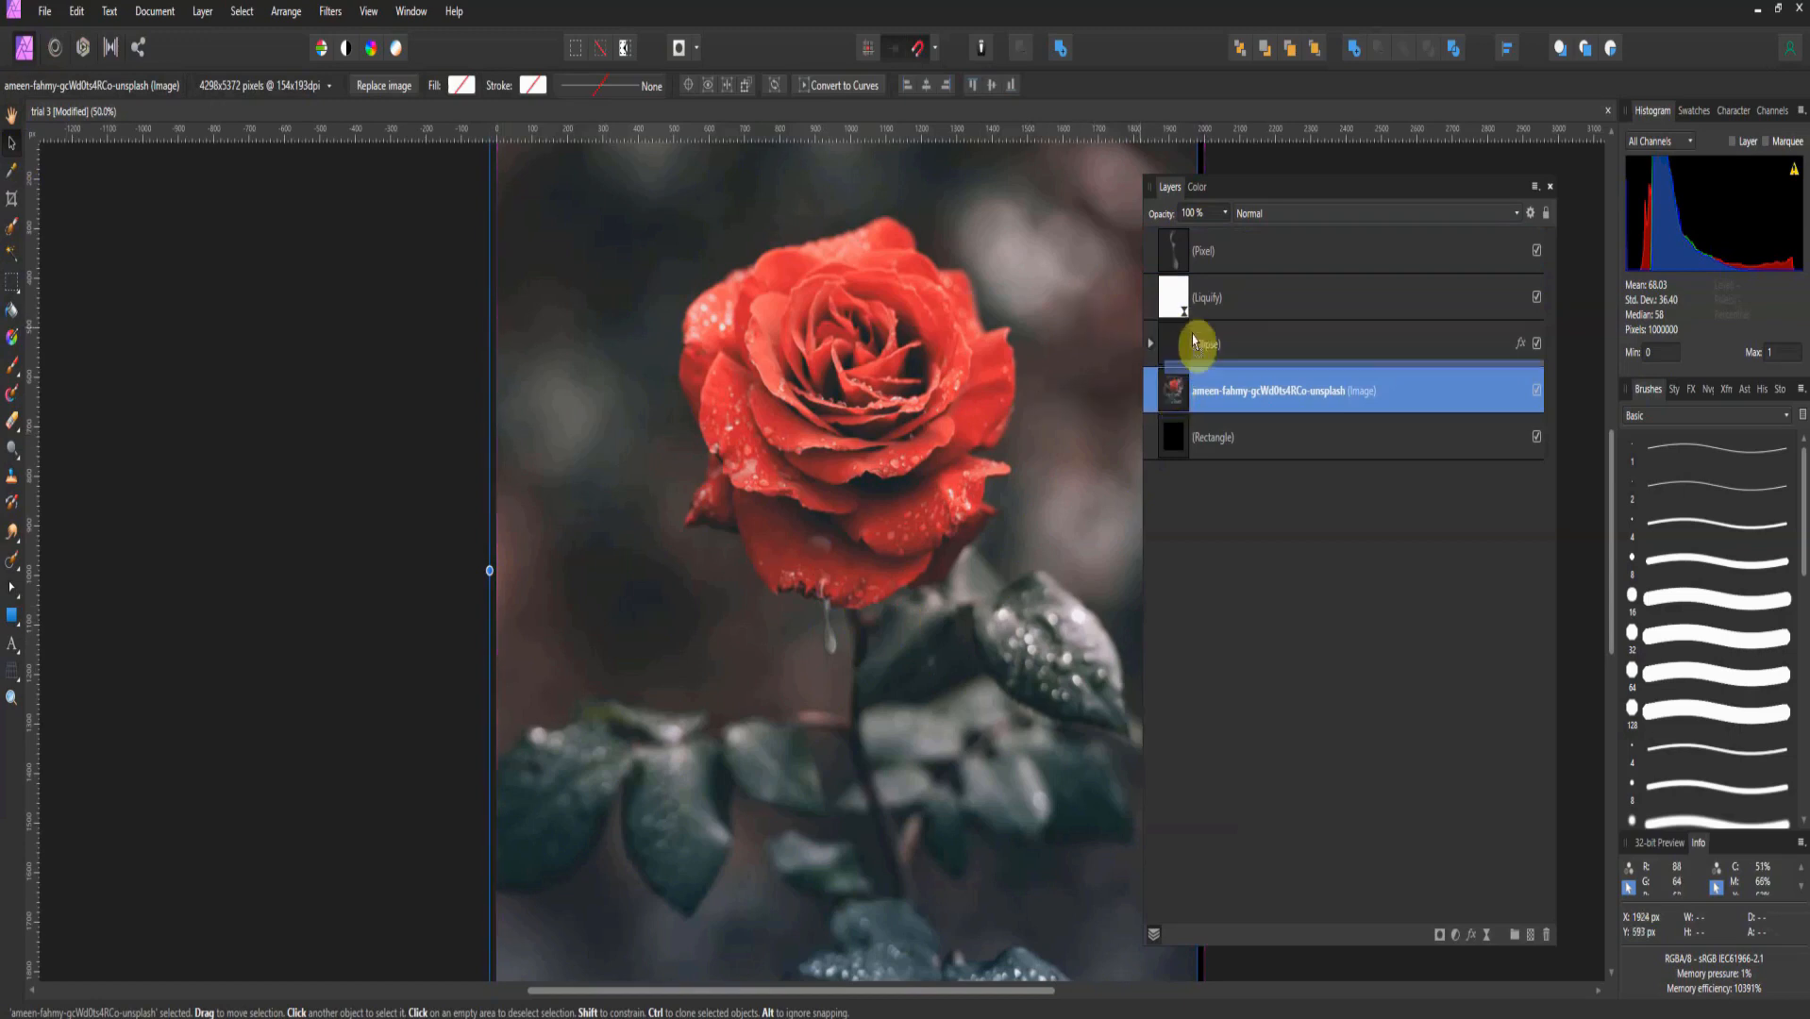
- Drag a pixel layer above the Liquify layer in the Layers panel
drag(1271, 390, 1270, 296)
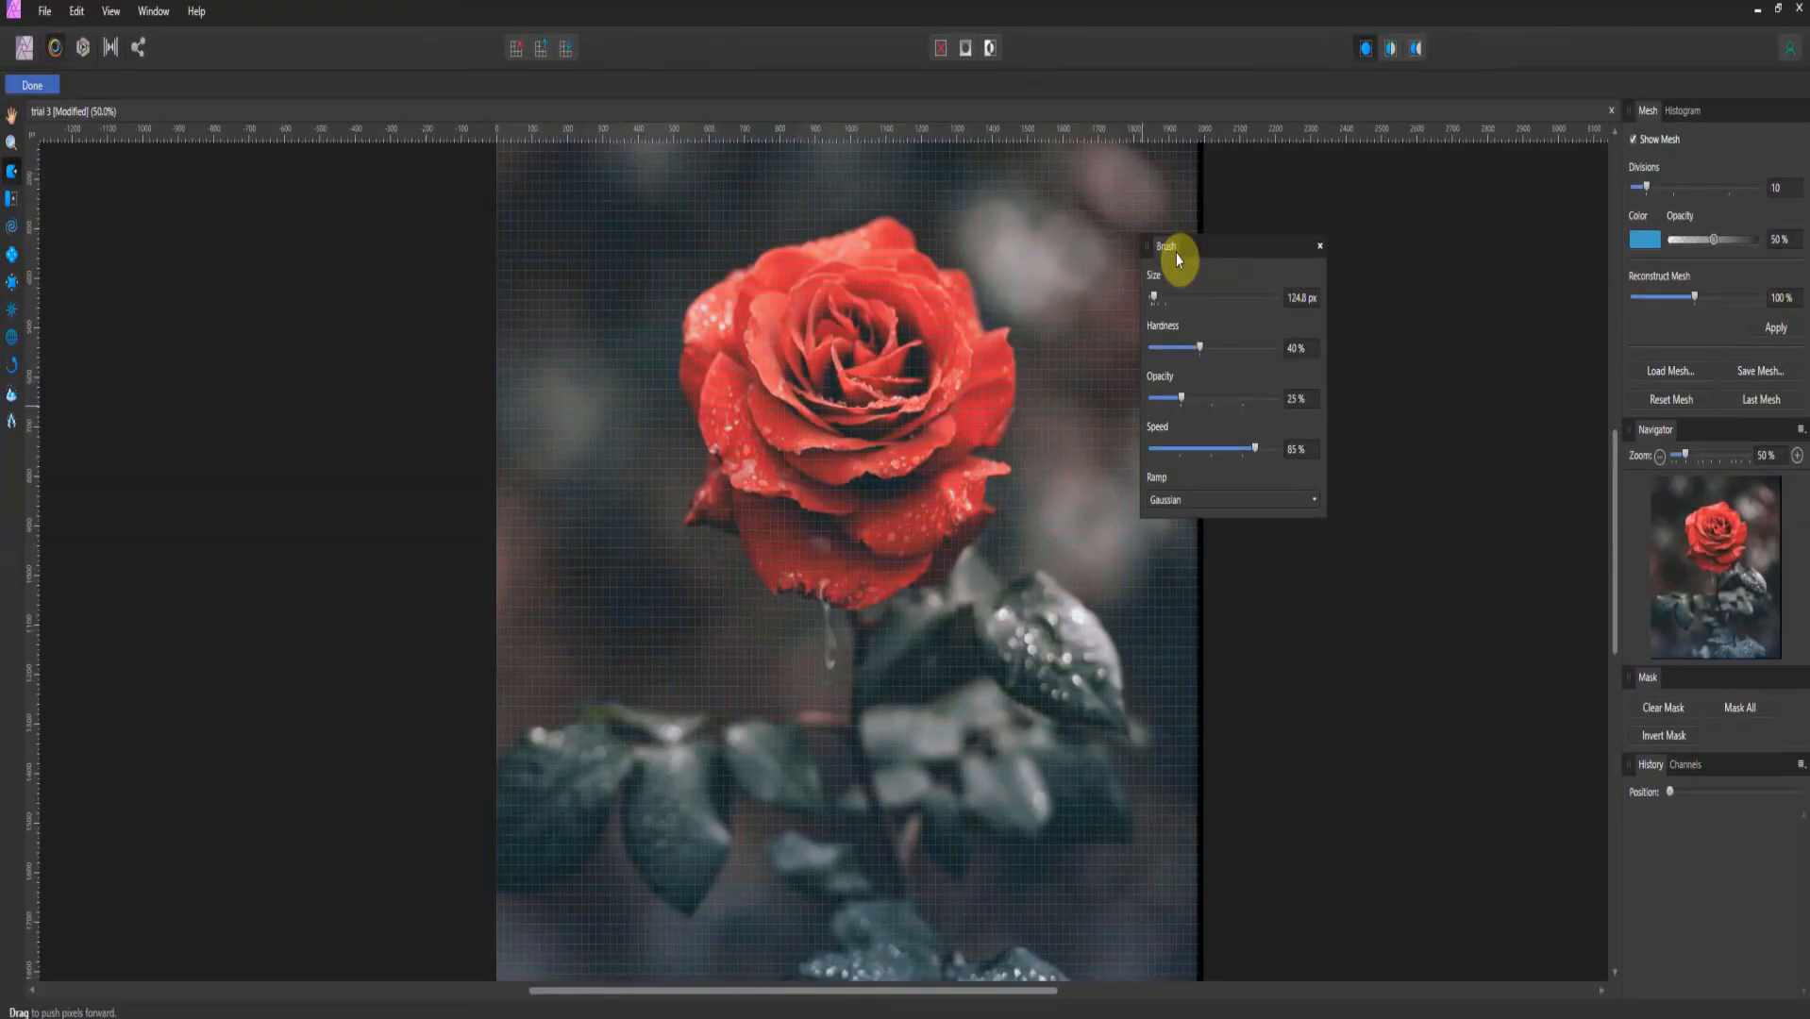
mouse_move(935, 585)
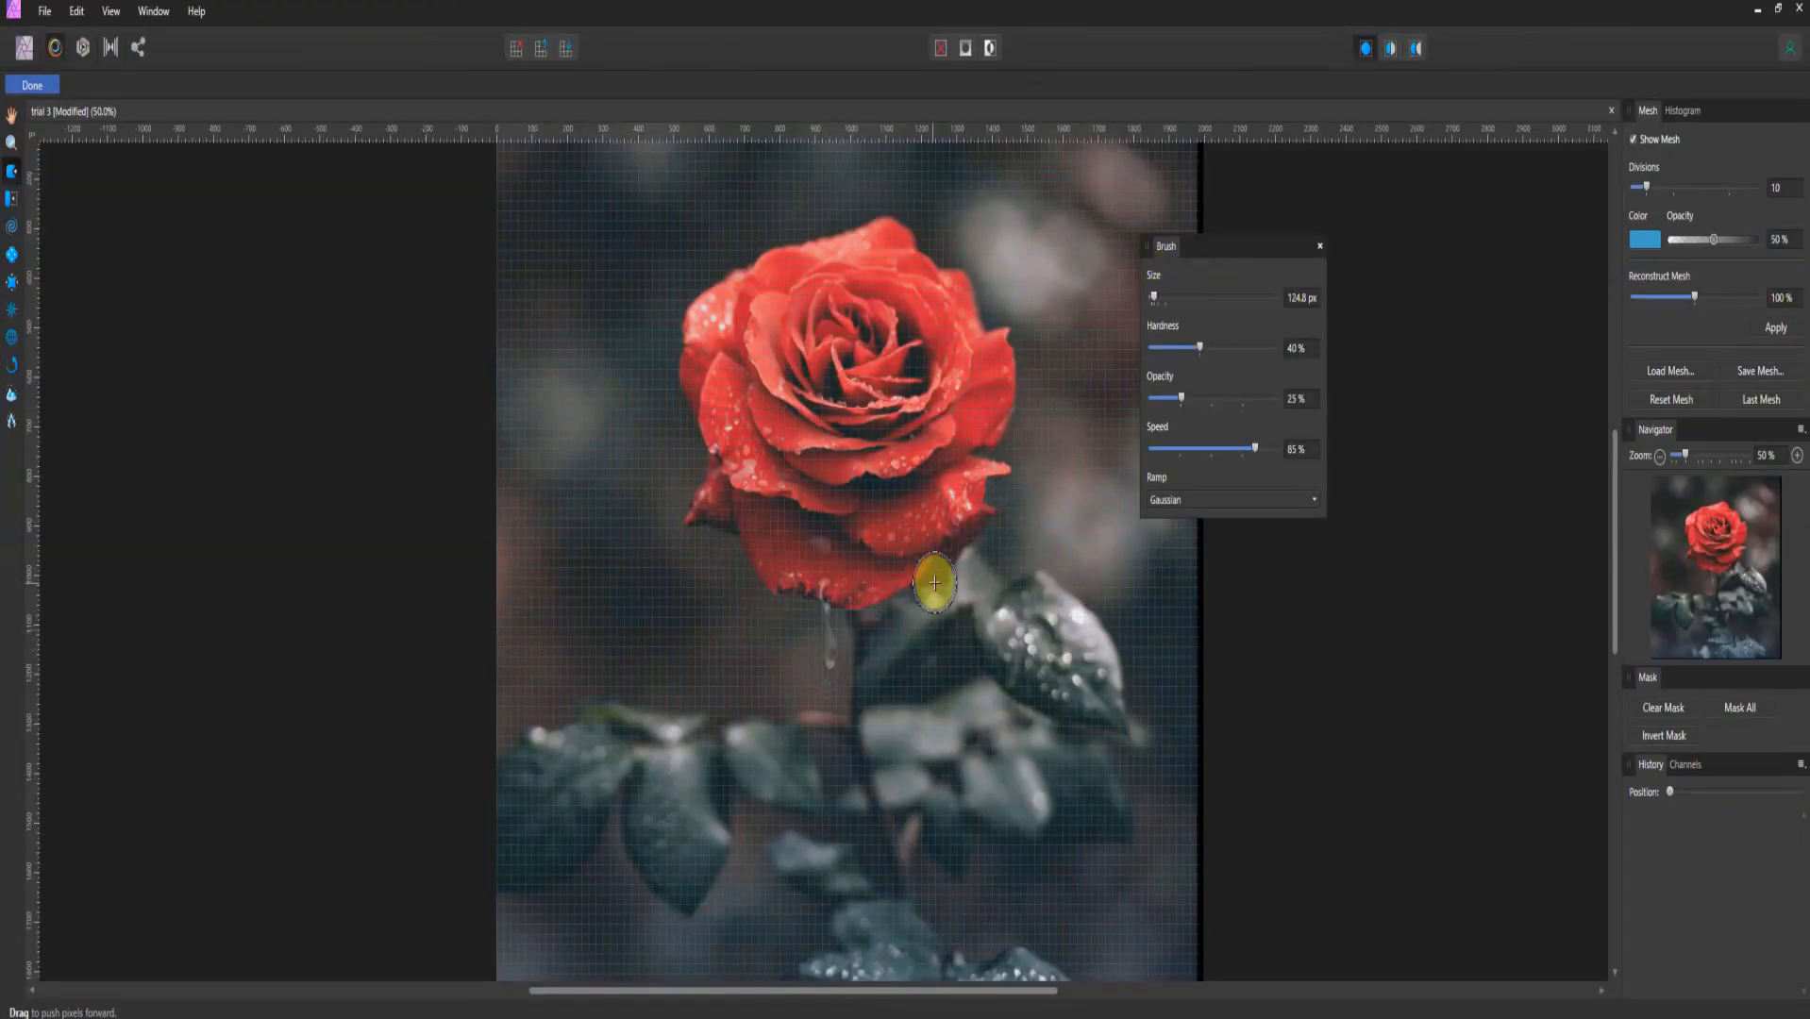
mouse_move(70, 285)
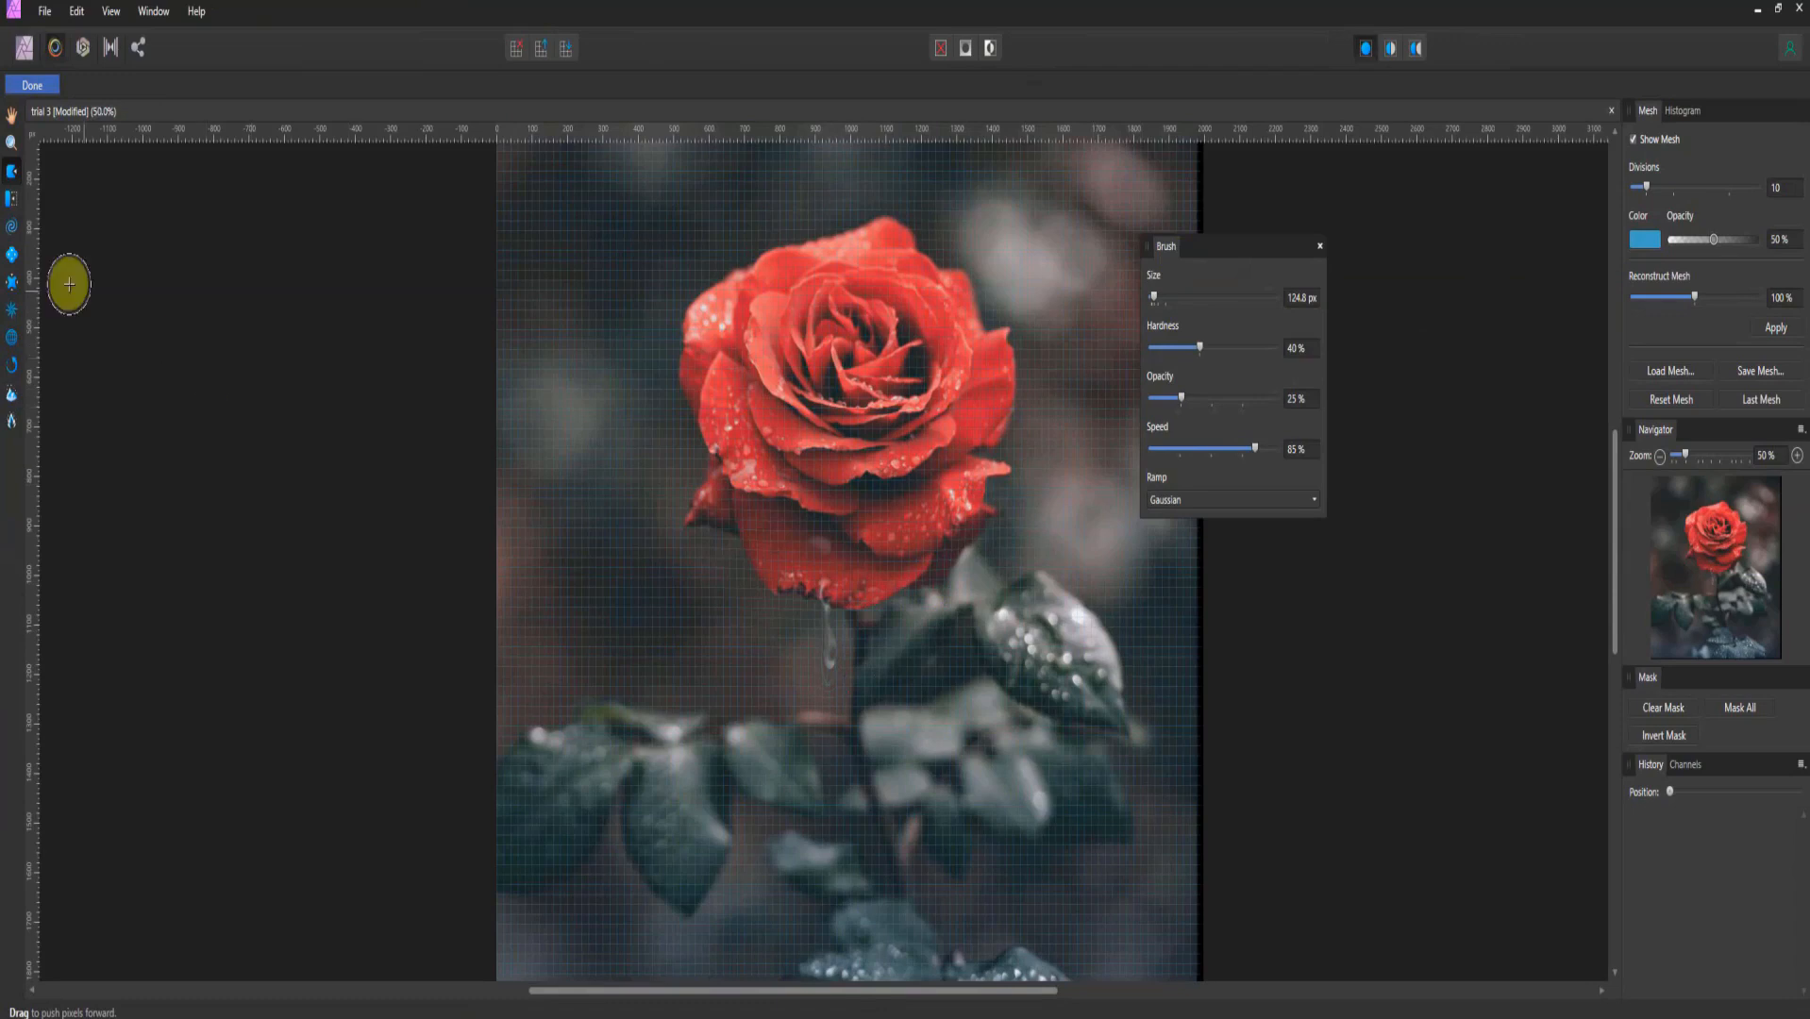
mouse_move(674, 625)
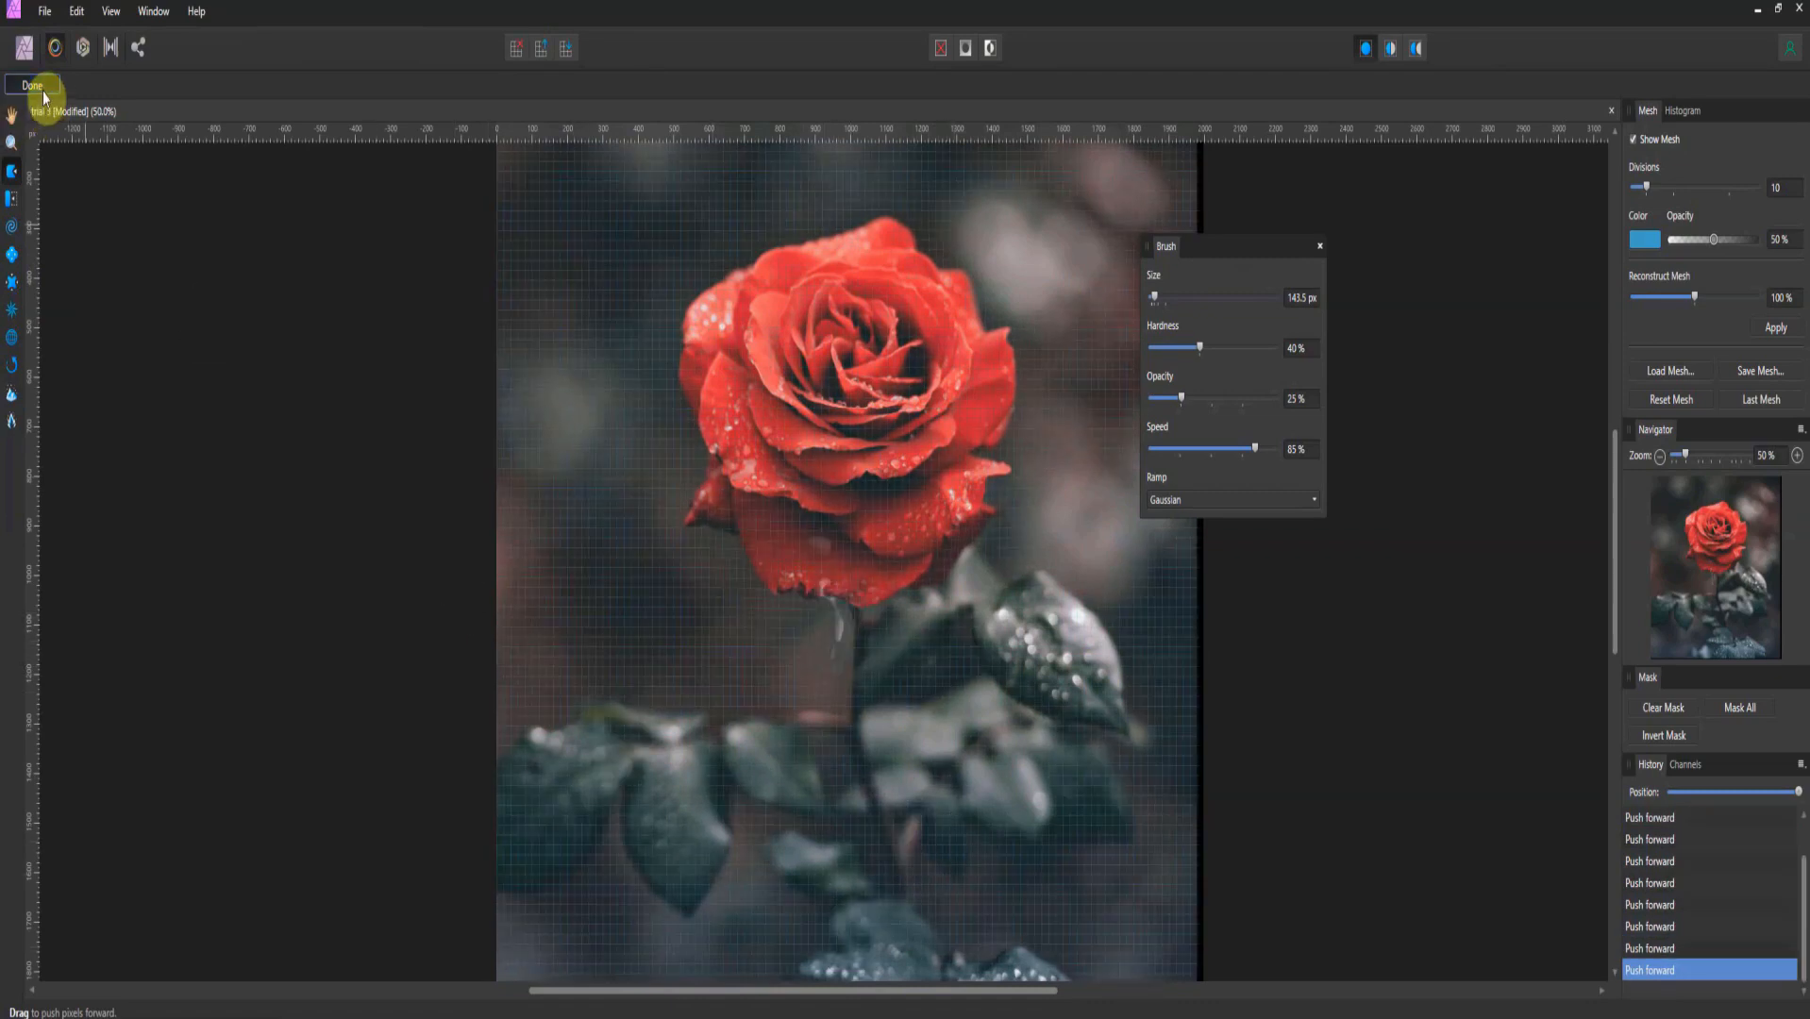
- Apply the new push-forward strokes and exit Liquify, leaving the Liquify layer topmost
click(30, 85)
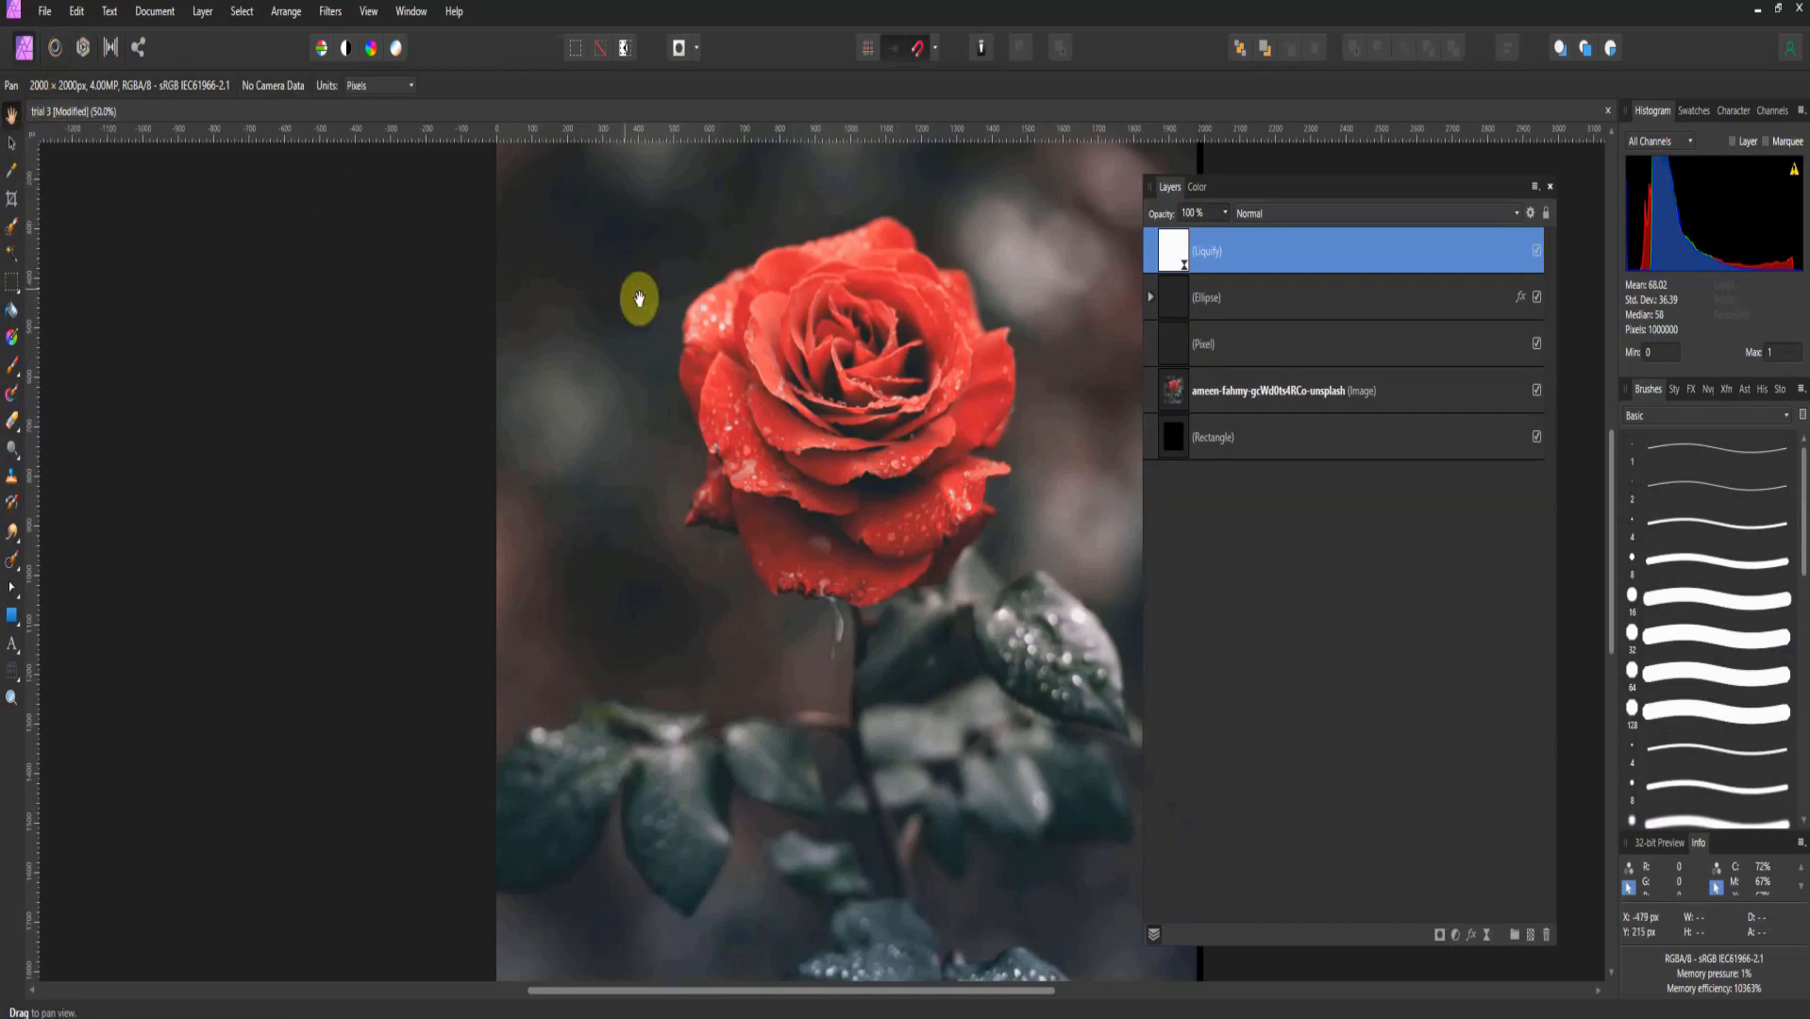
mouse_move(1185, 283)
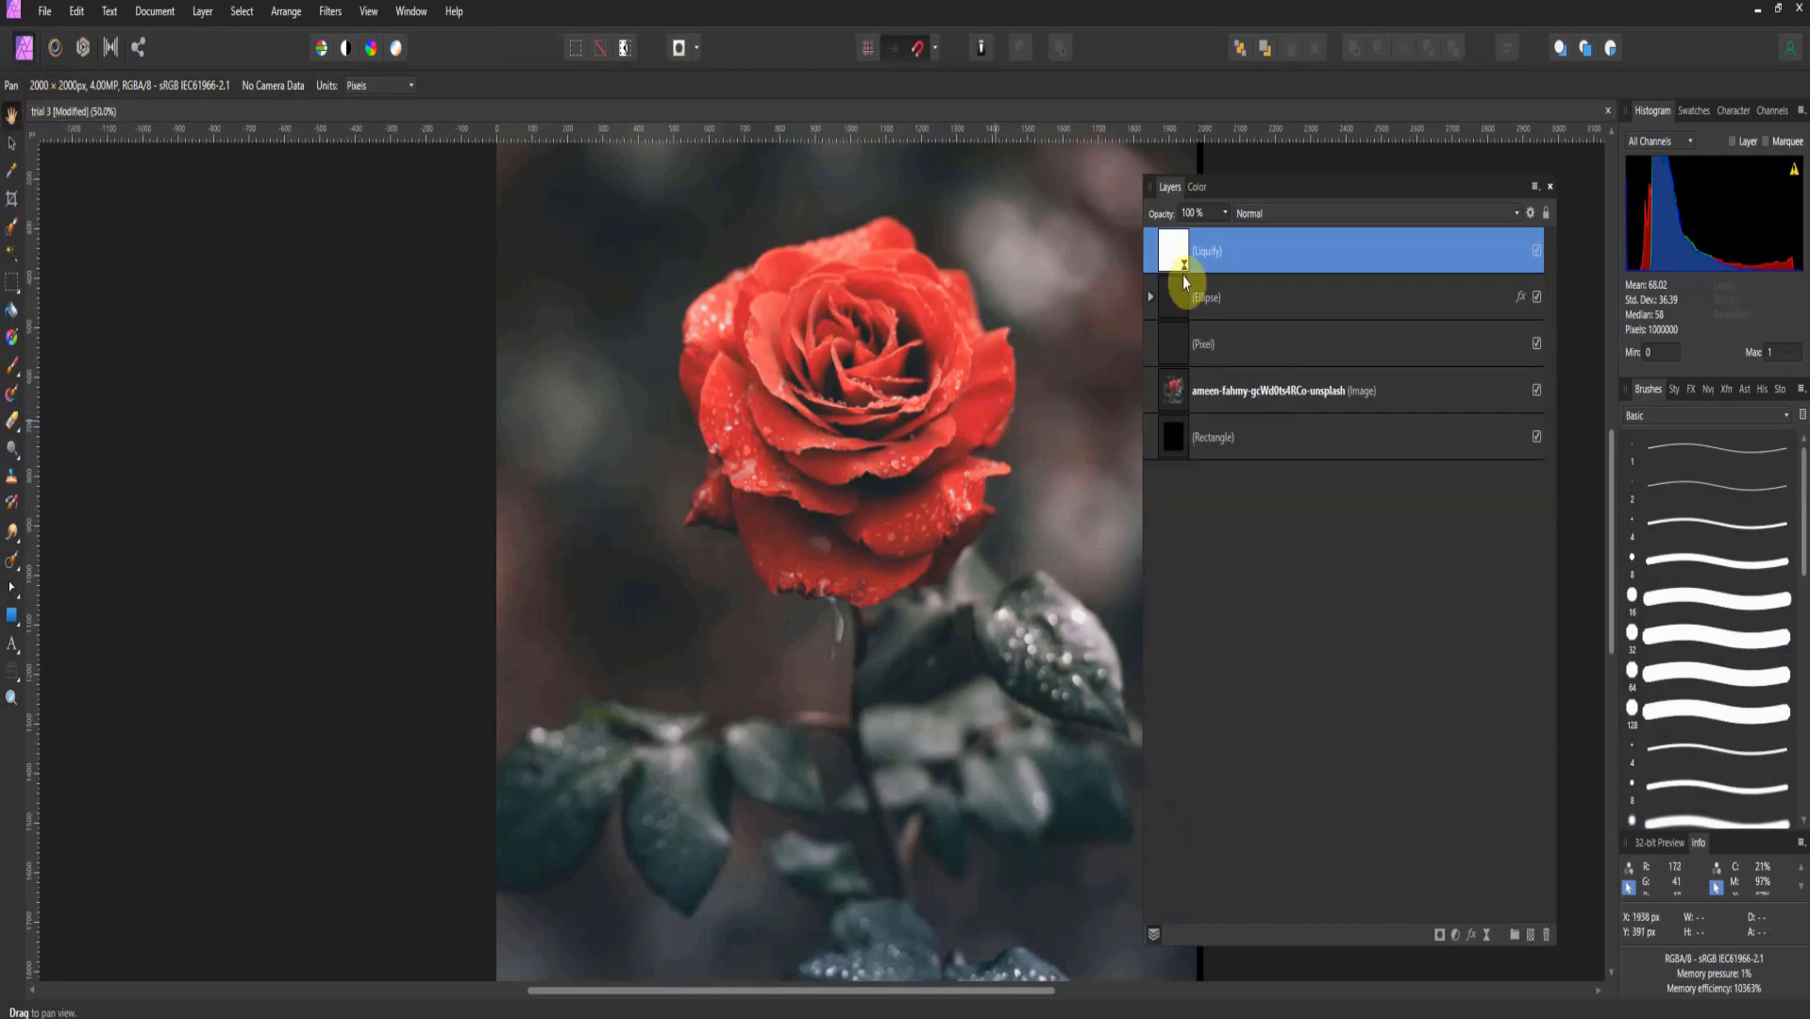